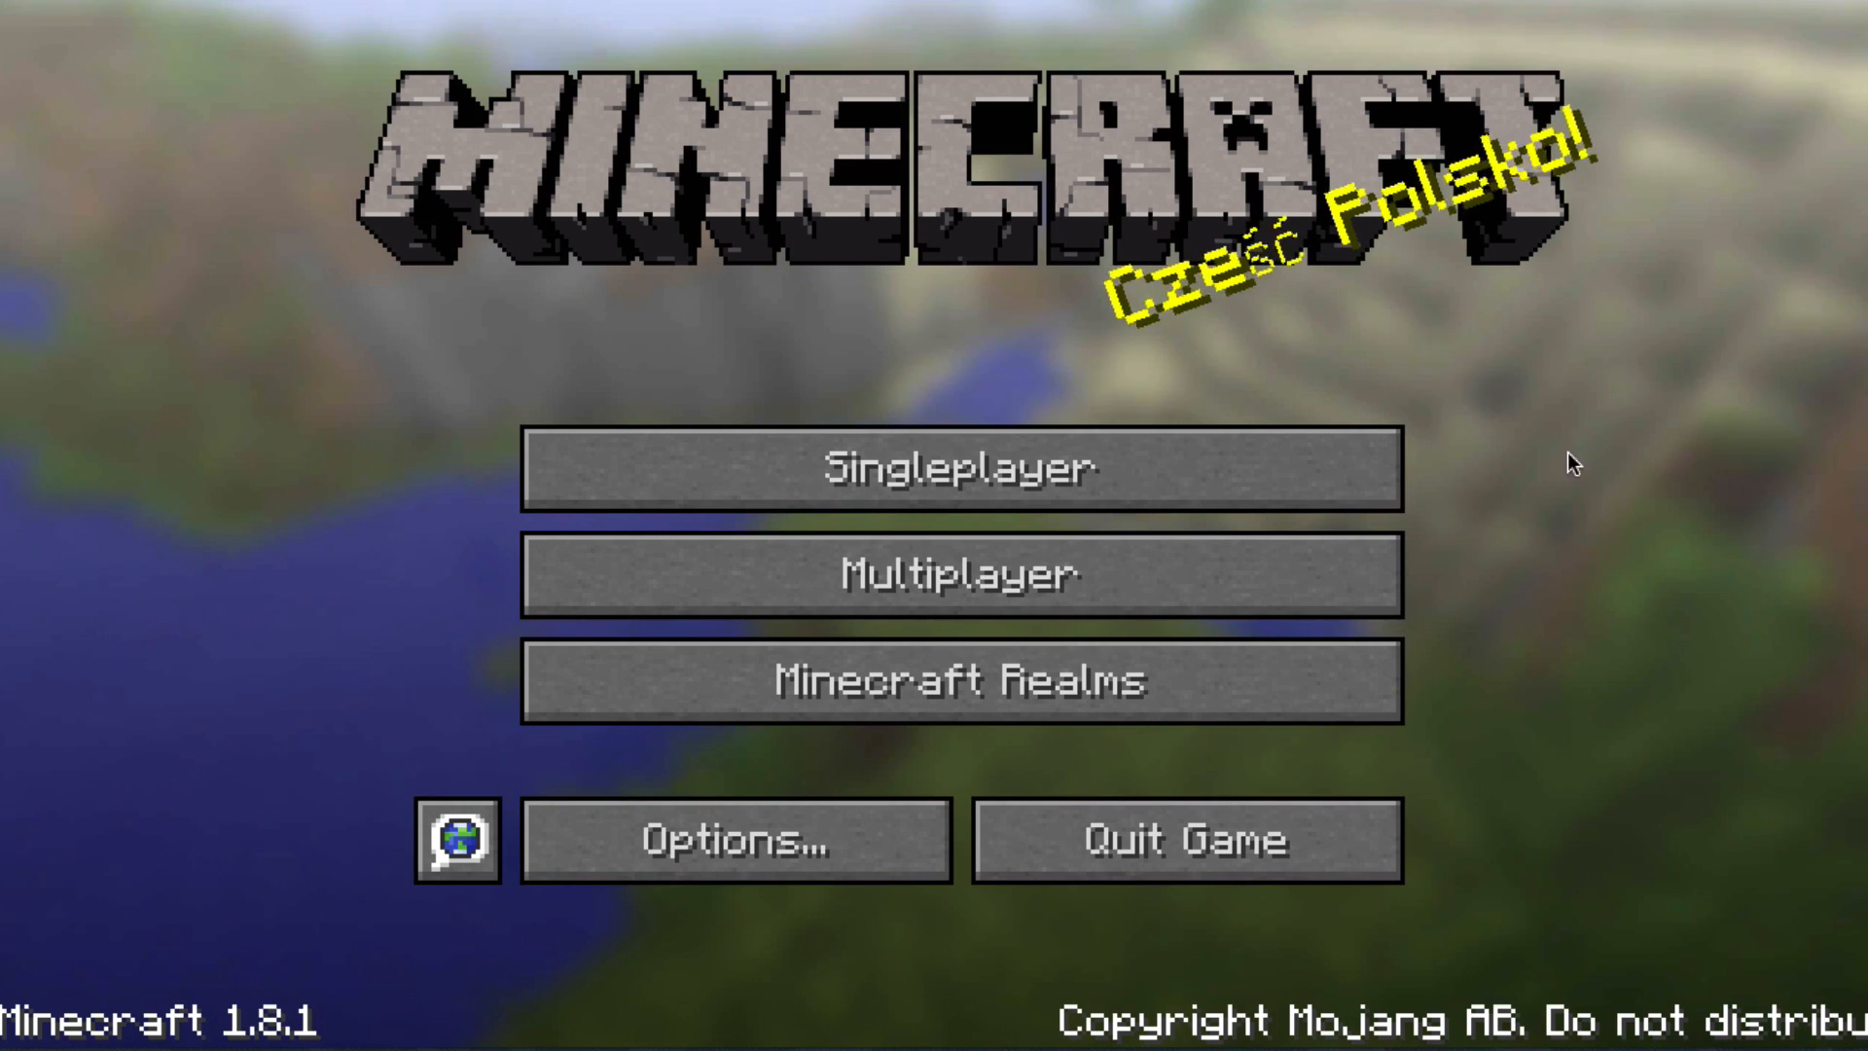
Add a multiplayer server with the play.learntomod address and join it
left_click(957, 572)
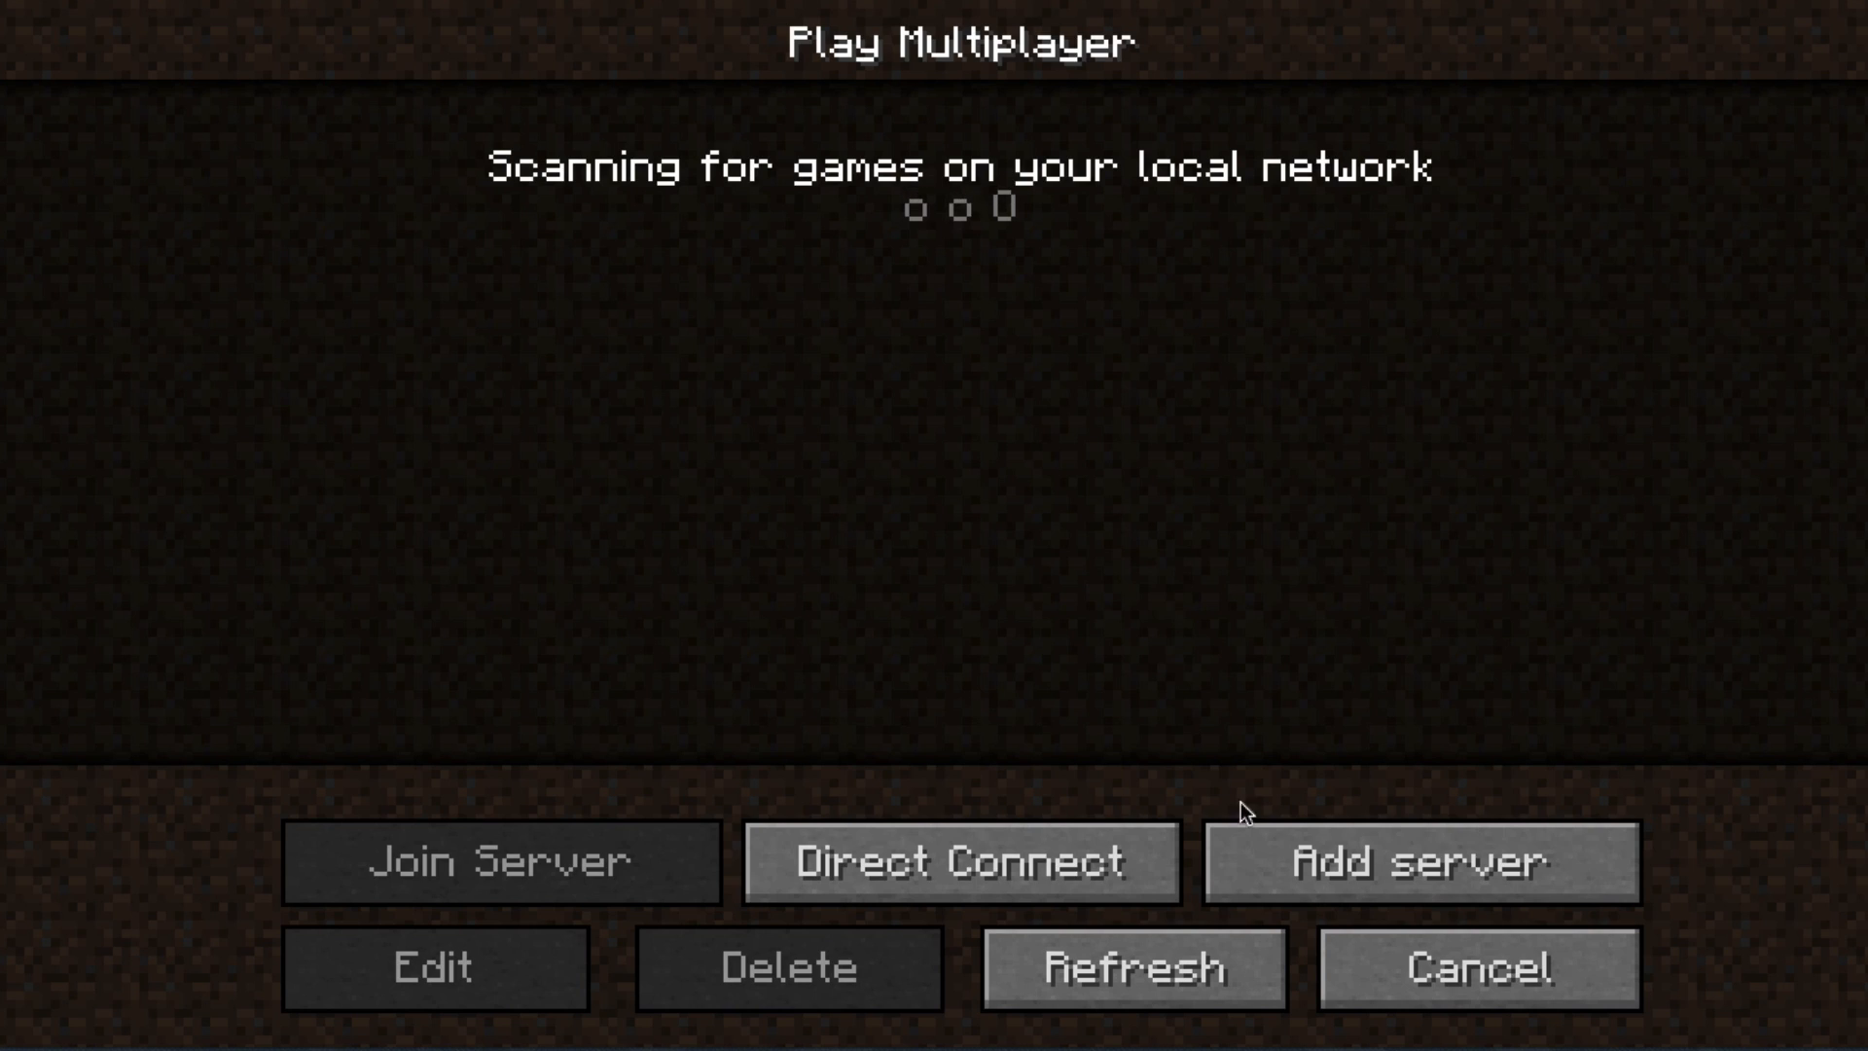
left_click(434, 967)
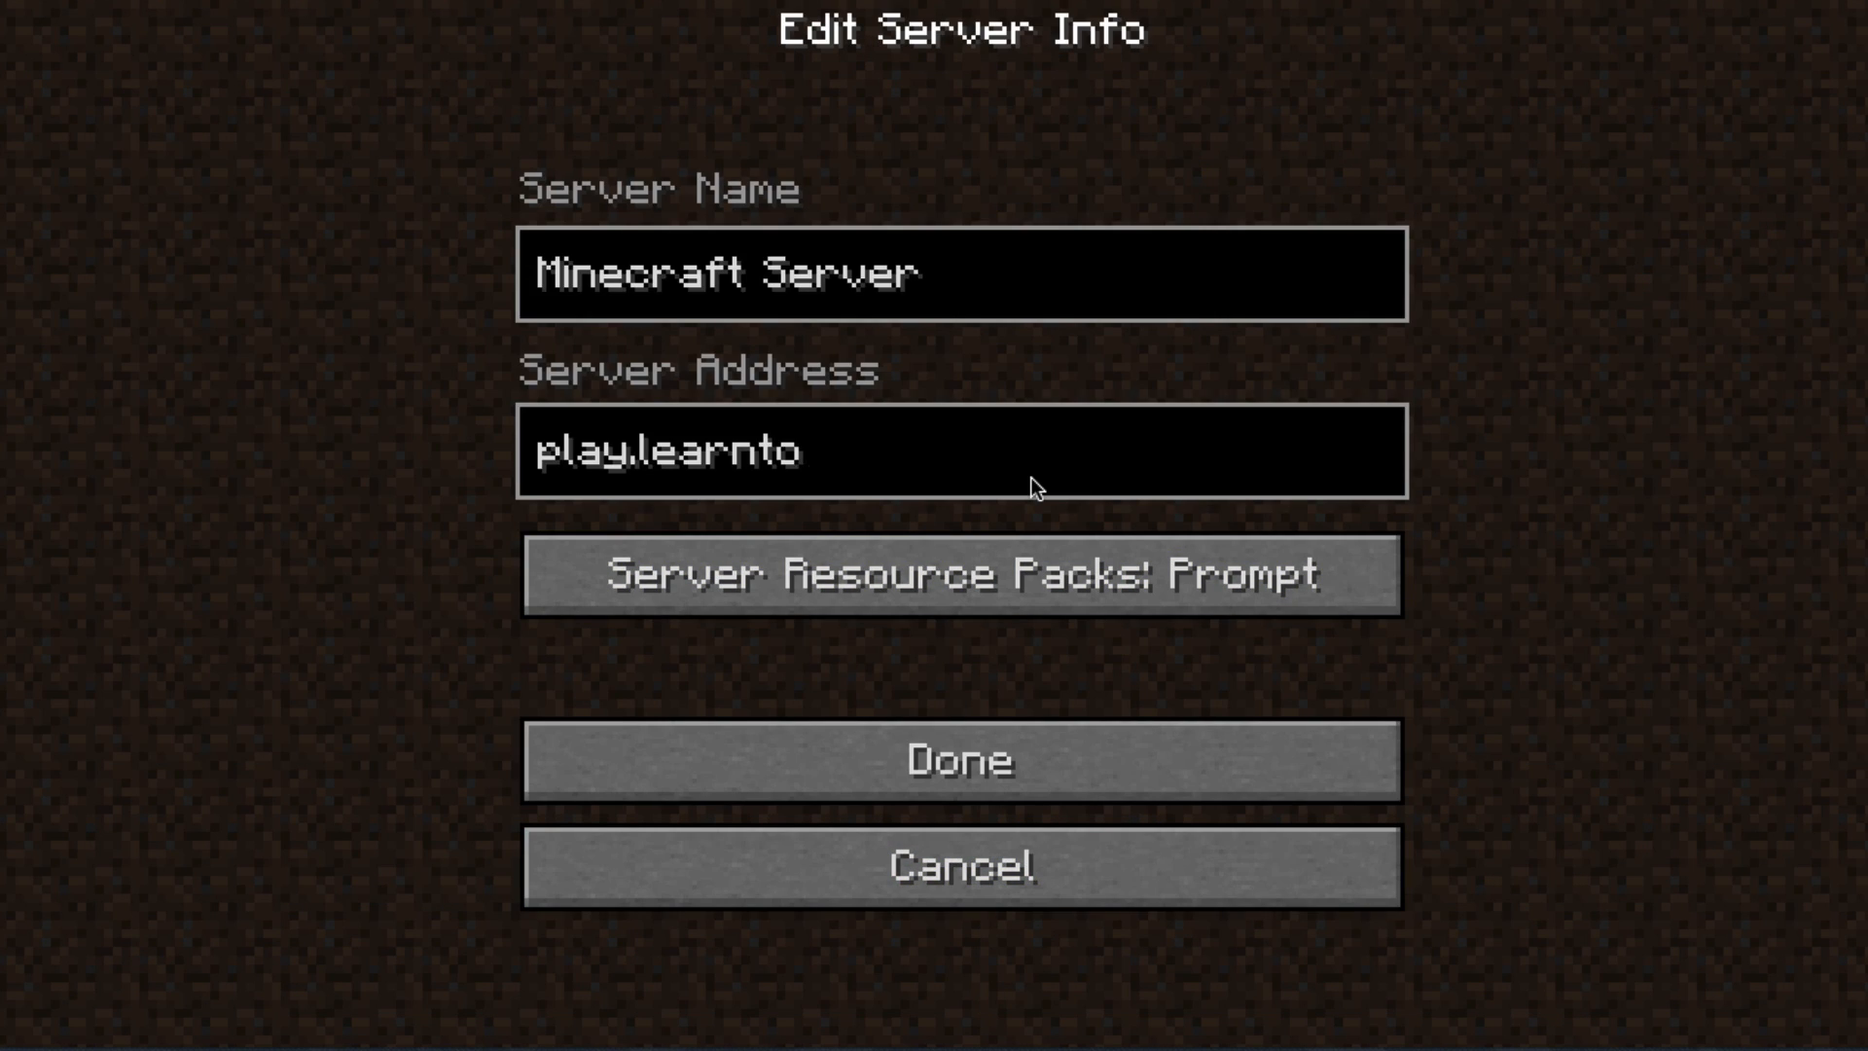
left_click(959, 759)
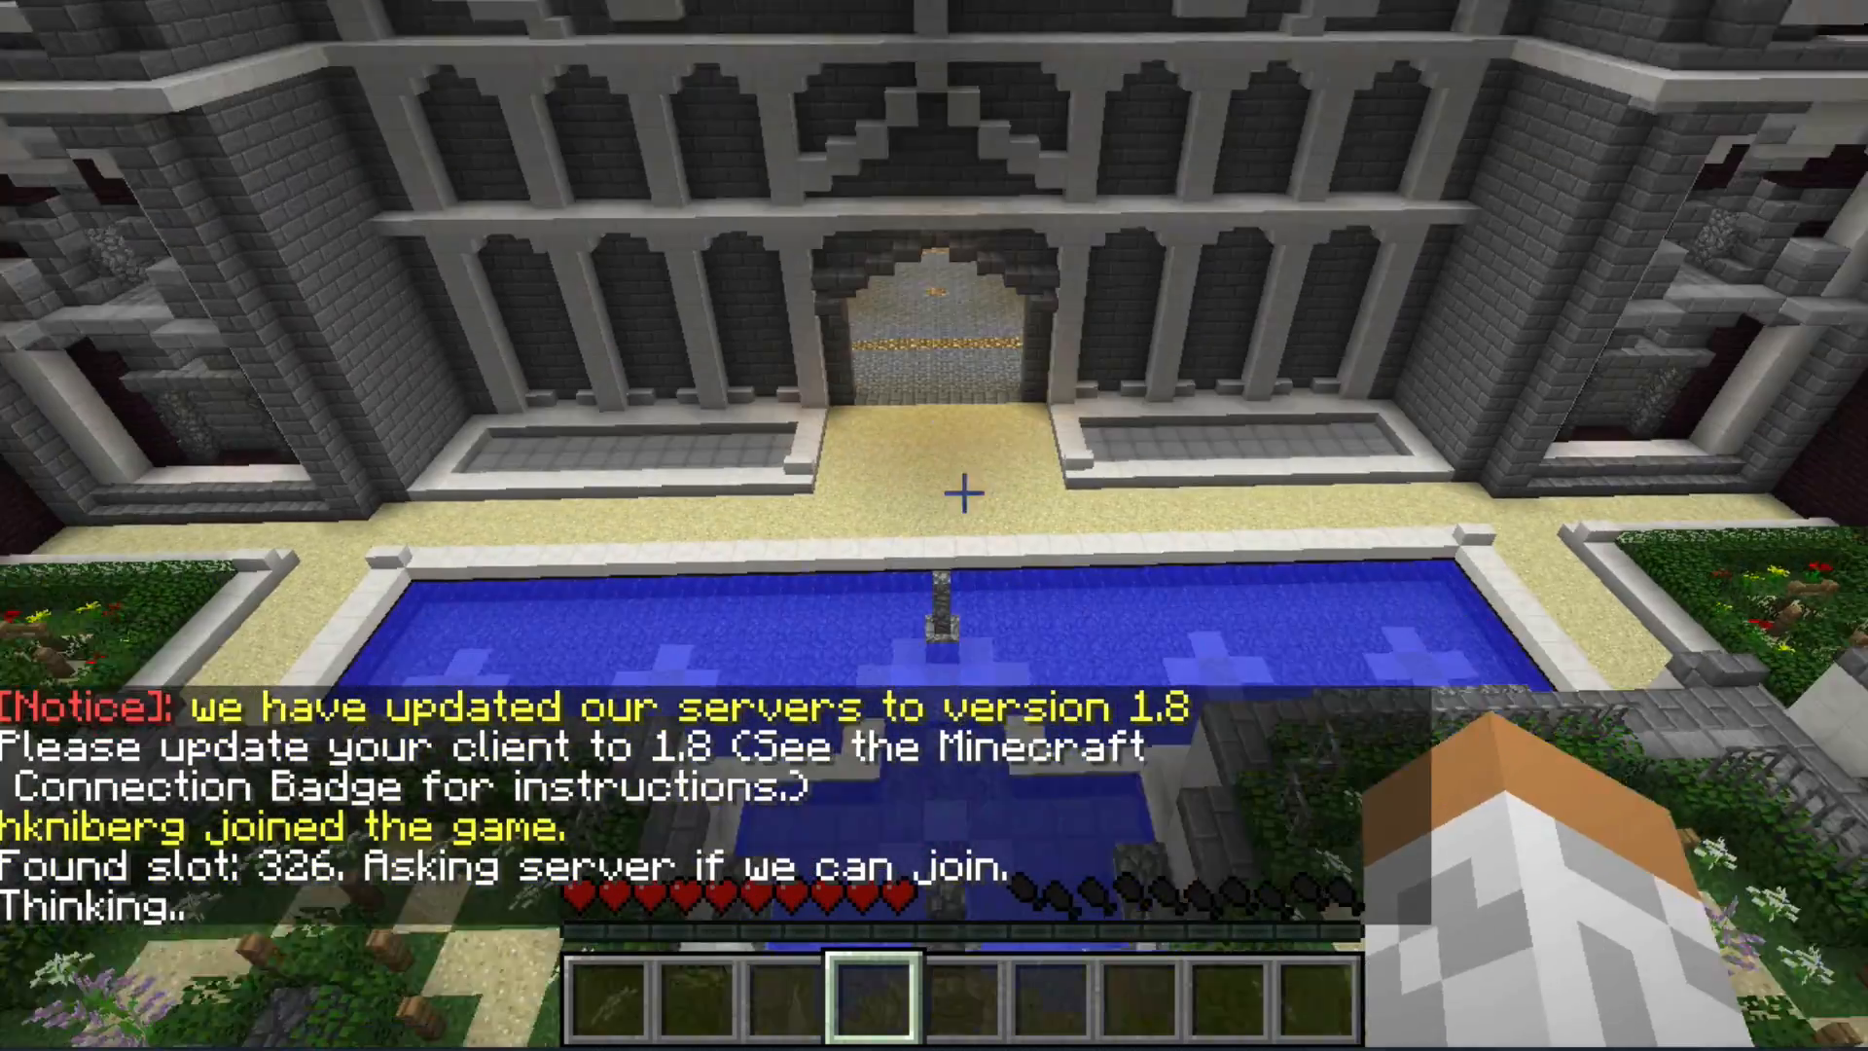
mouse_move(934, 477)
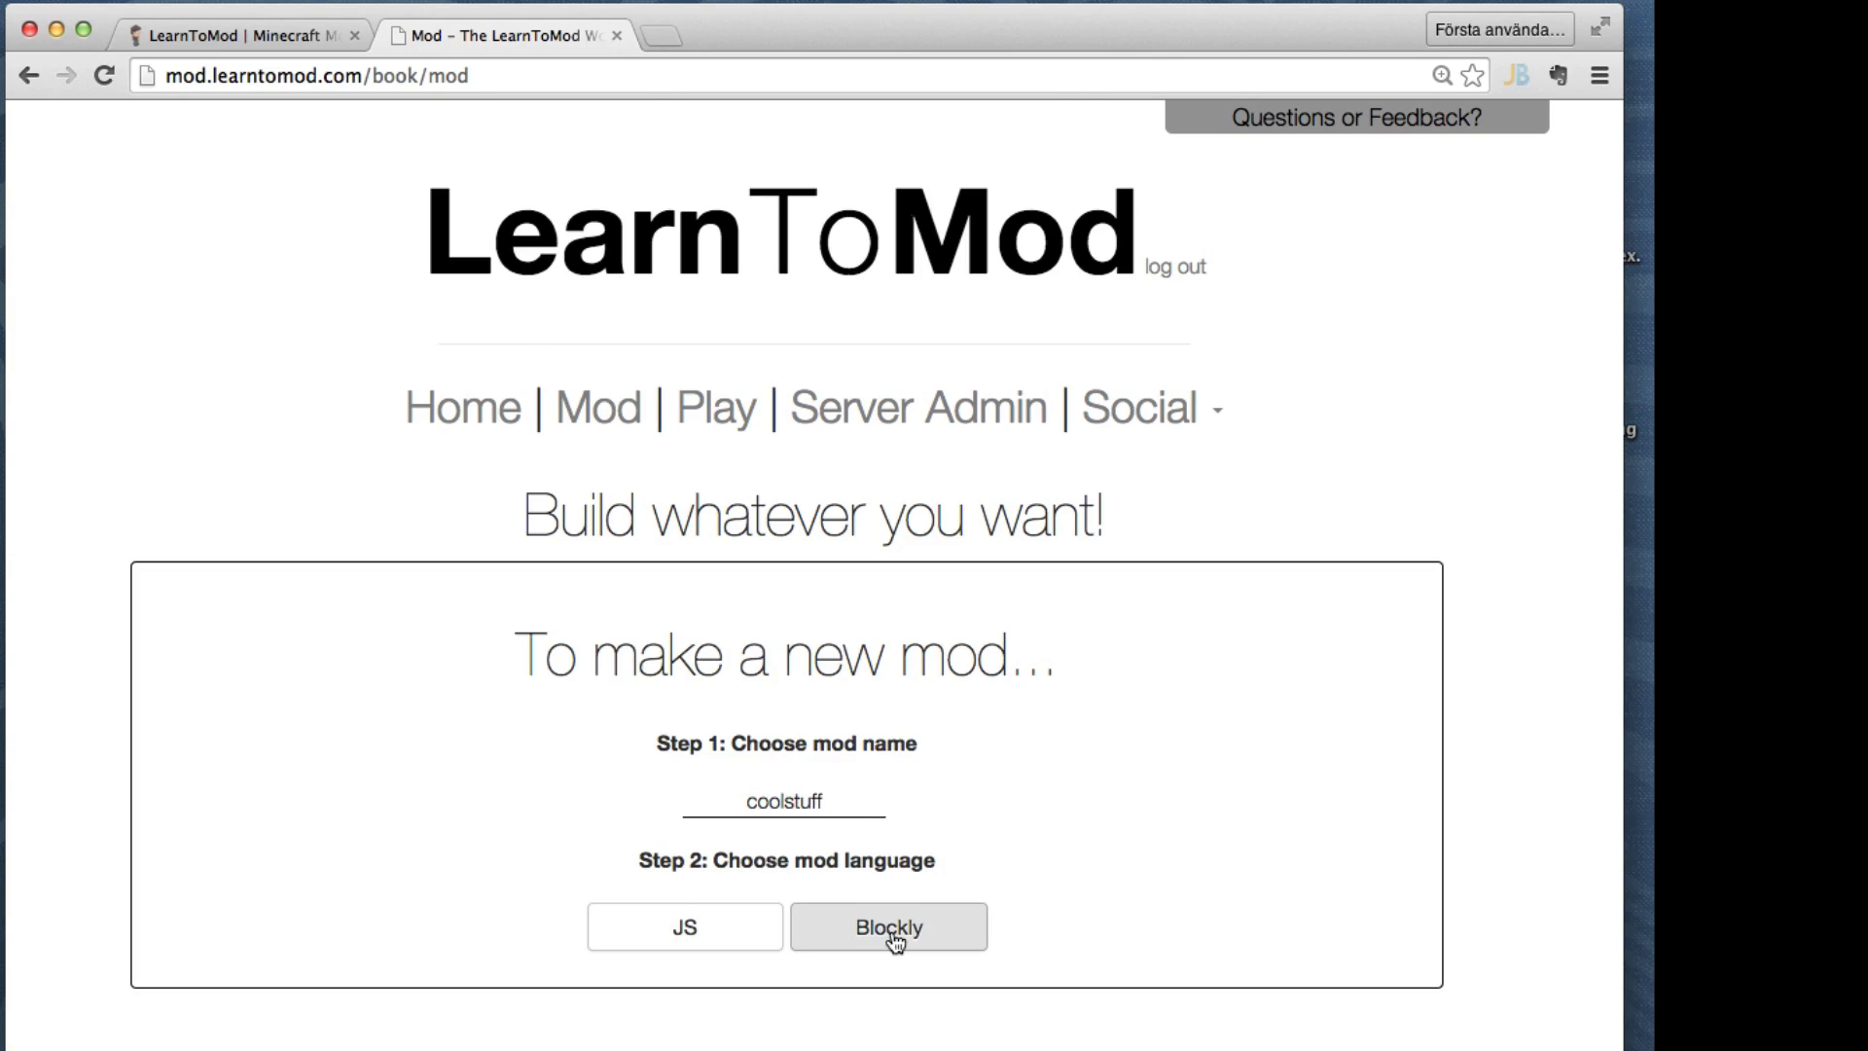
Start the coolstuff mod in Blockly with a function block named main
left_click(887, 926)
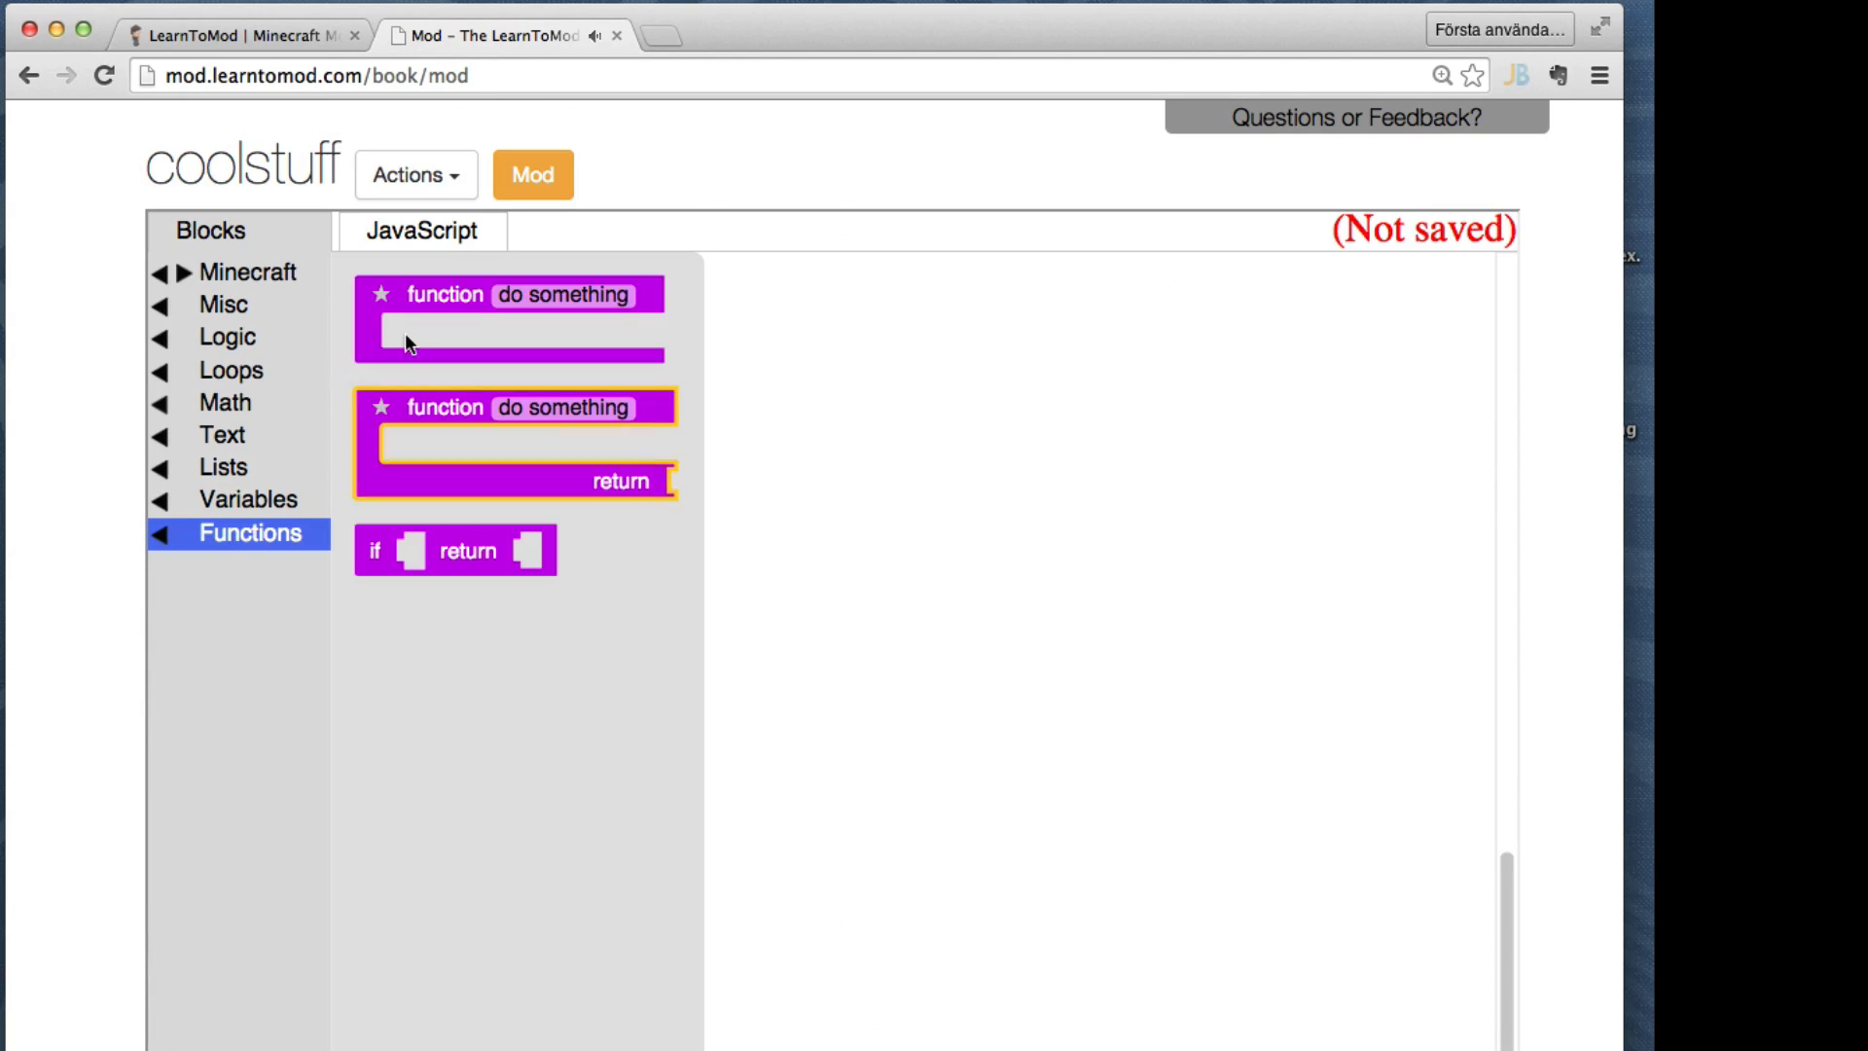
type("mai")
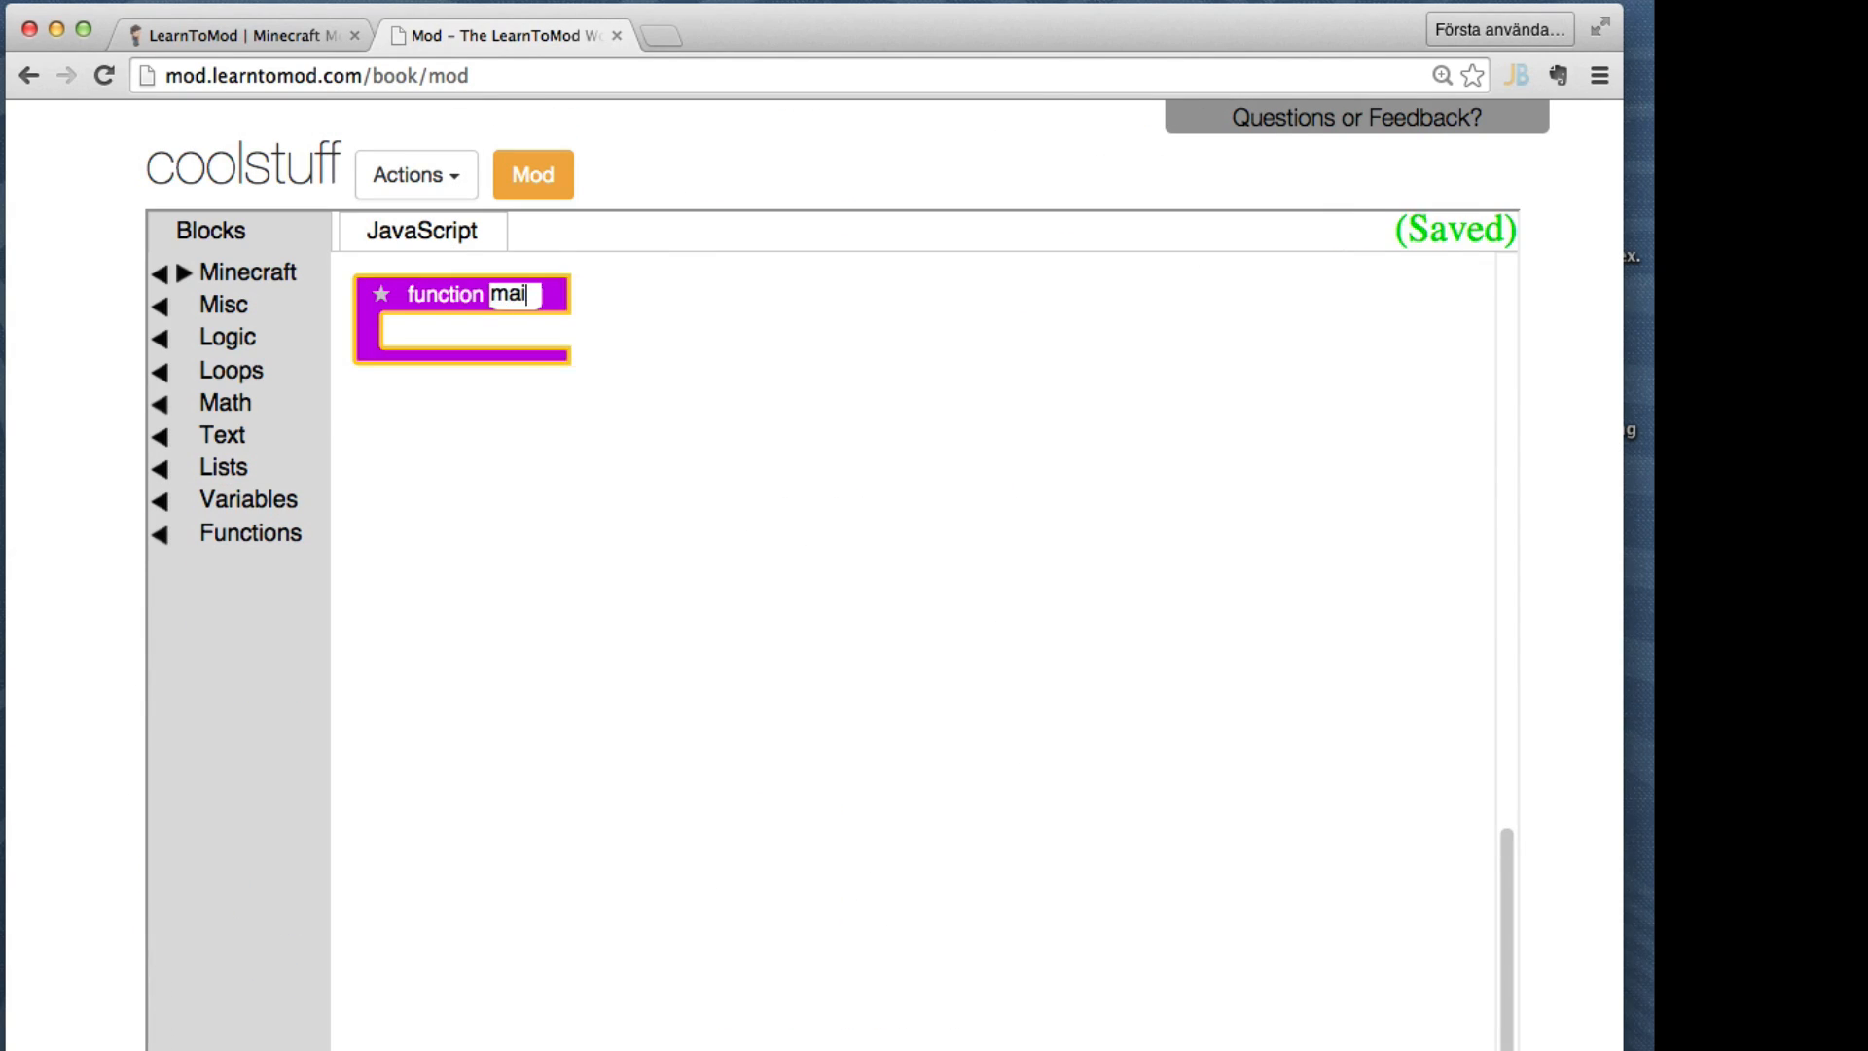
left_click(420, 230)
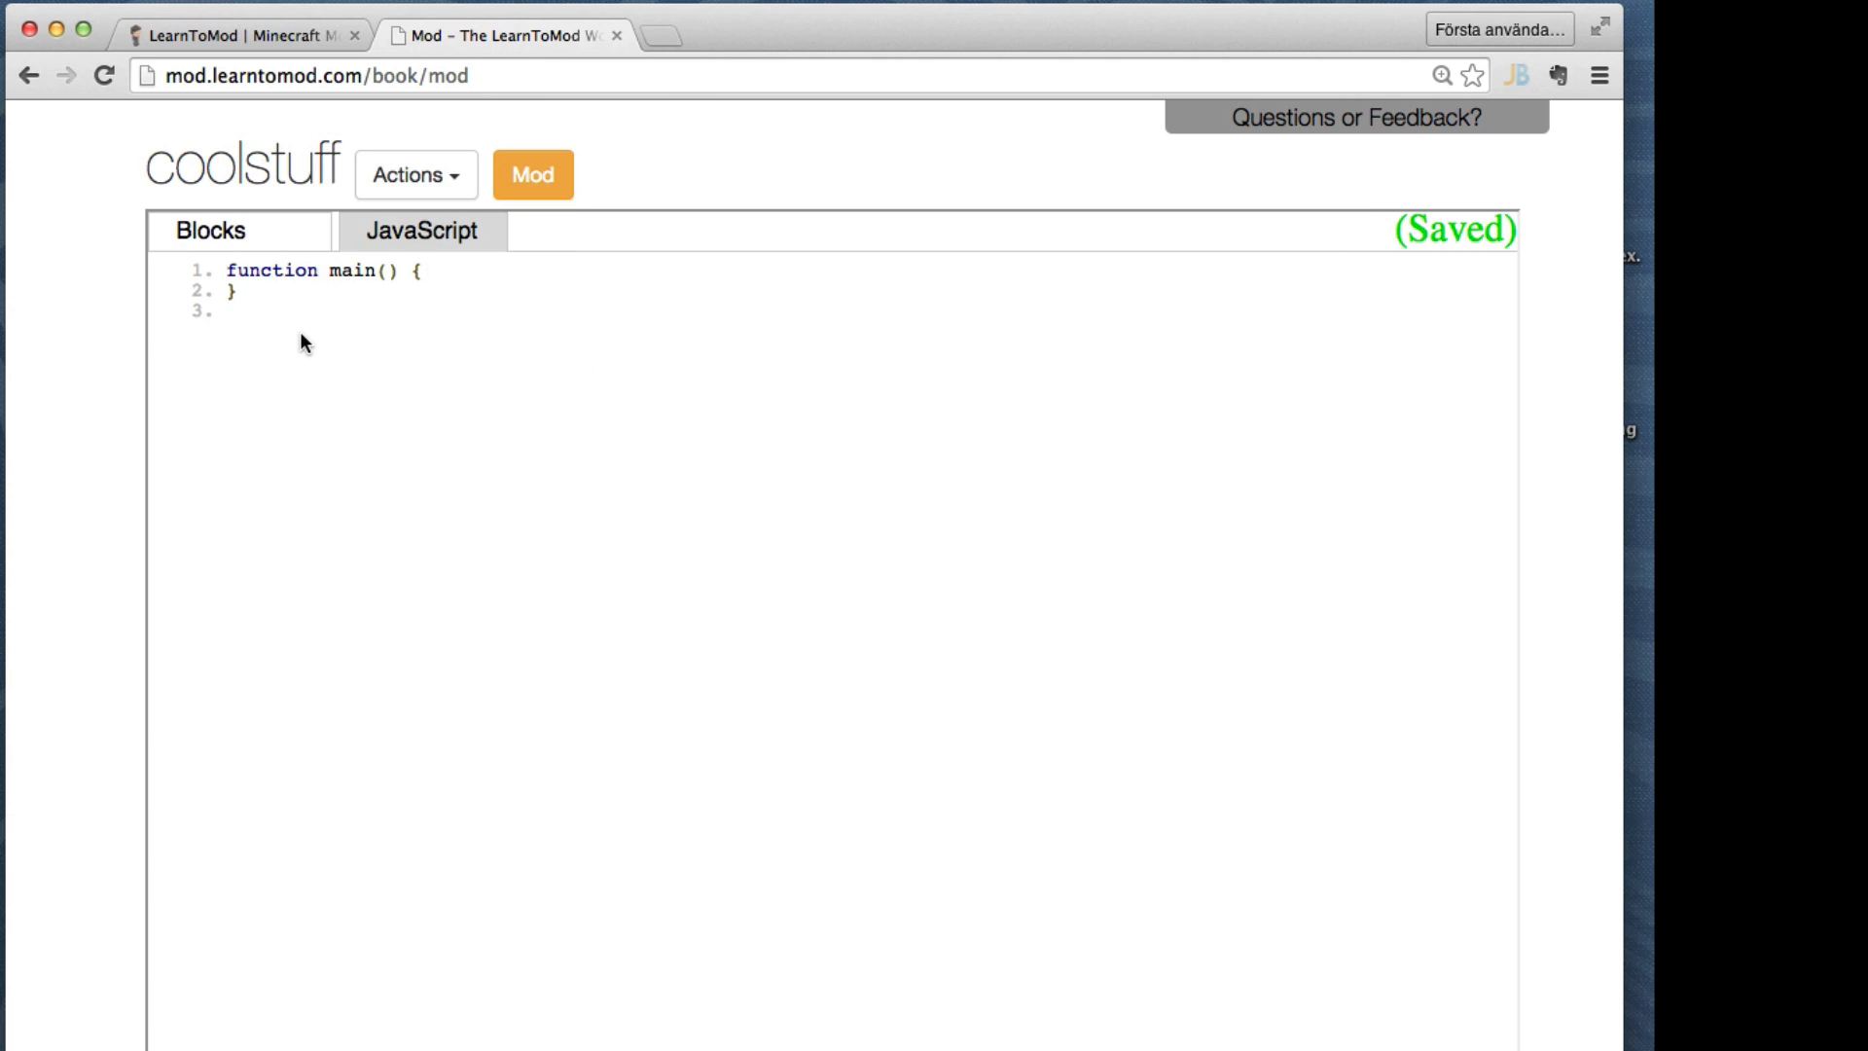
Make main strike lightning at the player's location and run the mod on the server
left_click(214, 232)
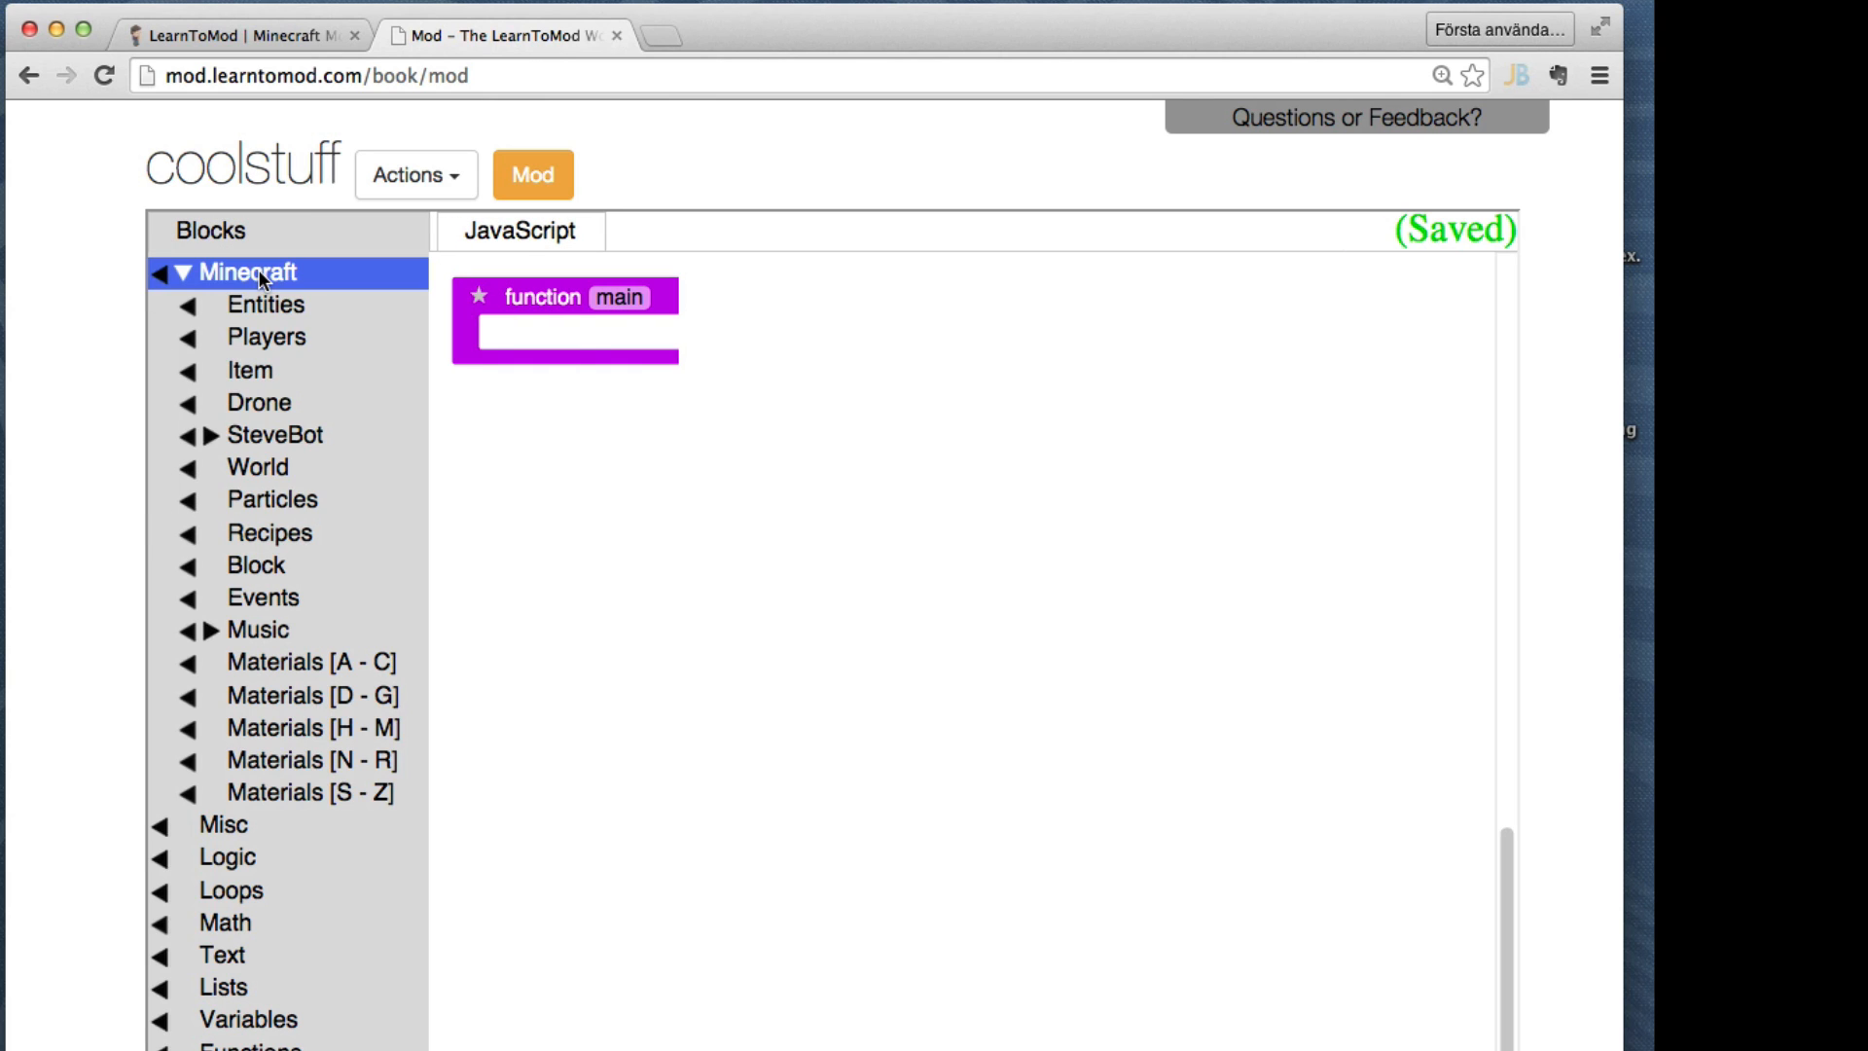
left_click(256, 467)
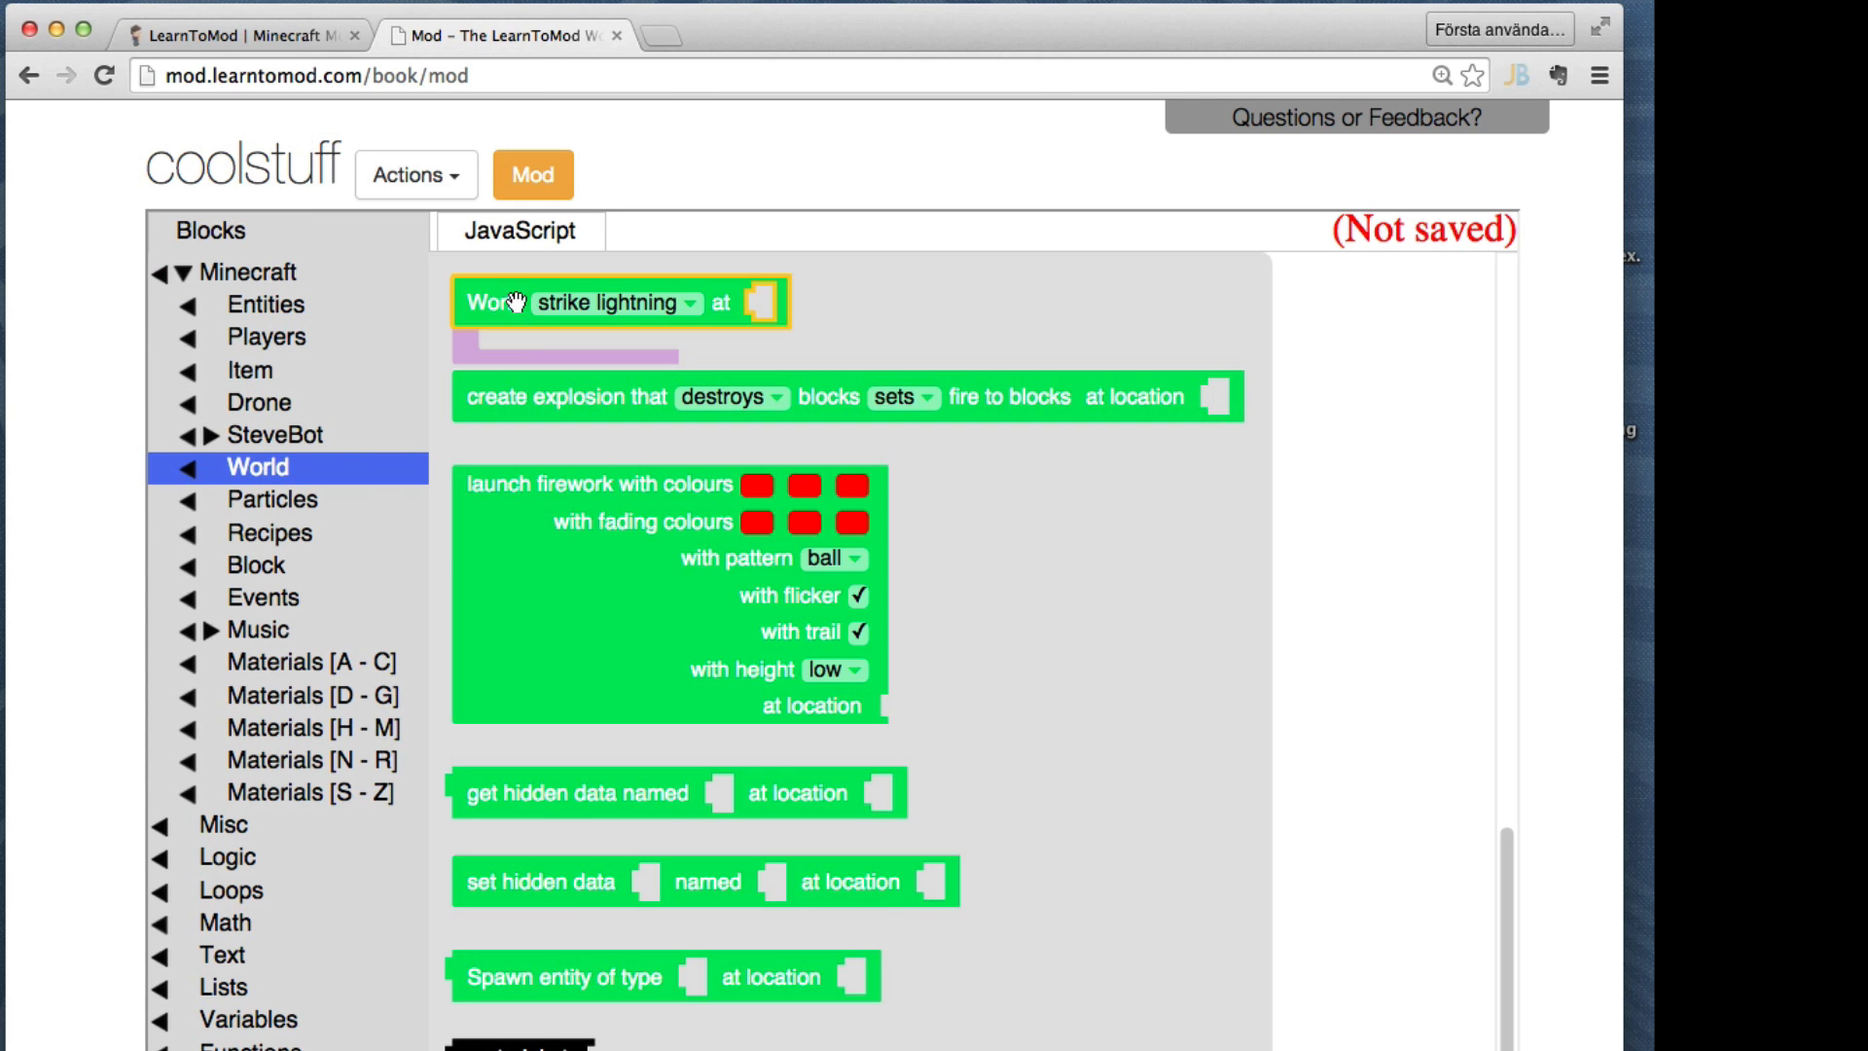
left_click(266, 337)
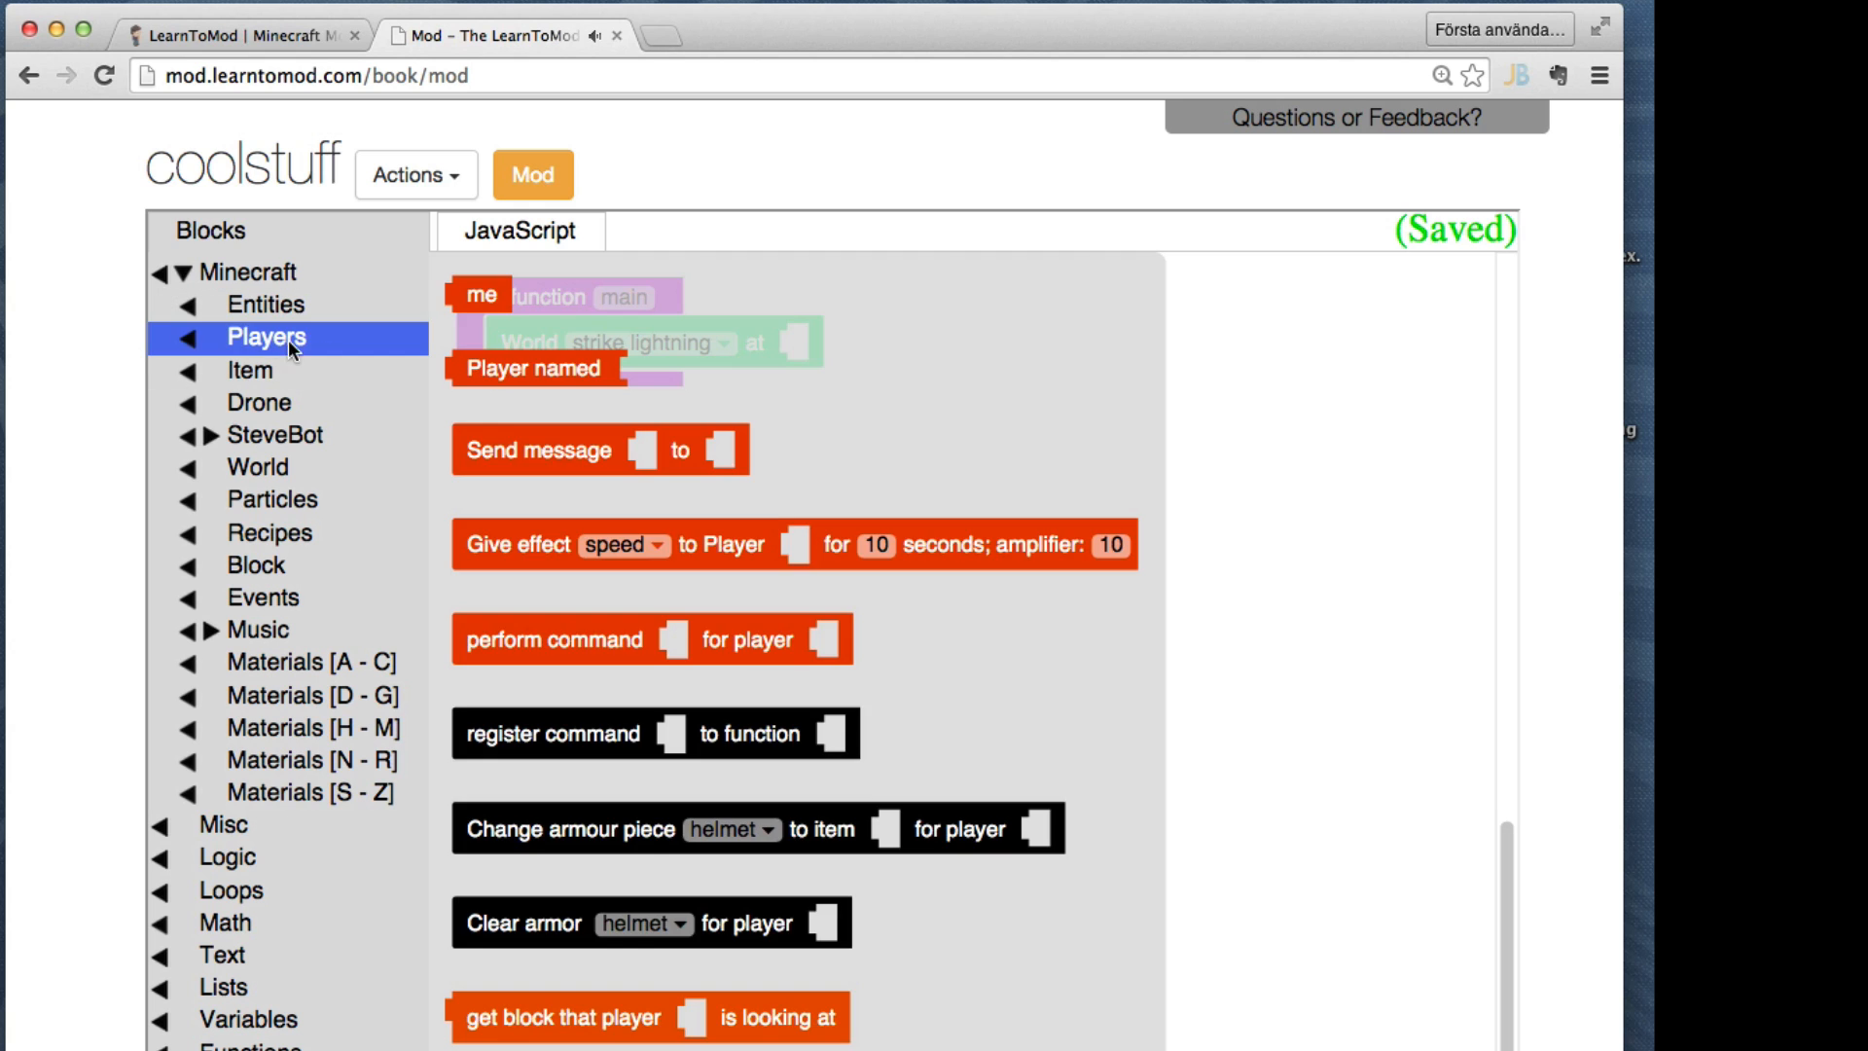
left_click(264, 303)
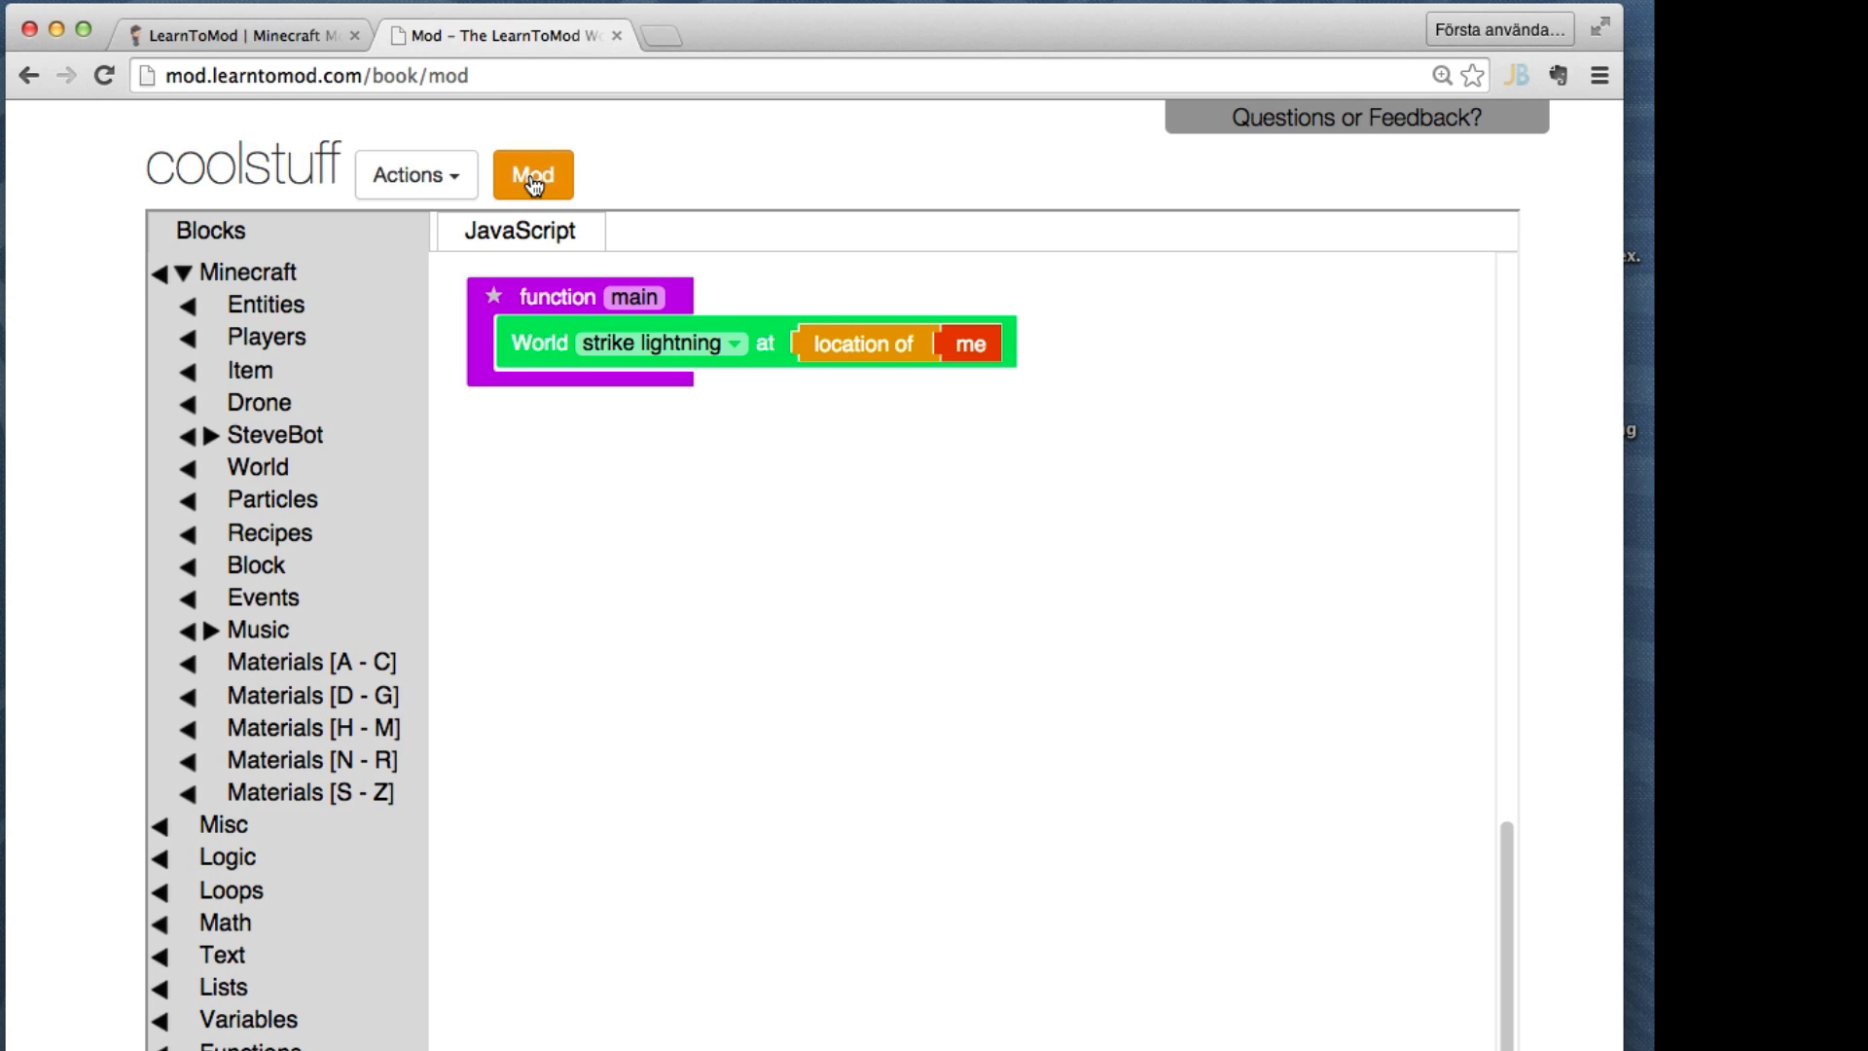
left_click(533, 175)
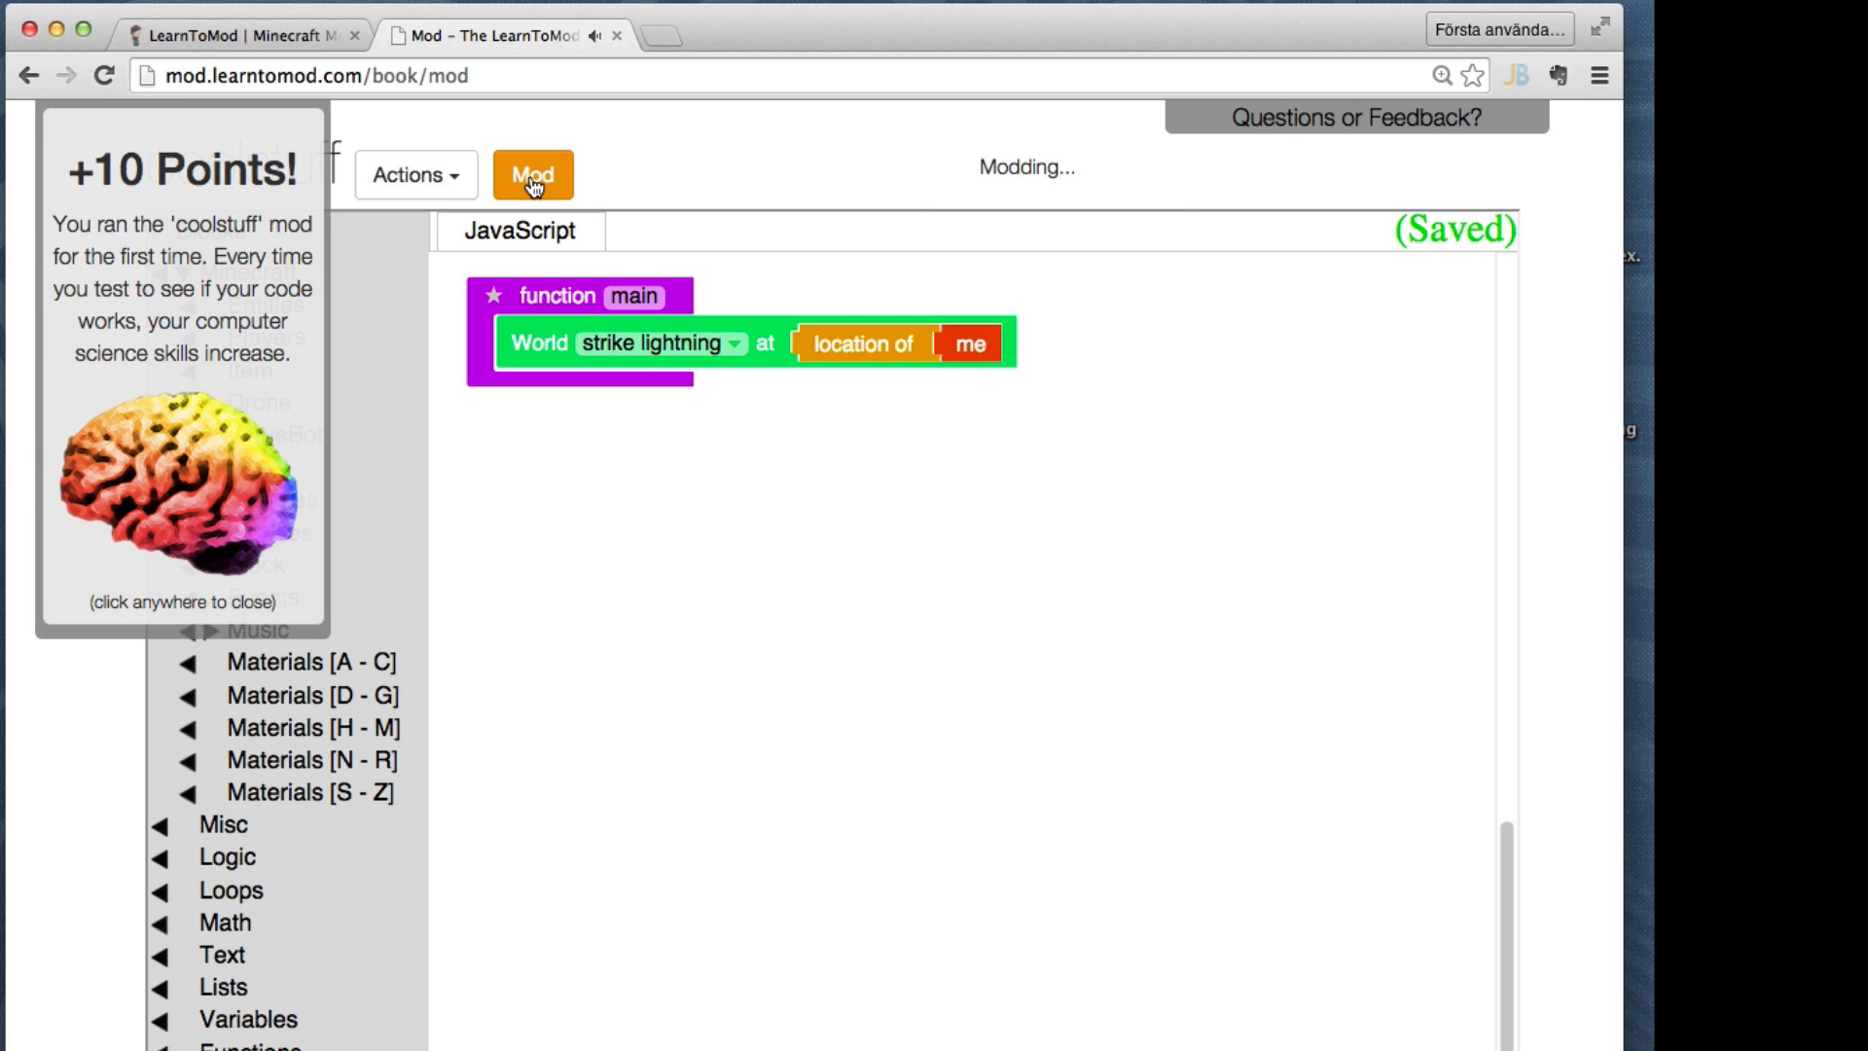
left_click(531, 175)
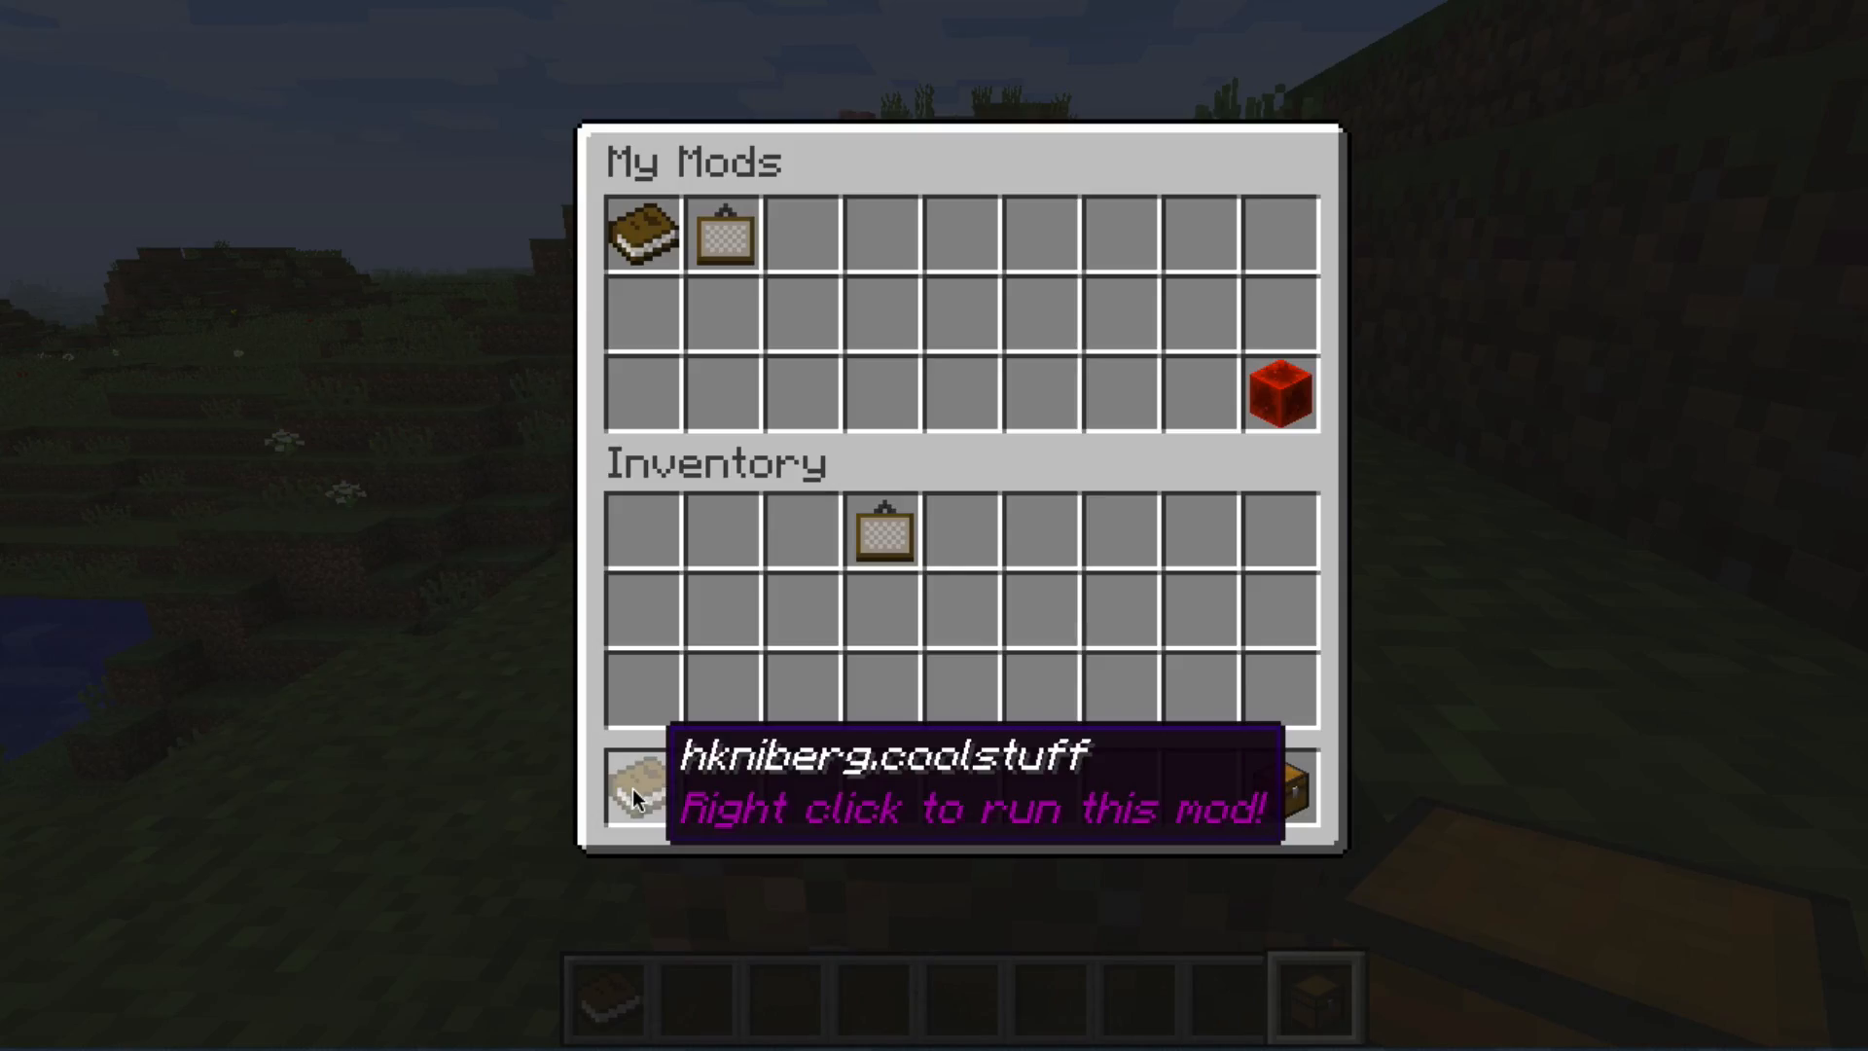
Run the hkniberg.coolstuff mod book from the My Mods chest
right_click(641, 792)
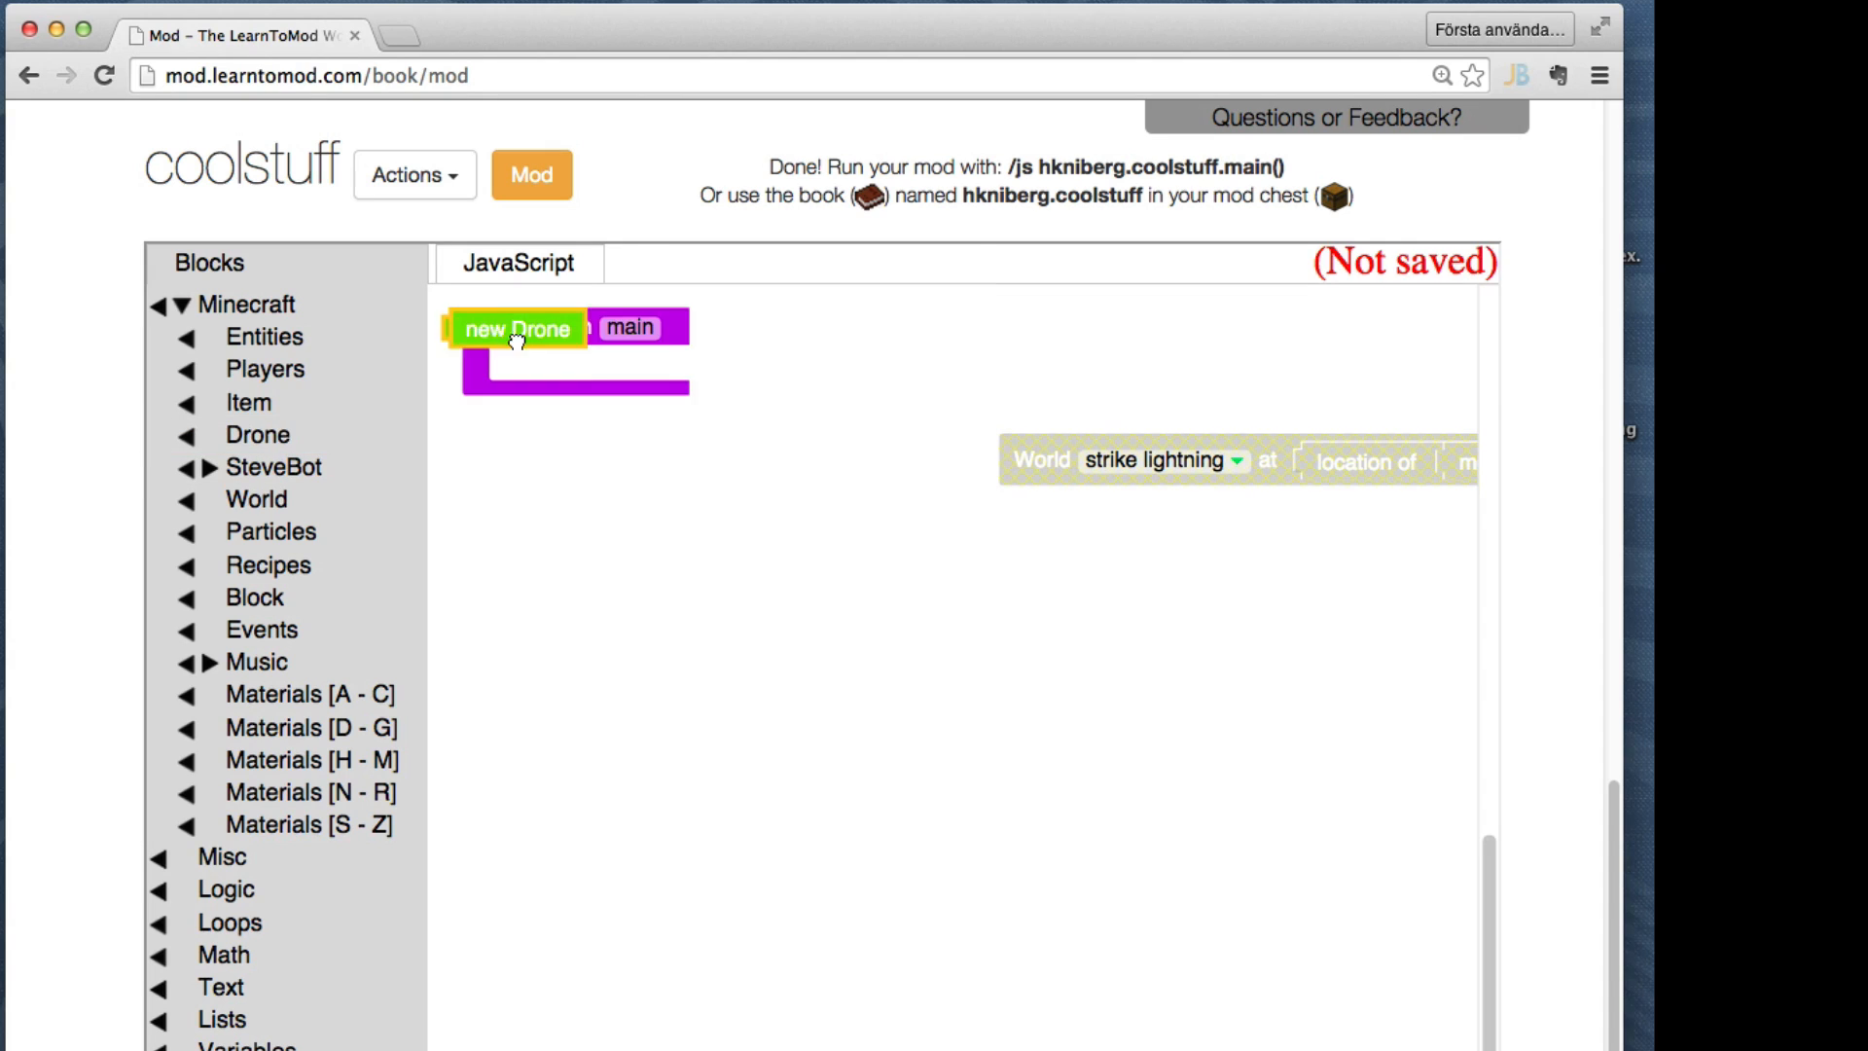
Set variable d to a new Drone that places a DIAMOND_BLOCK, and run the mod
left_click_drag(517, 331, 785, 461)
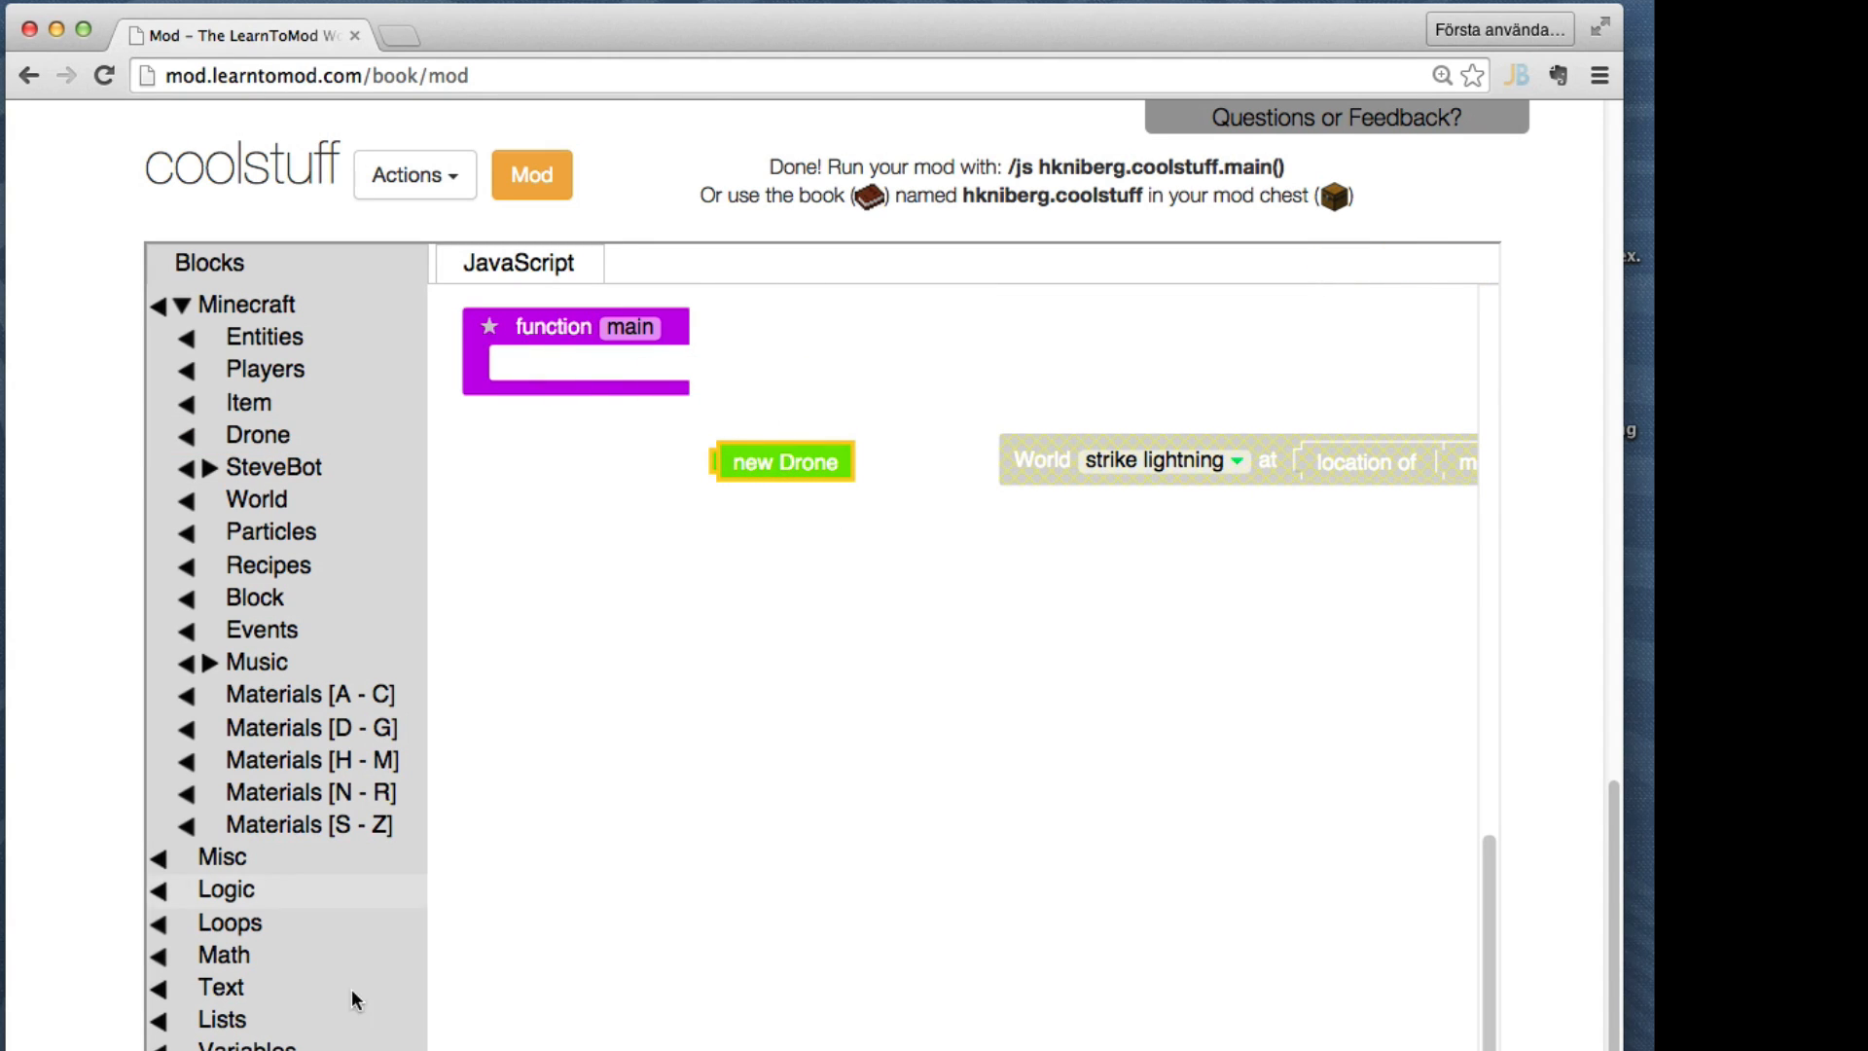
left_click_drag(775, 461, 584, 385)
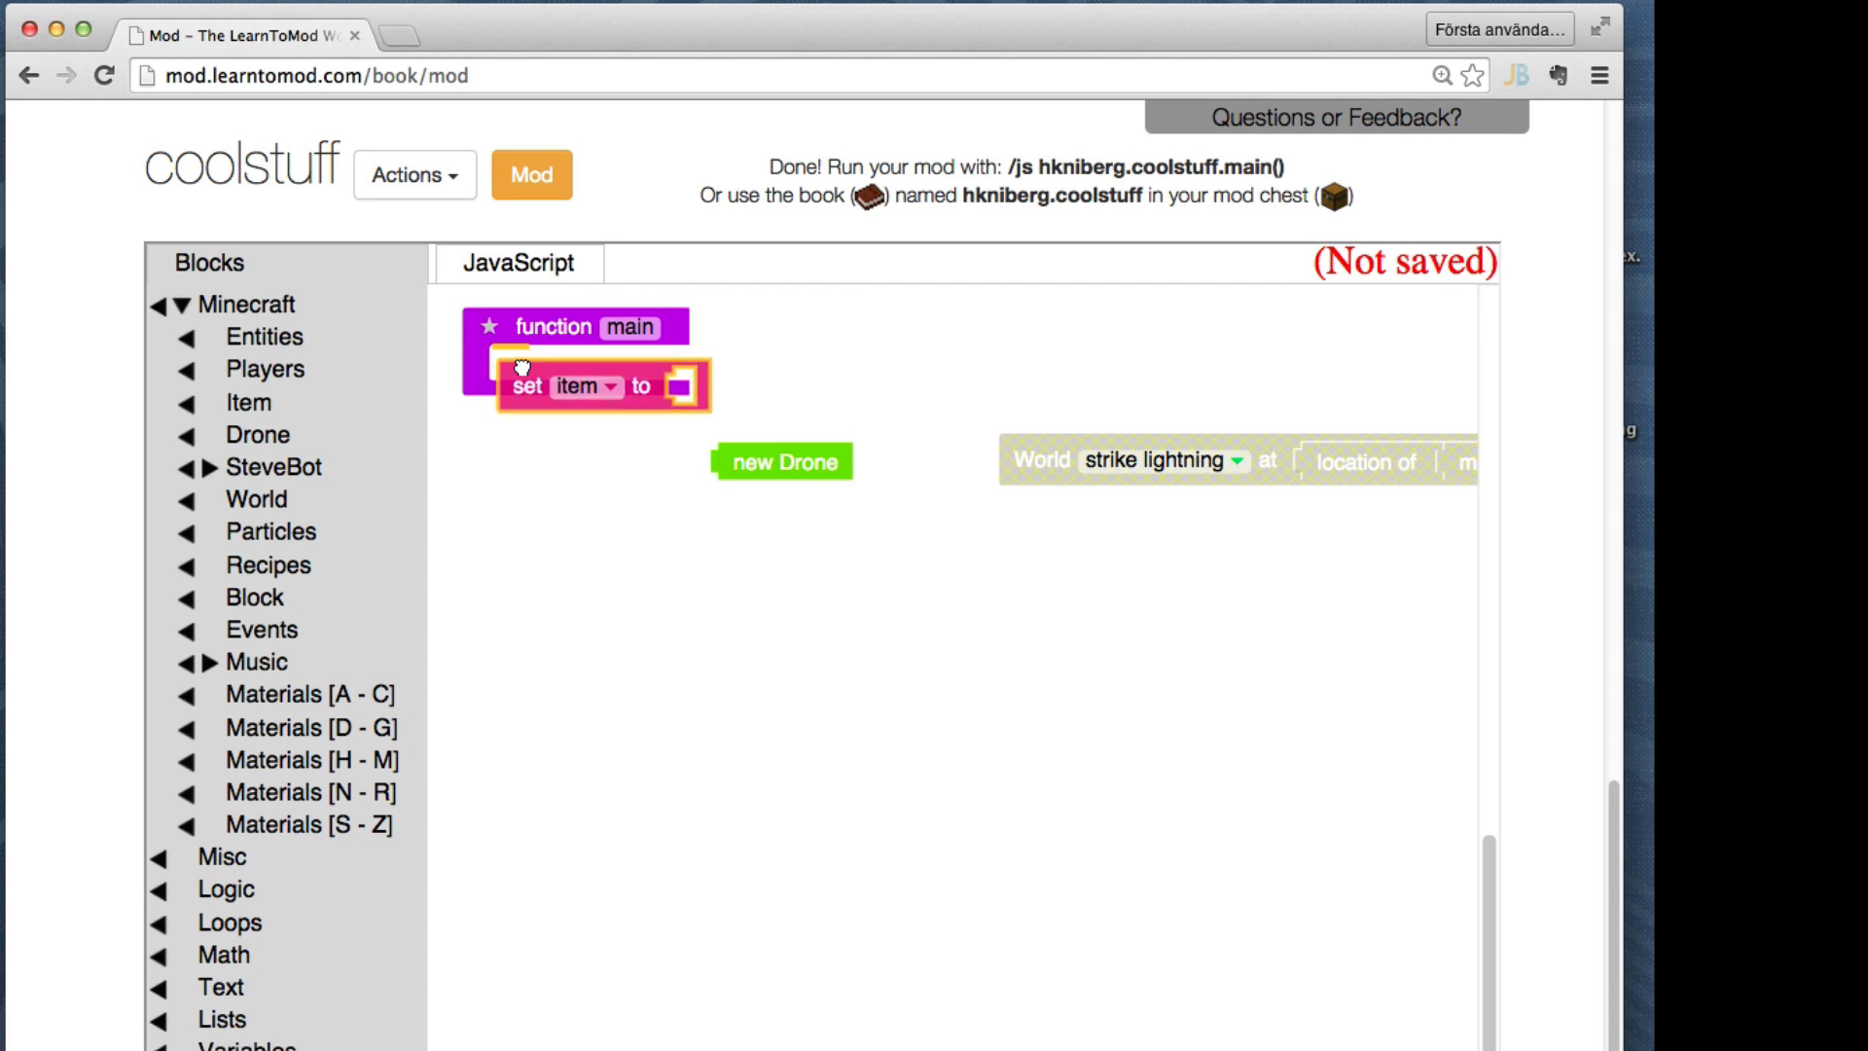
left_click_drag(780, 464, 736, 373)
type("d")
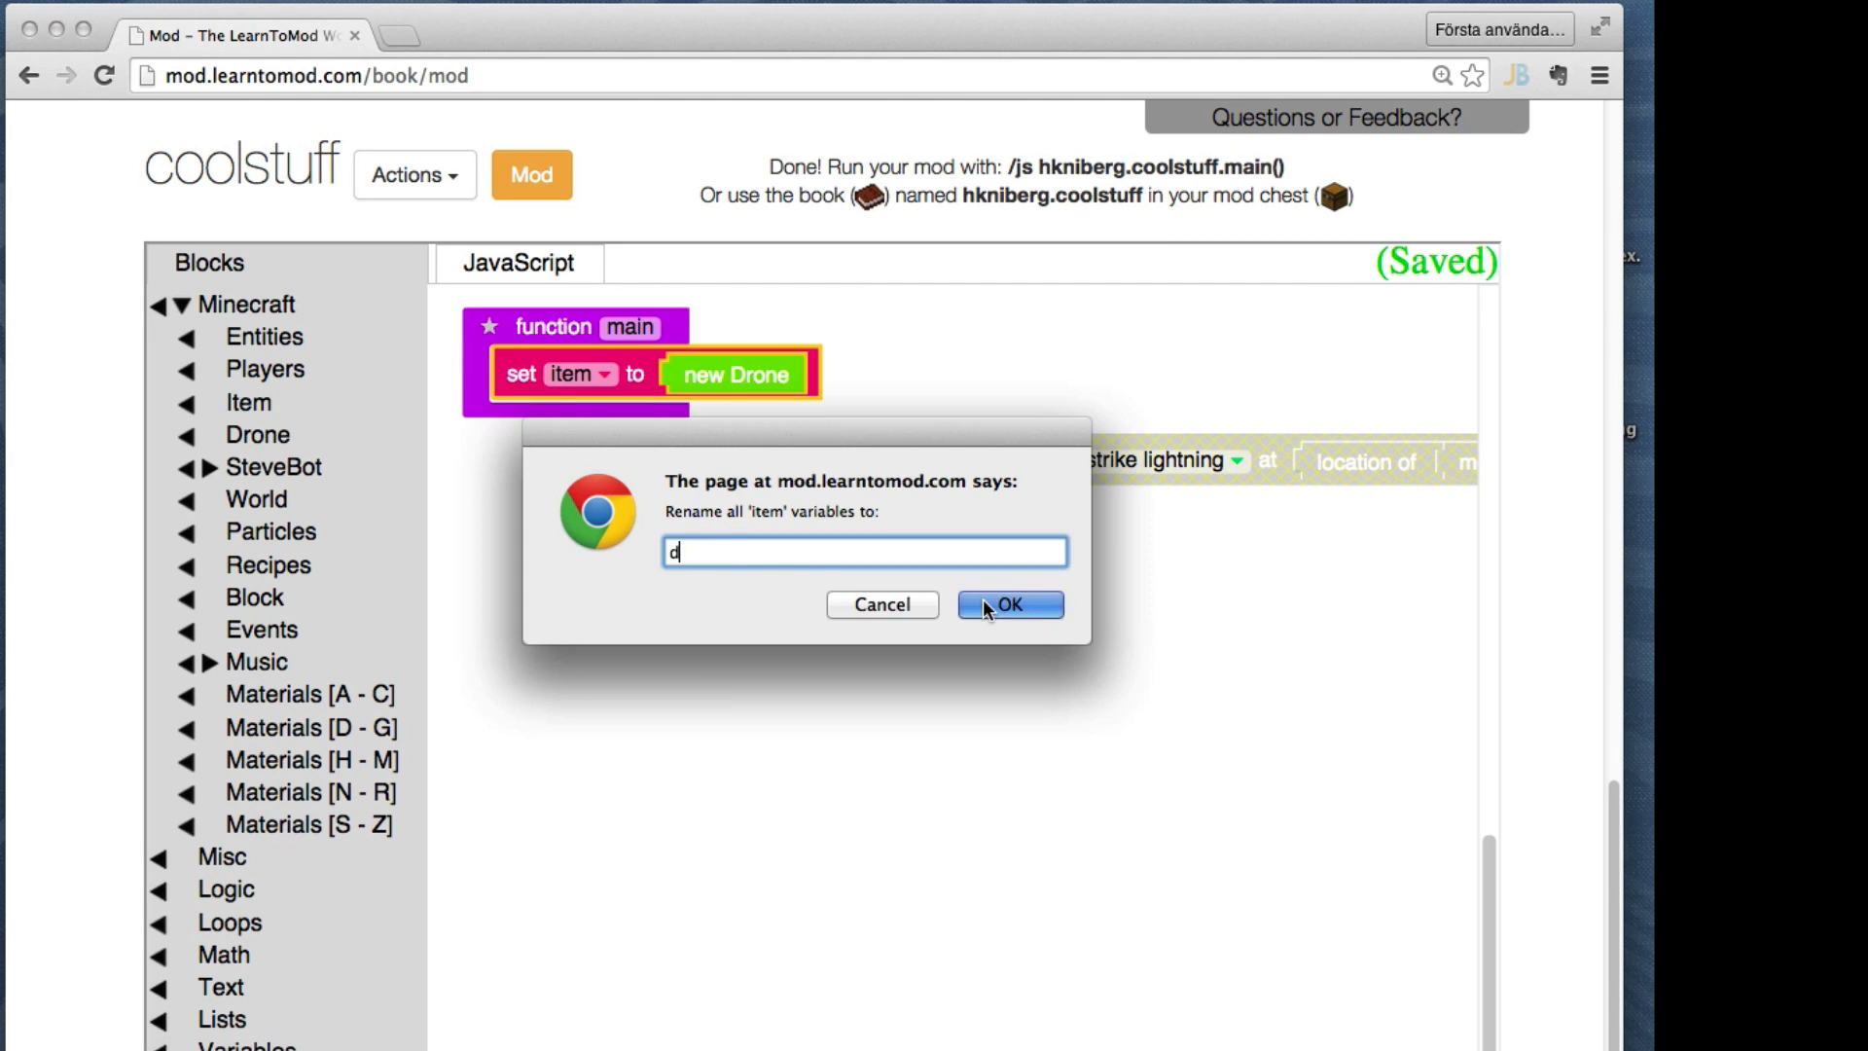
left_click(1008, 605)
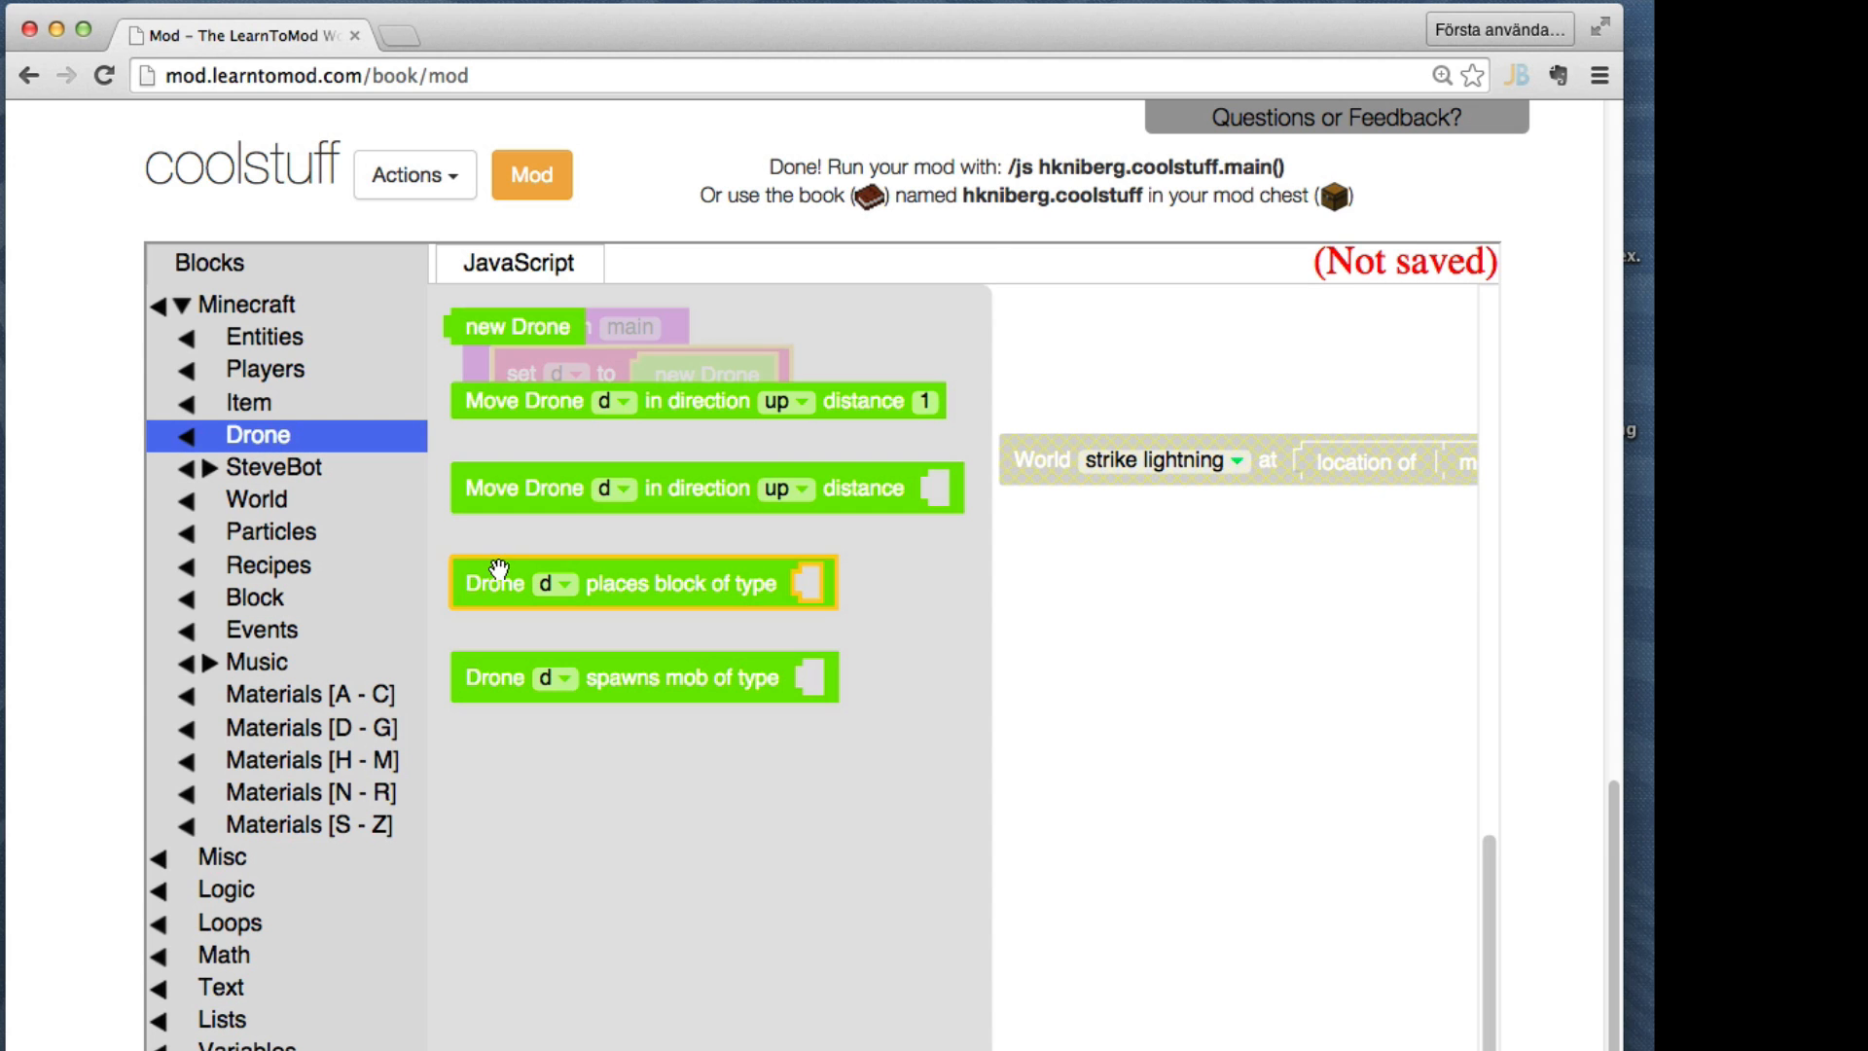
left_click(309, 728)
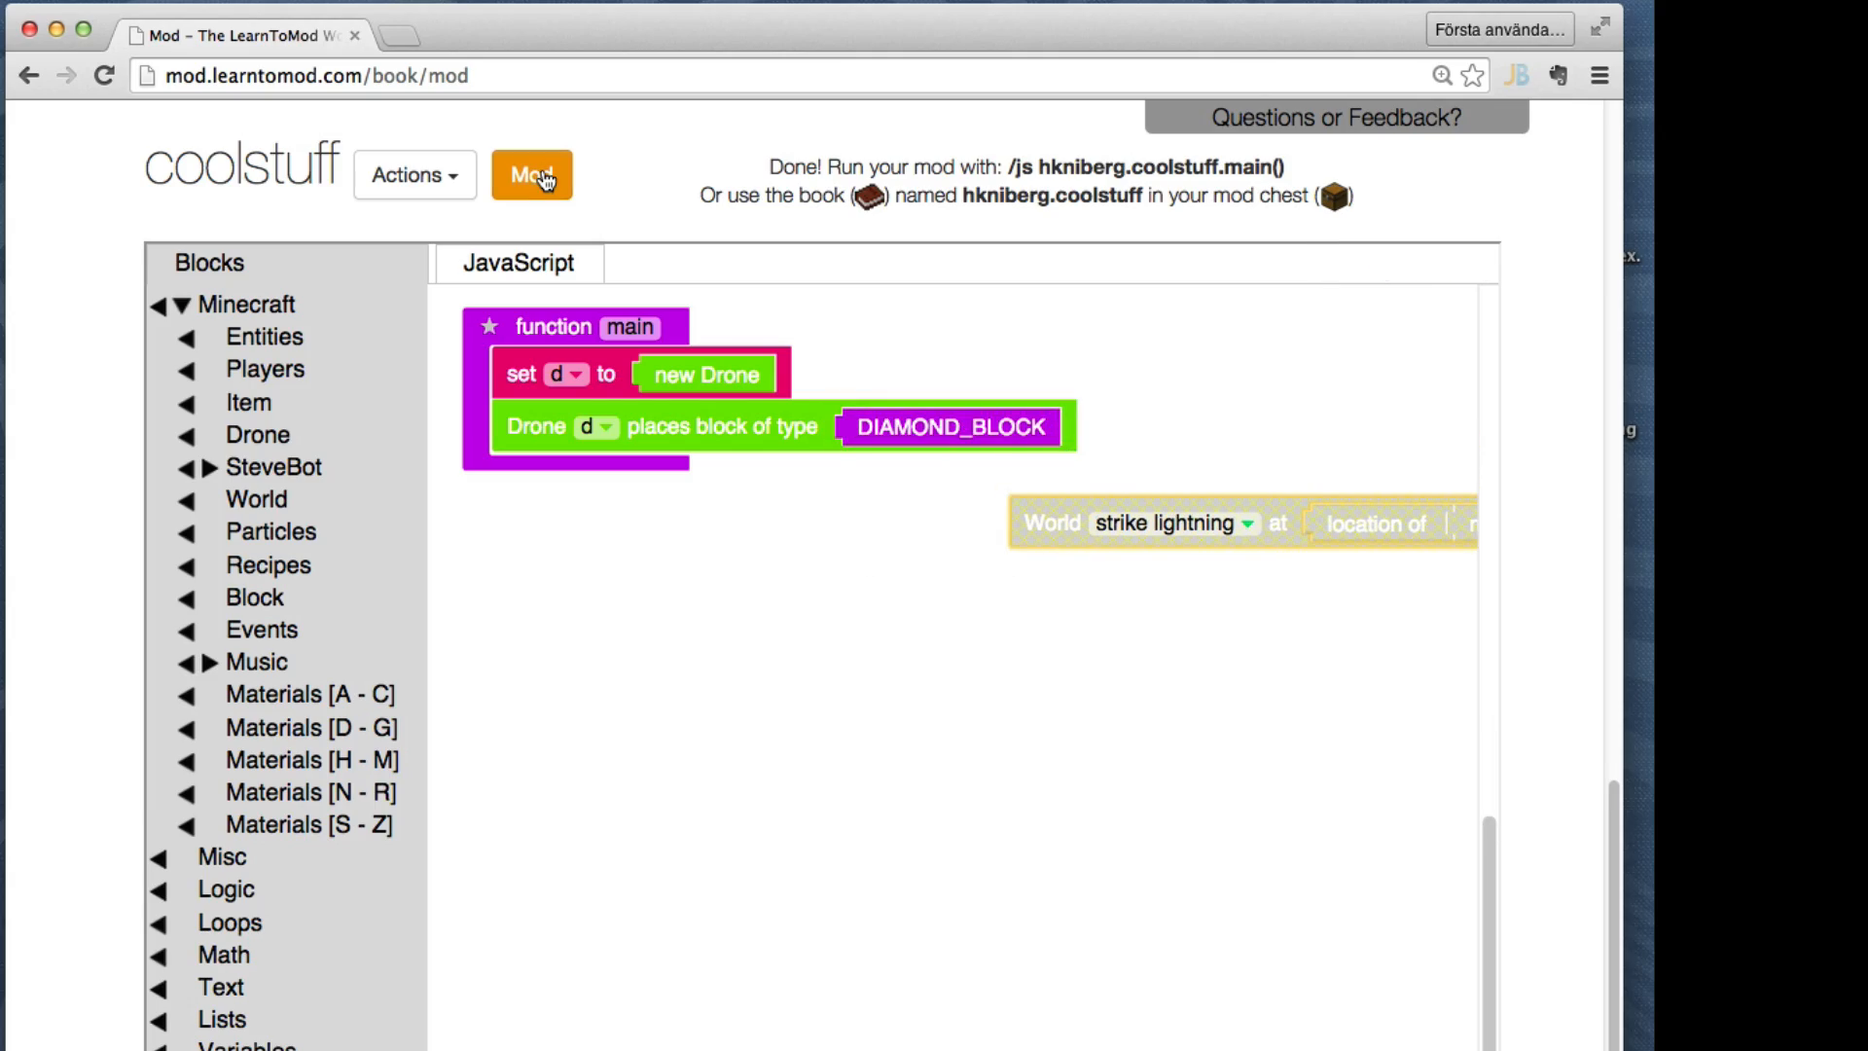
left_click(531, 176)
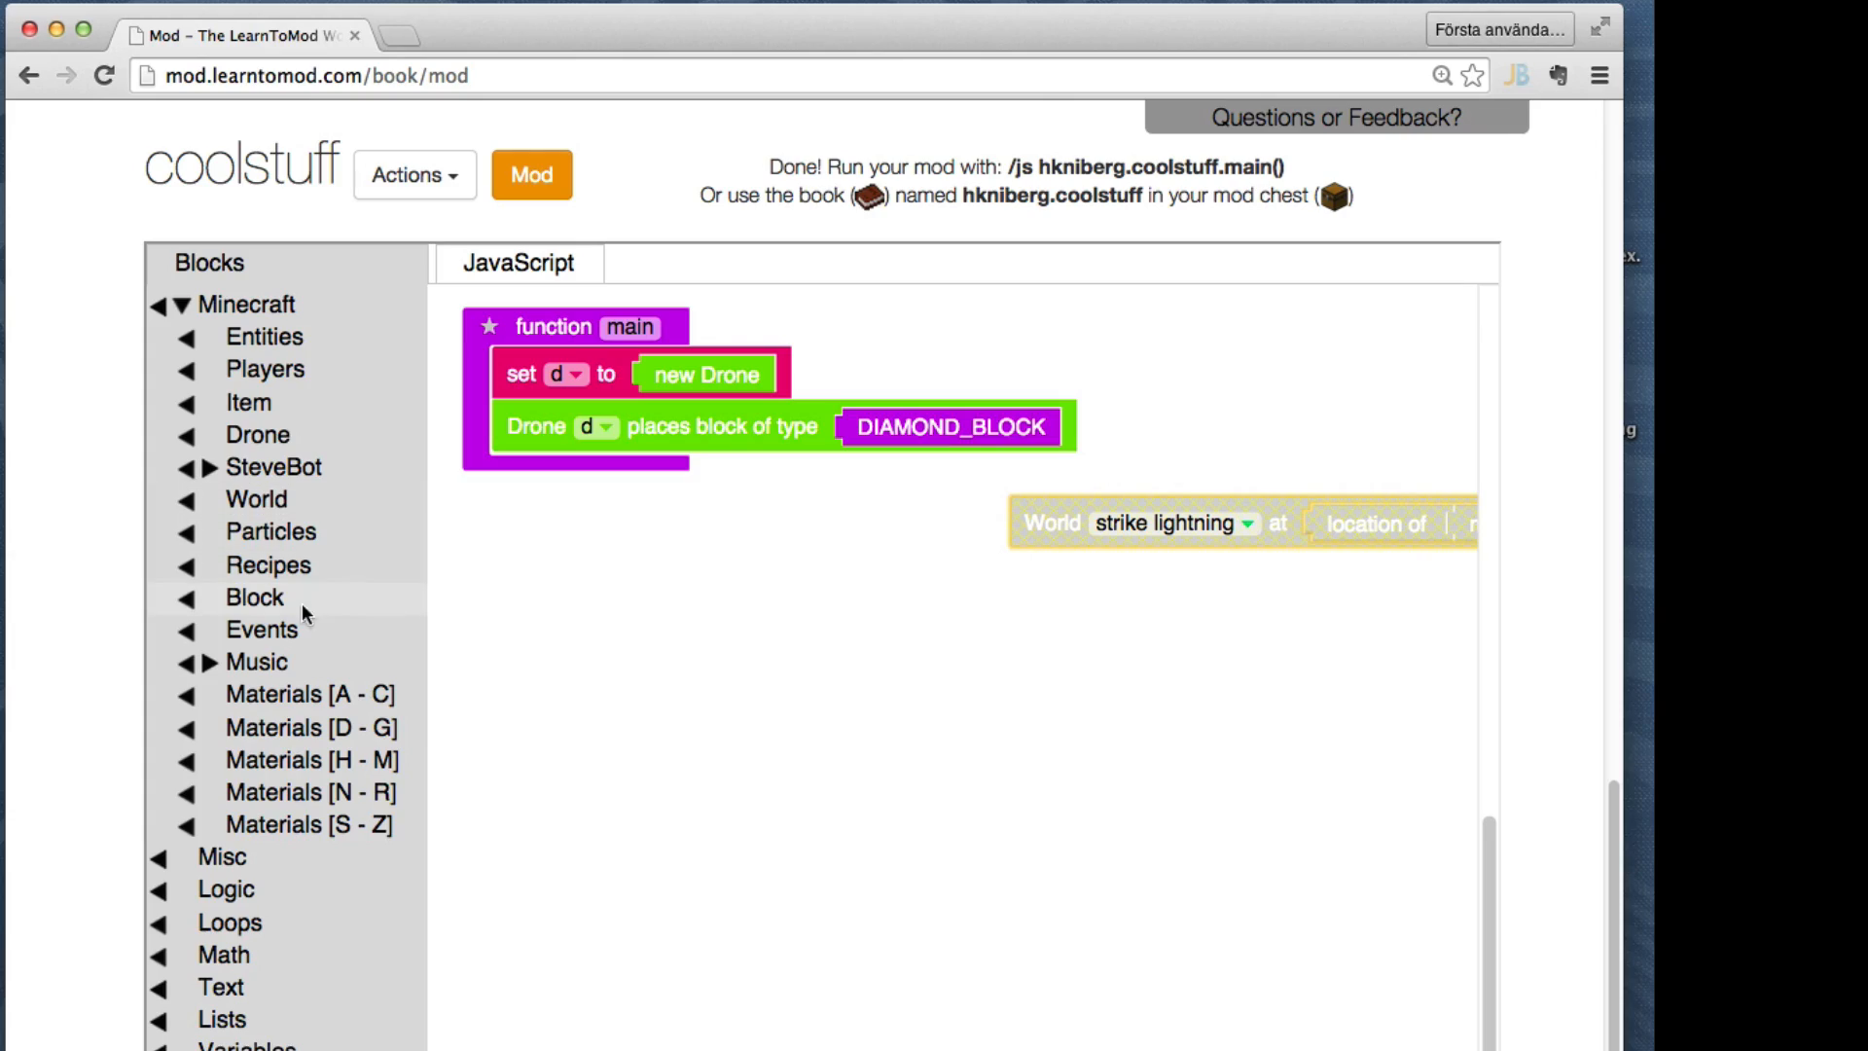
Repeat 5 times placing a diamond block and moving up, then strike lightning at location of d
left_click(230, 922)
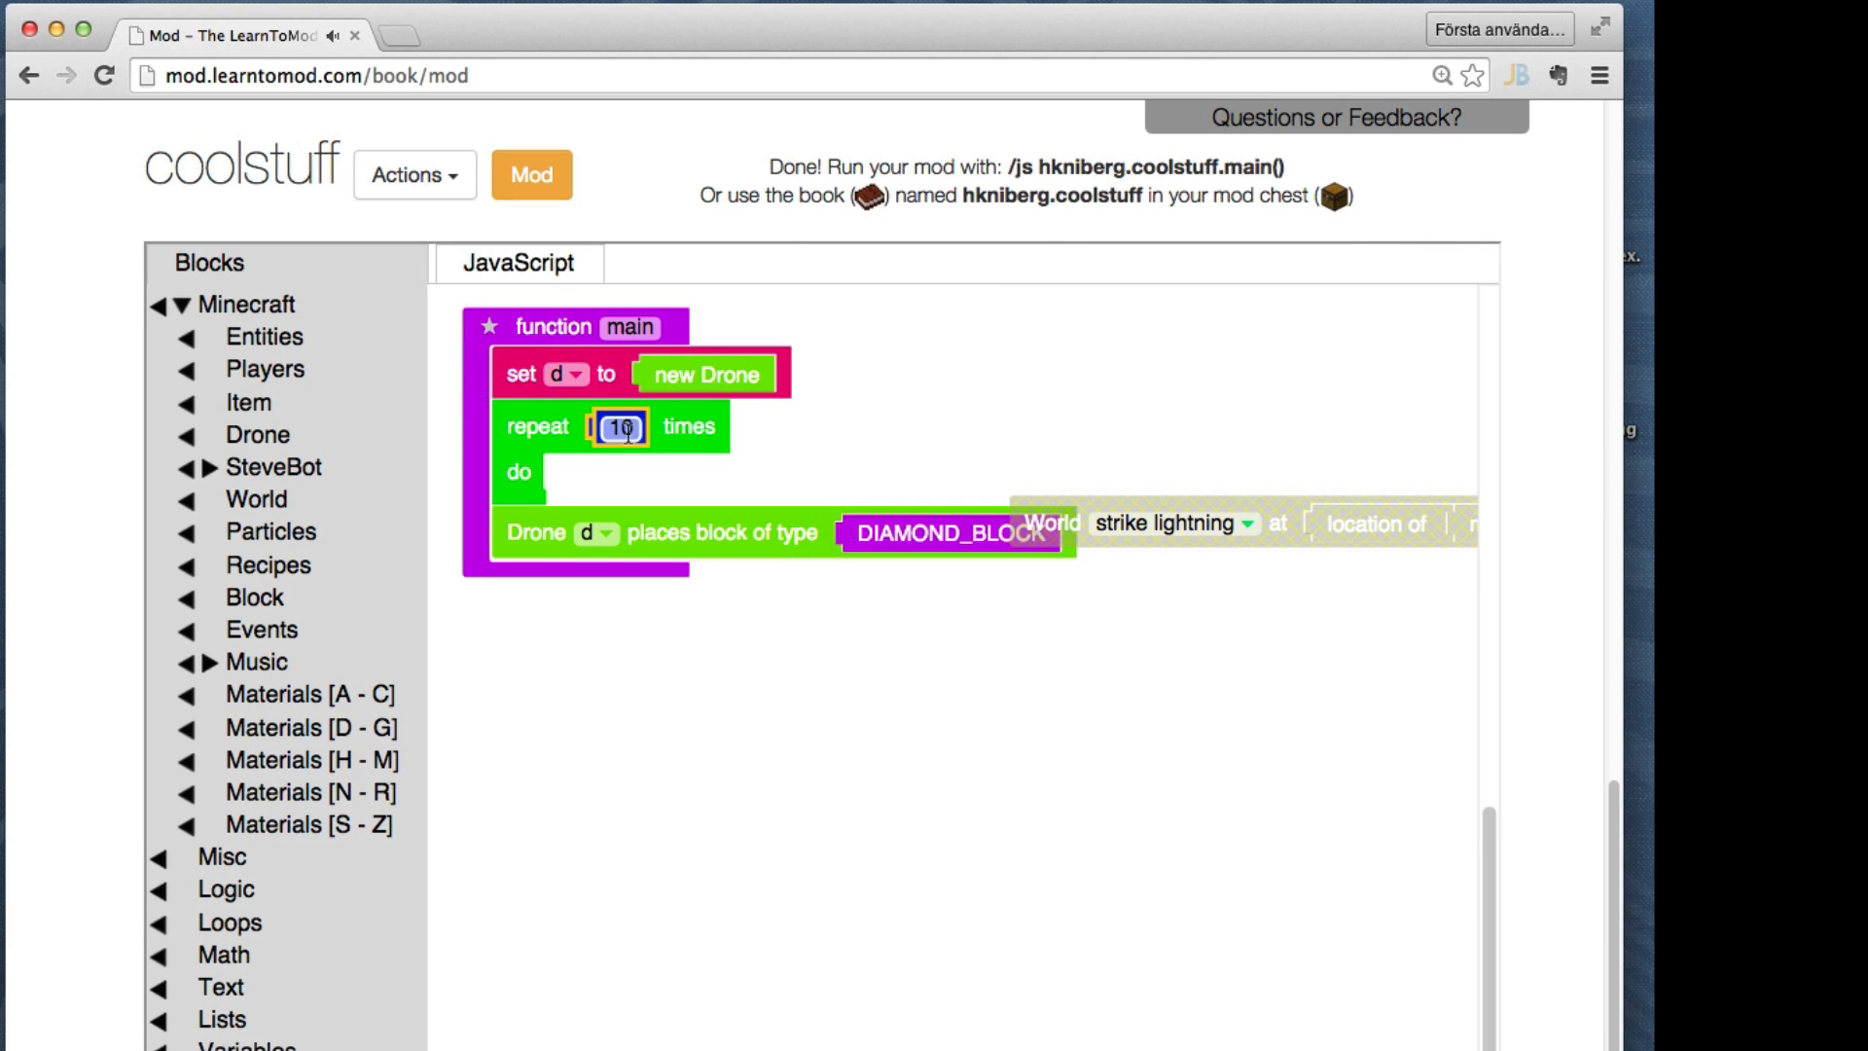
type("5")
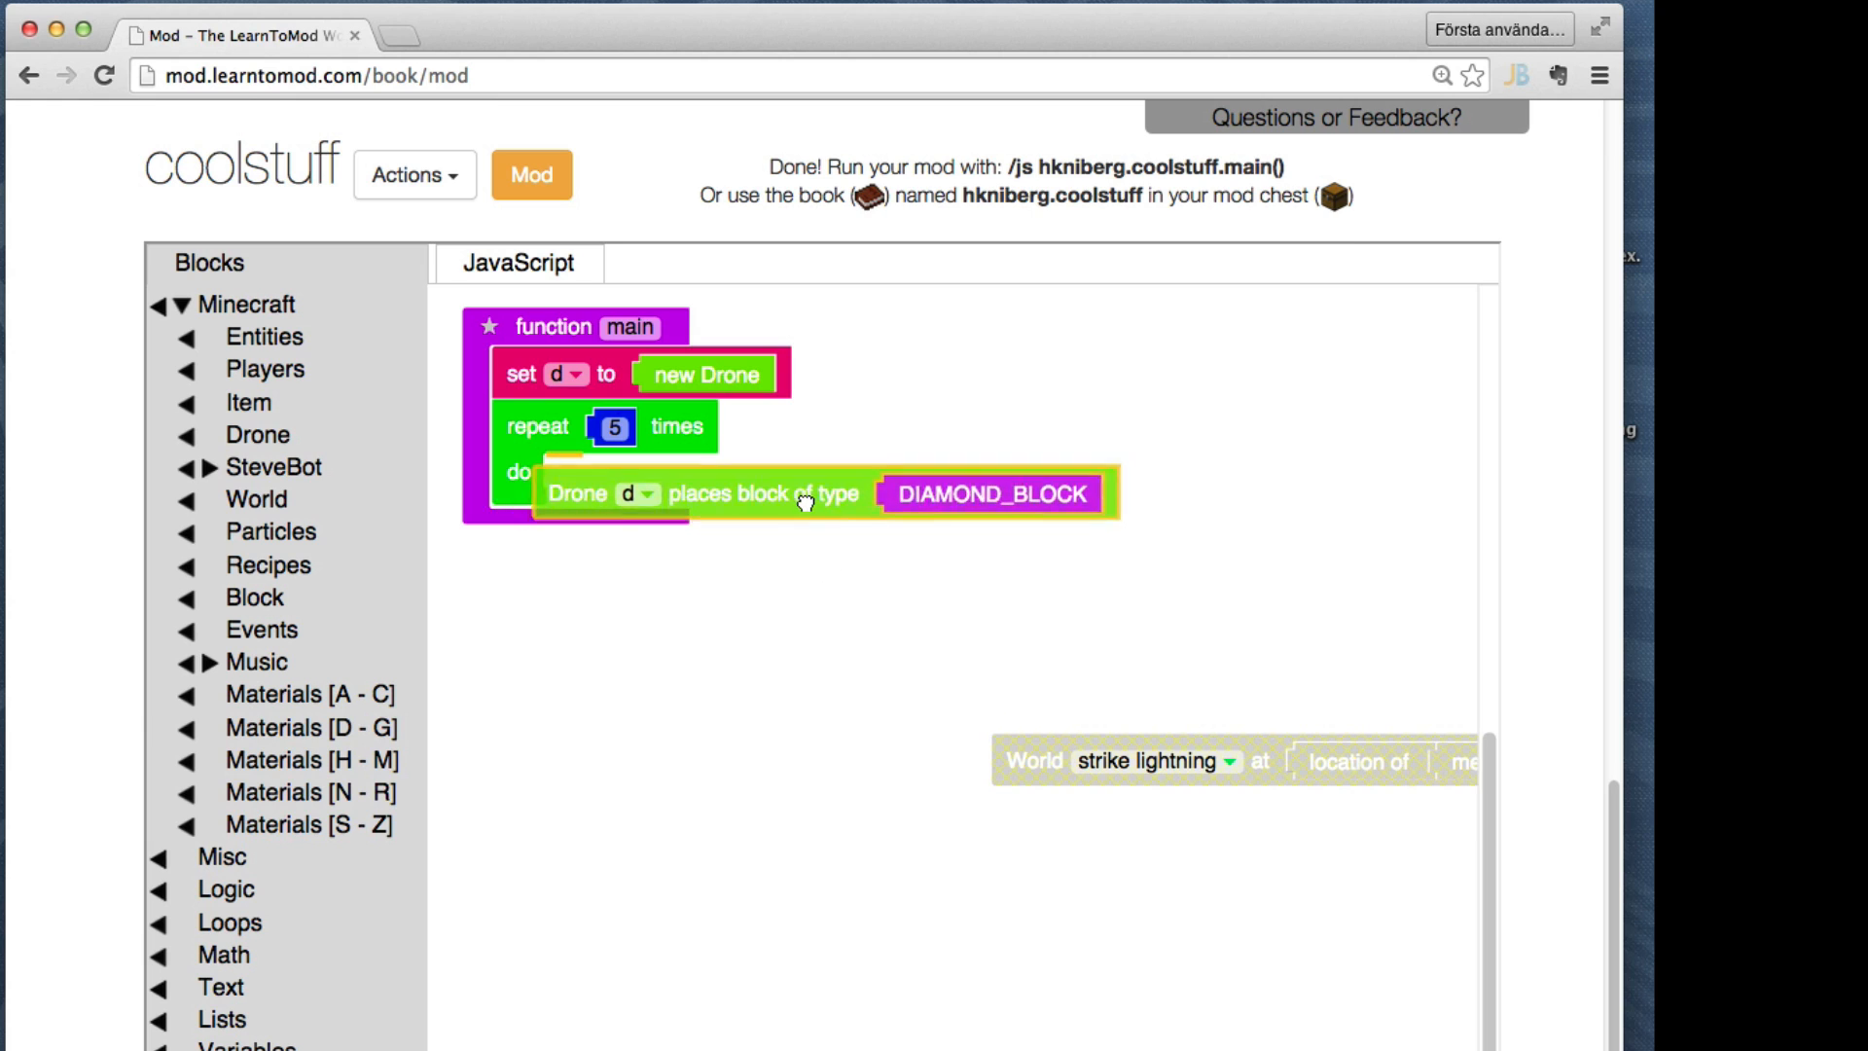
left_click(257, 434)
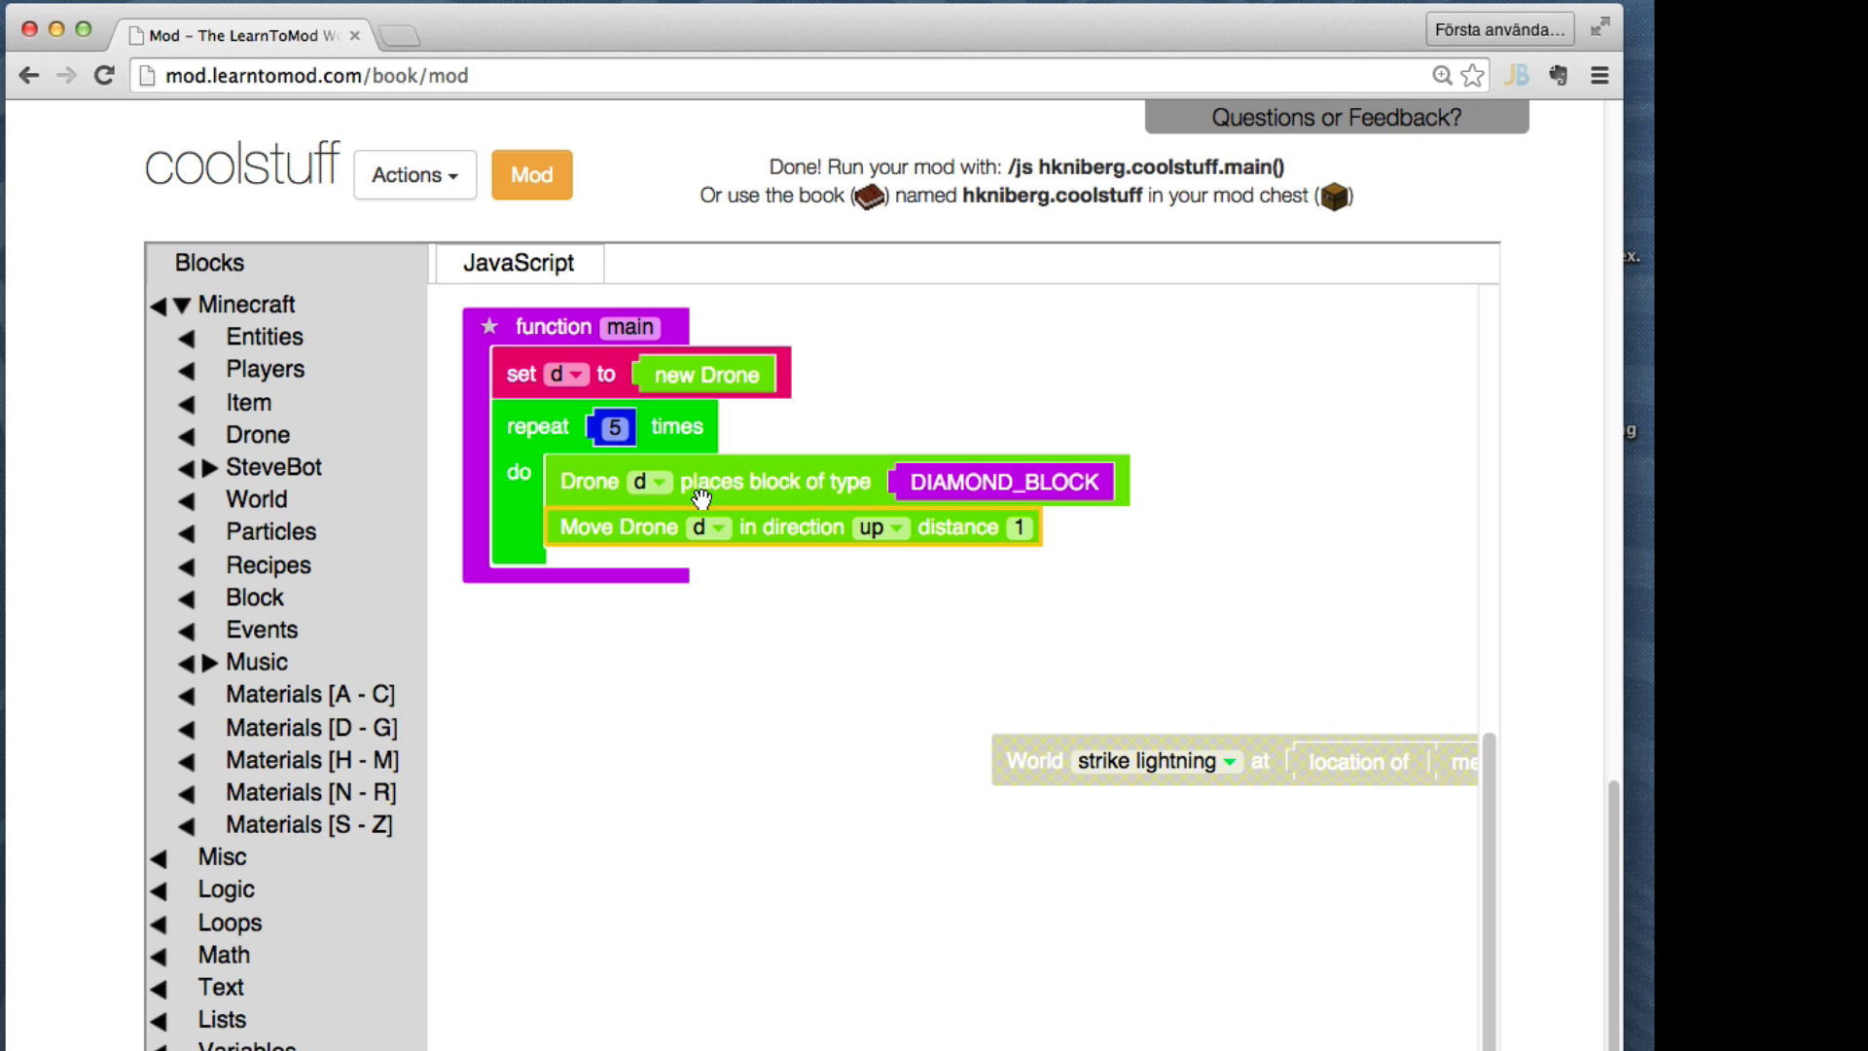
left_click(257, 434)
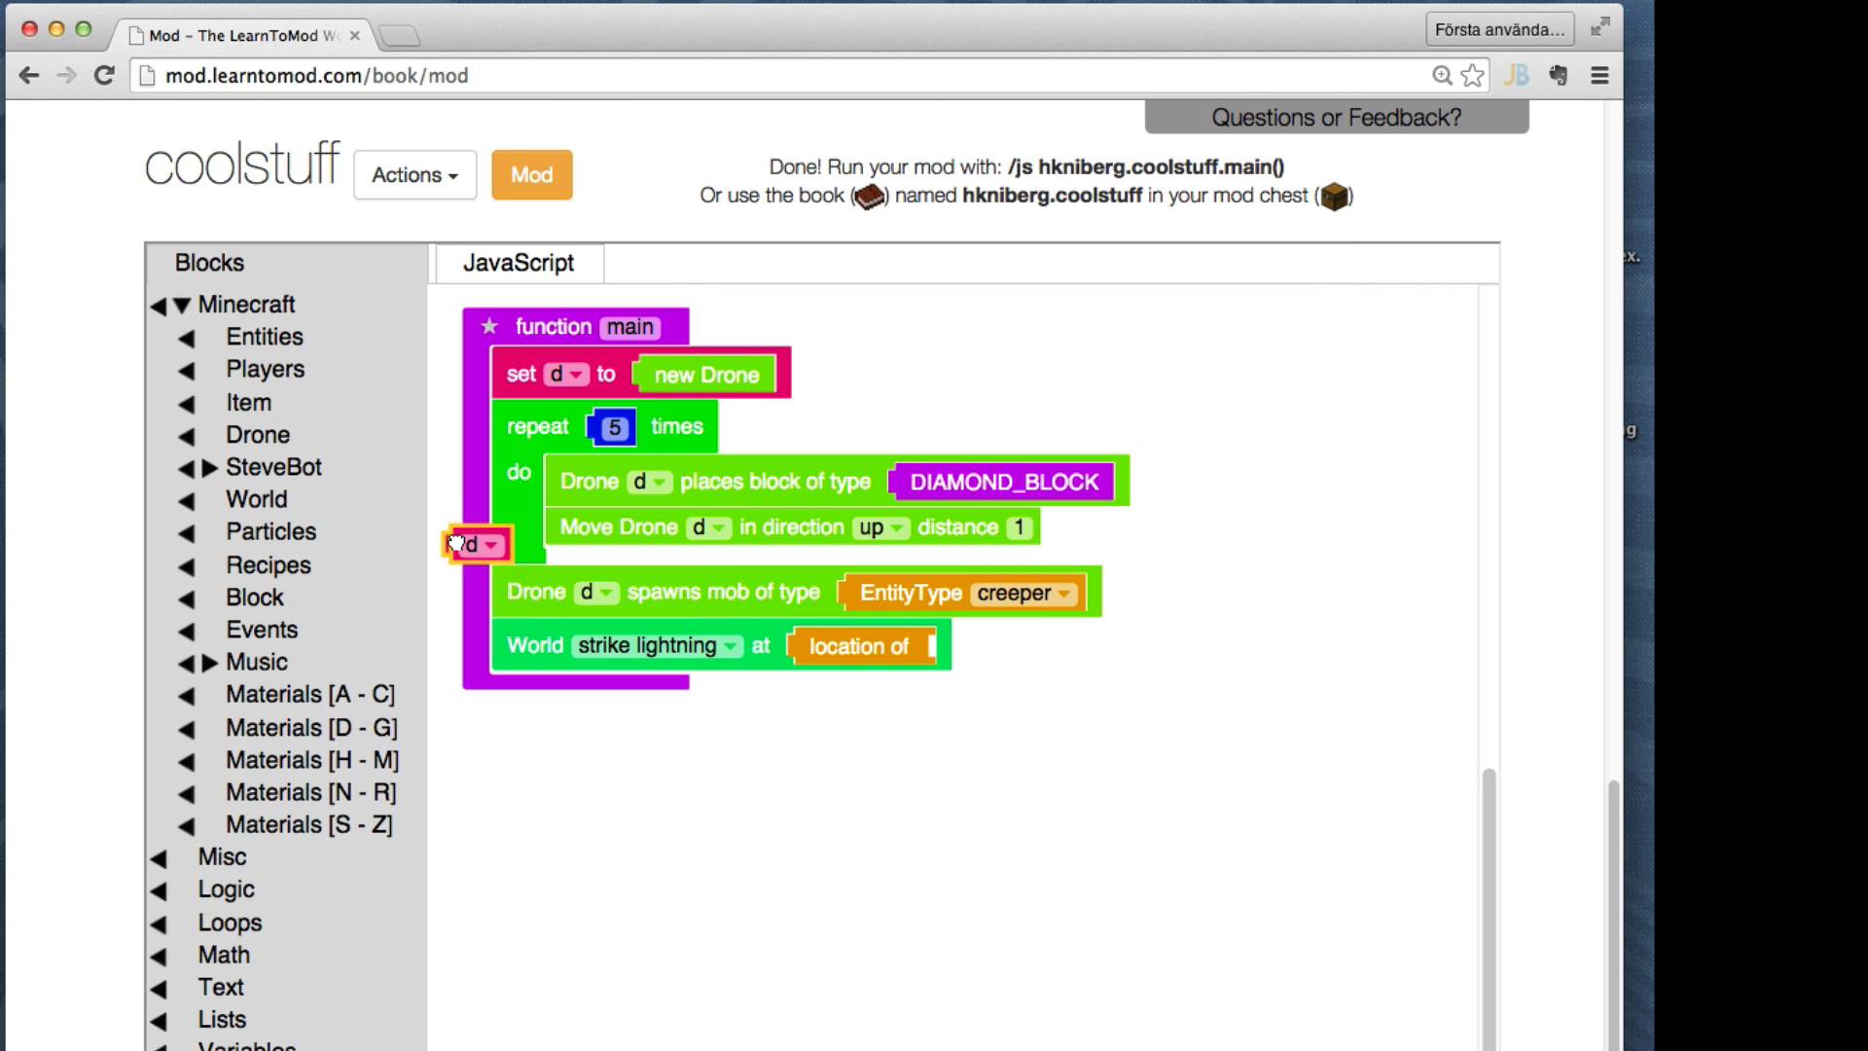
left_click_drag(477, 545, 965, 646)
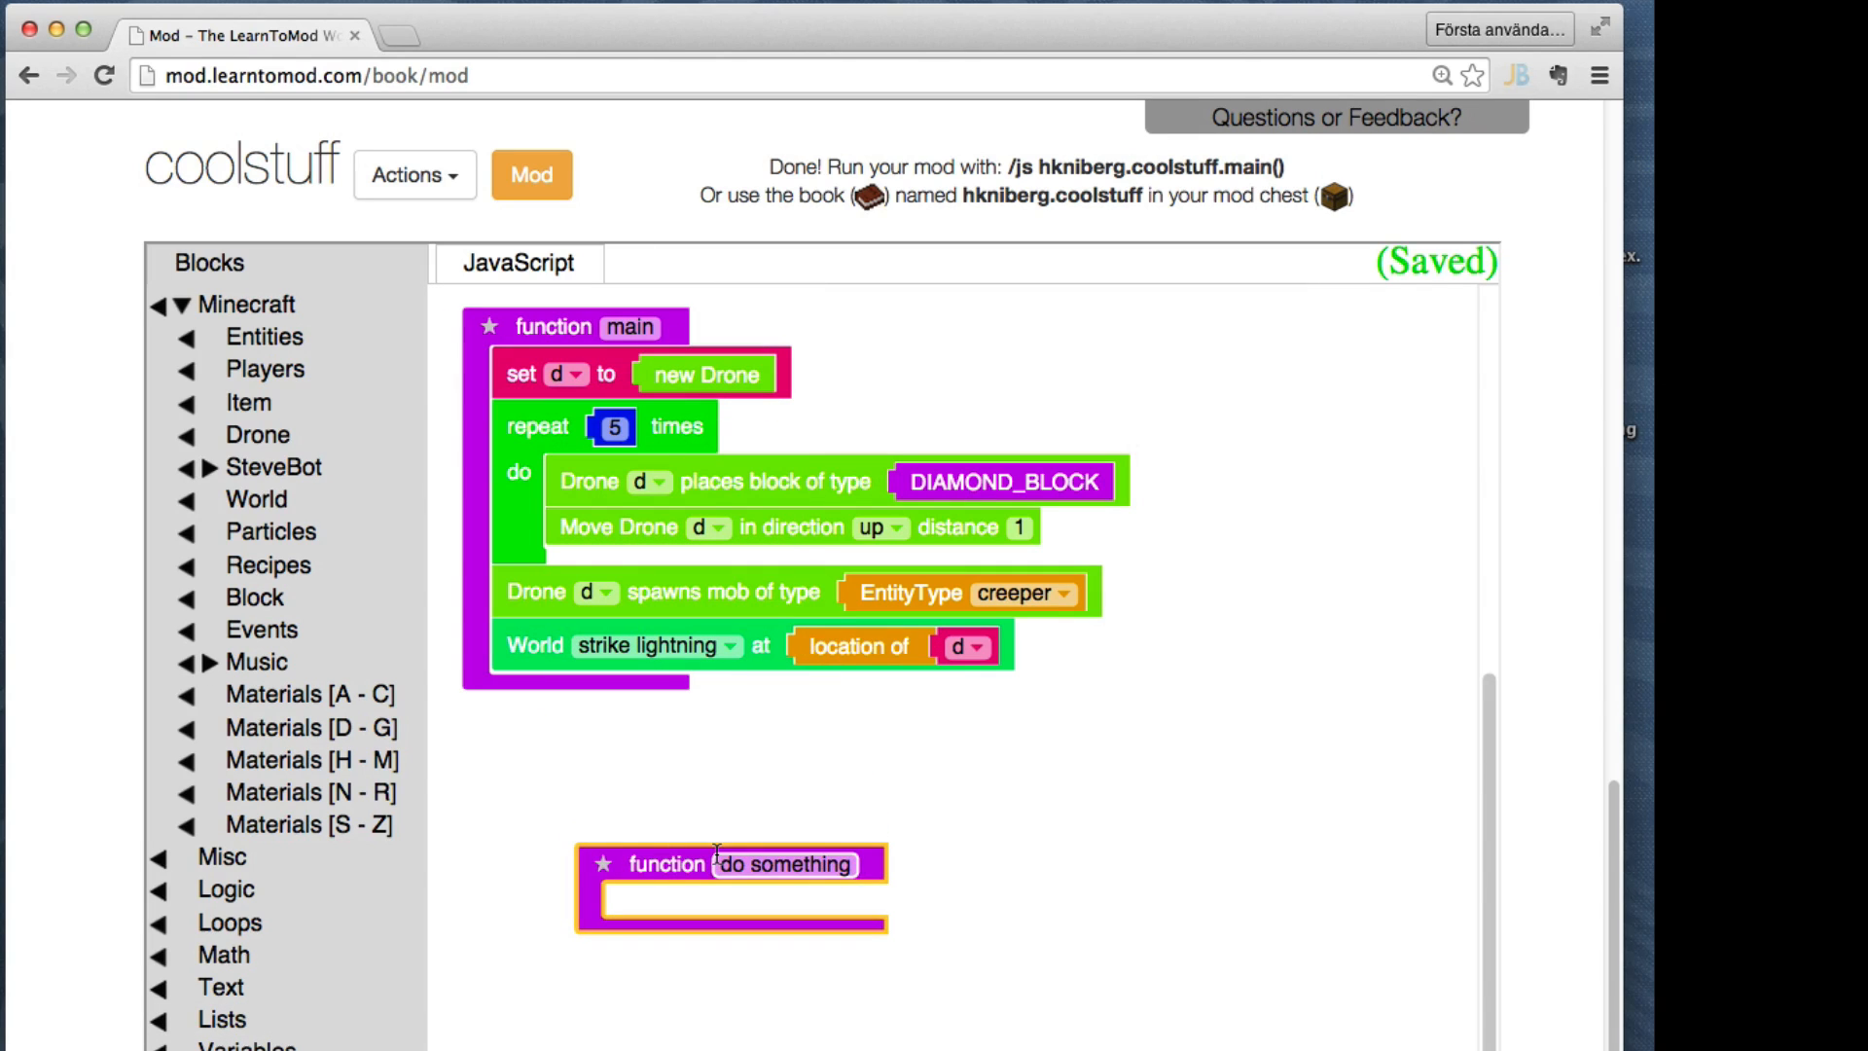
Name the new function block tower
type("tower")
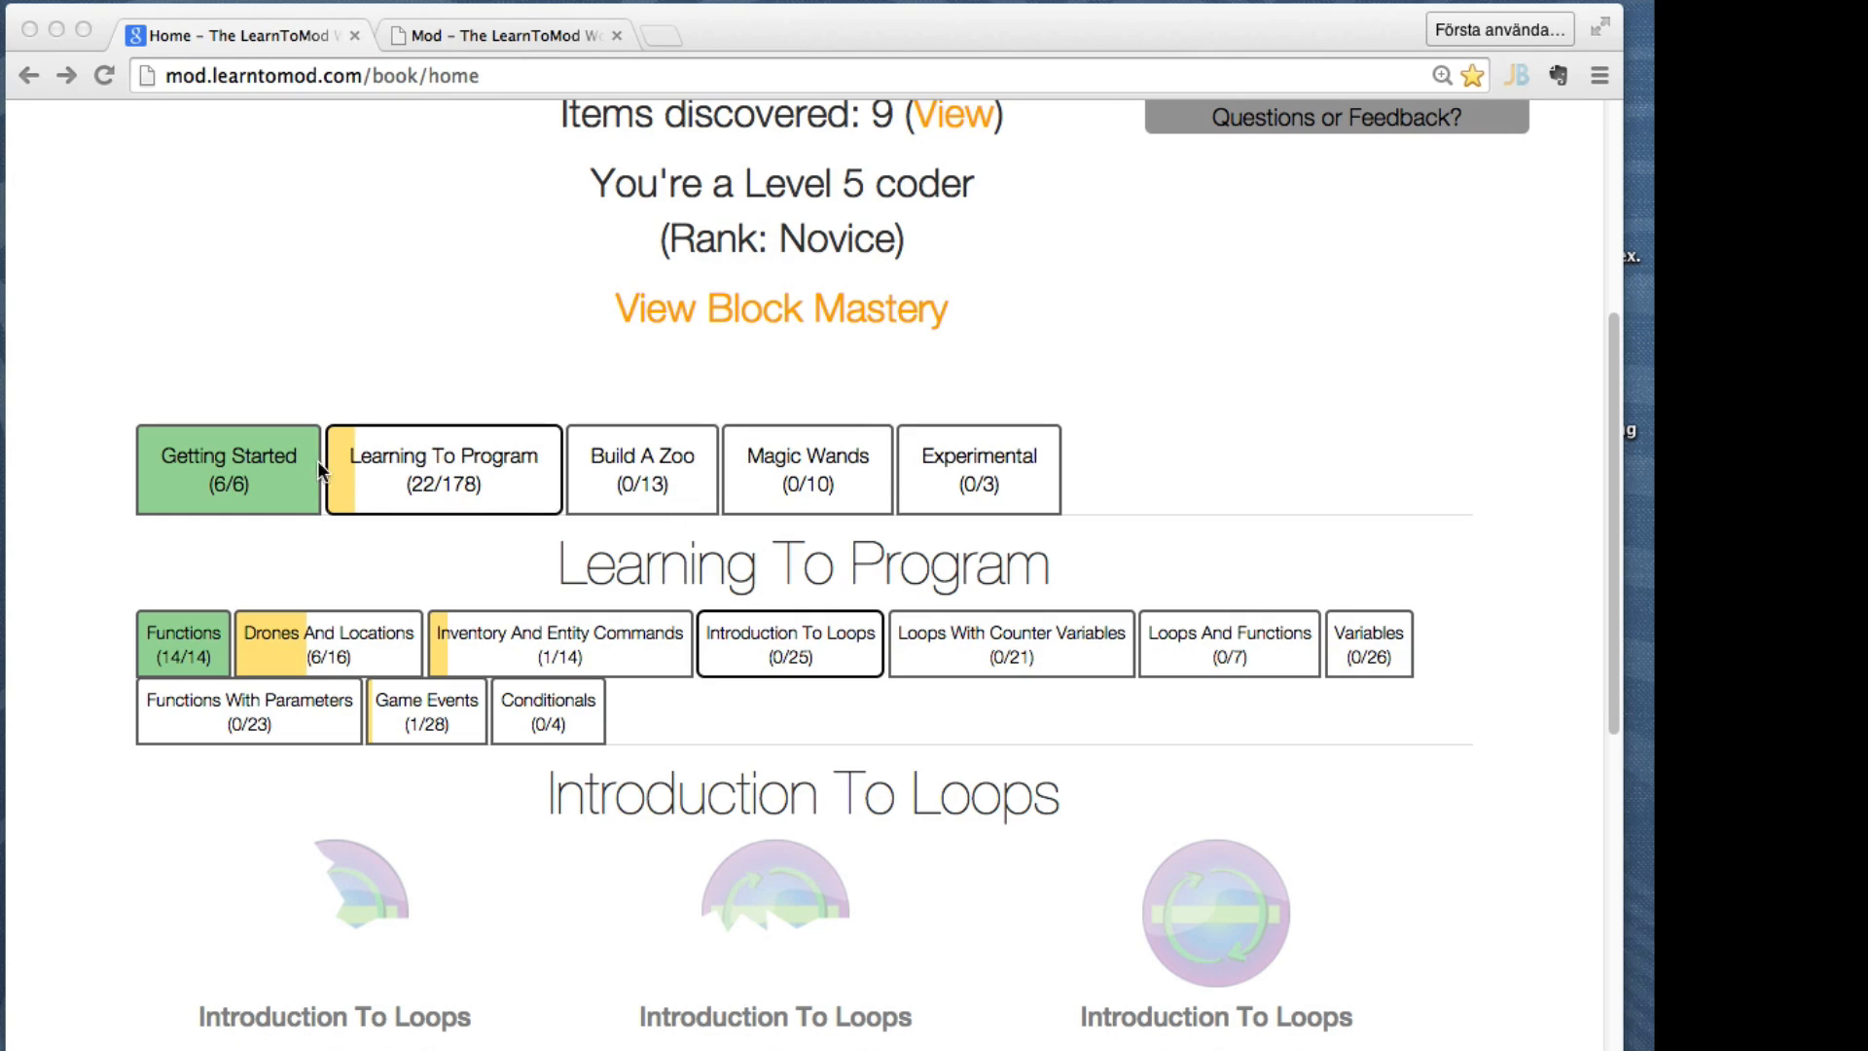
Open the Write Your First Mod badge lesson from the Getting Started badges
left_click(228, 467)
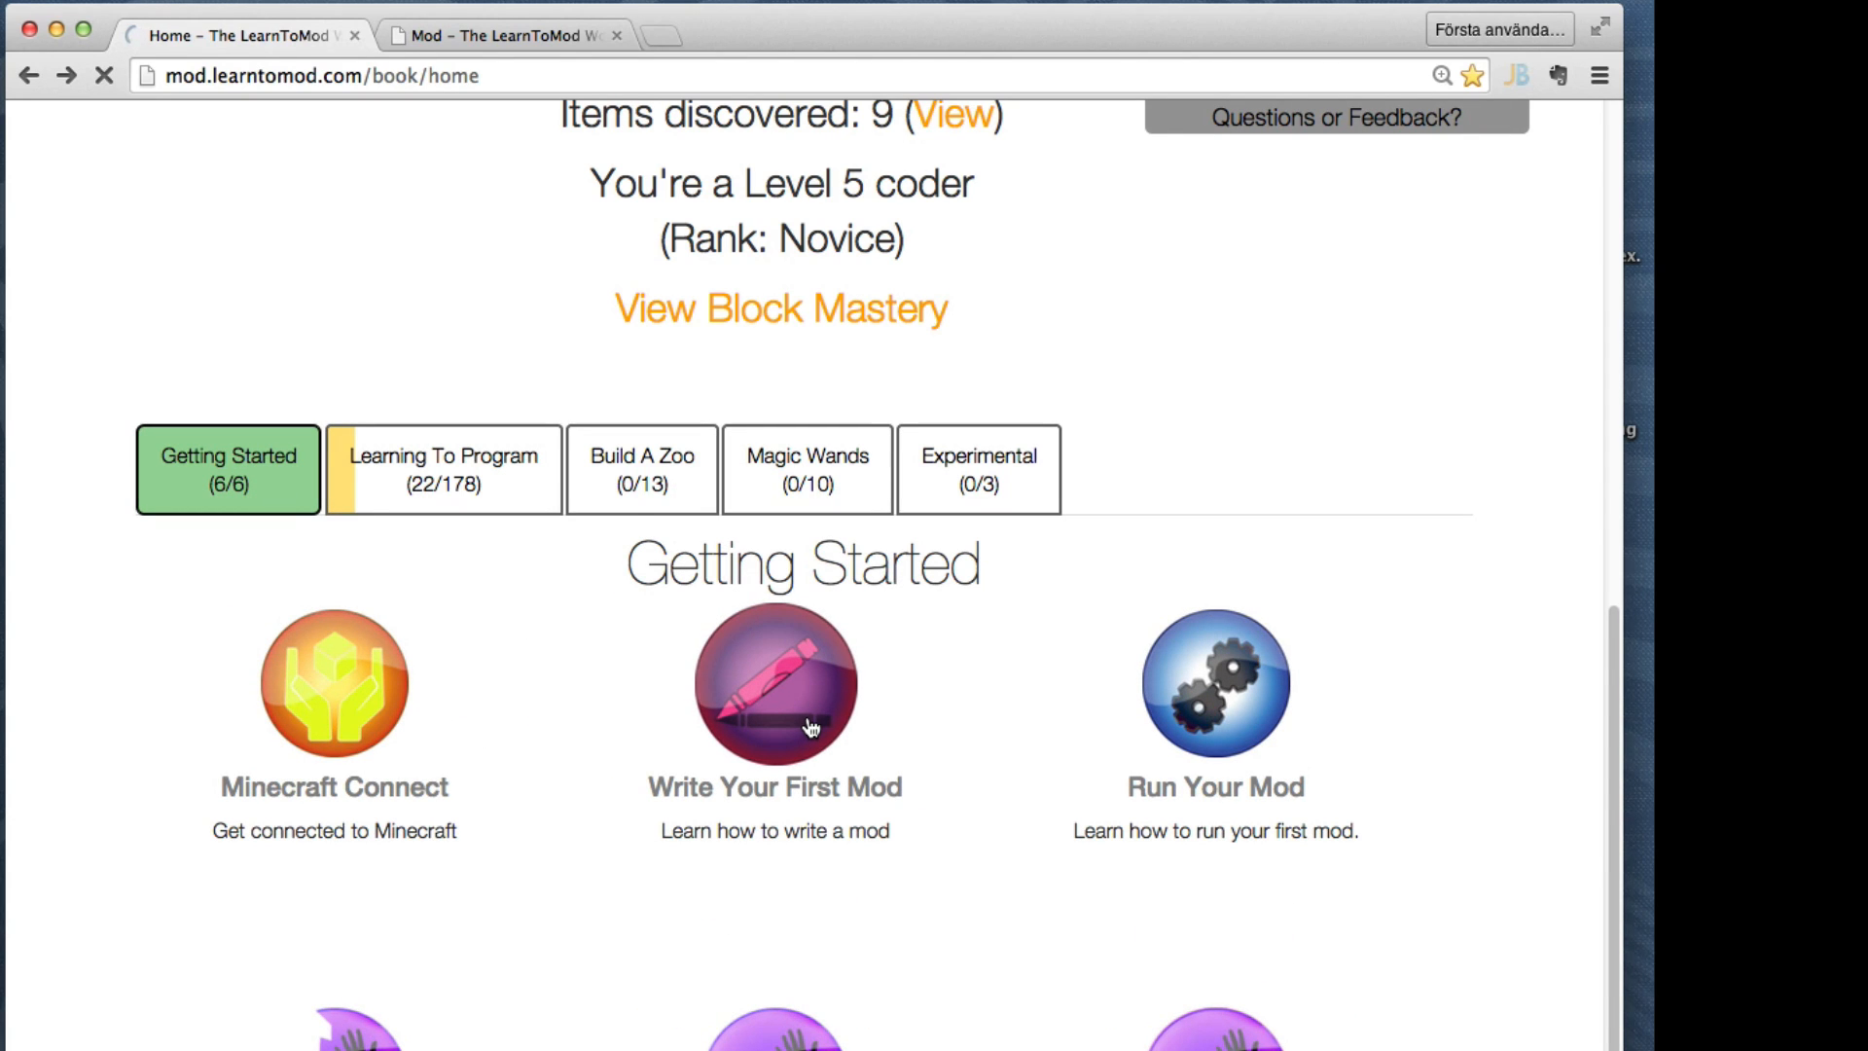
left_click(773, 682)
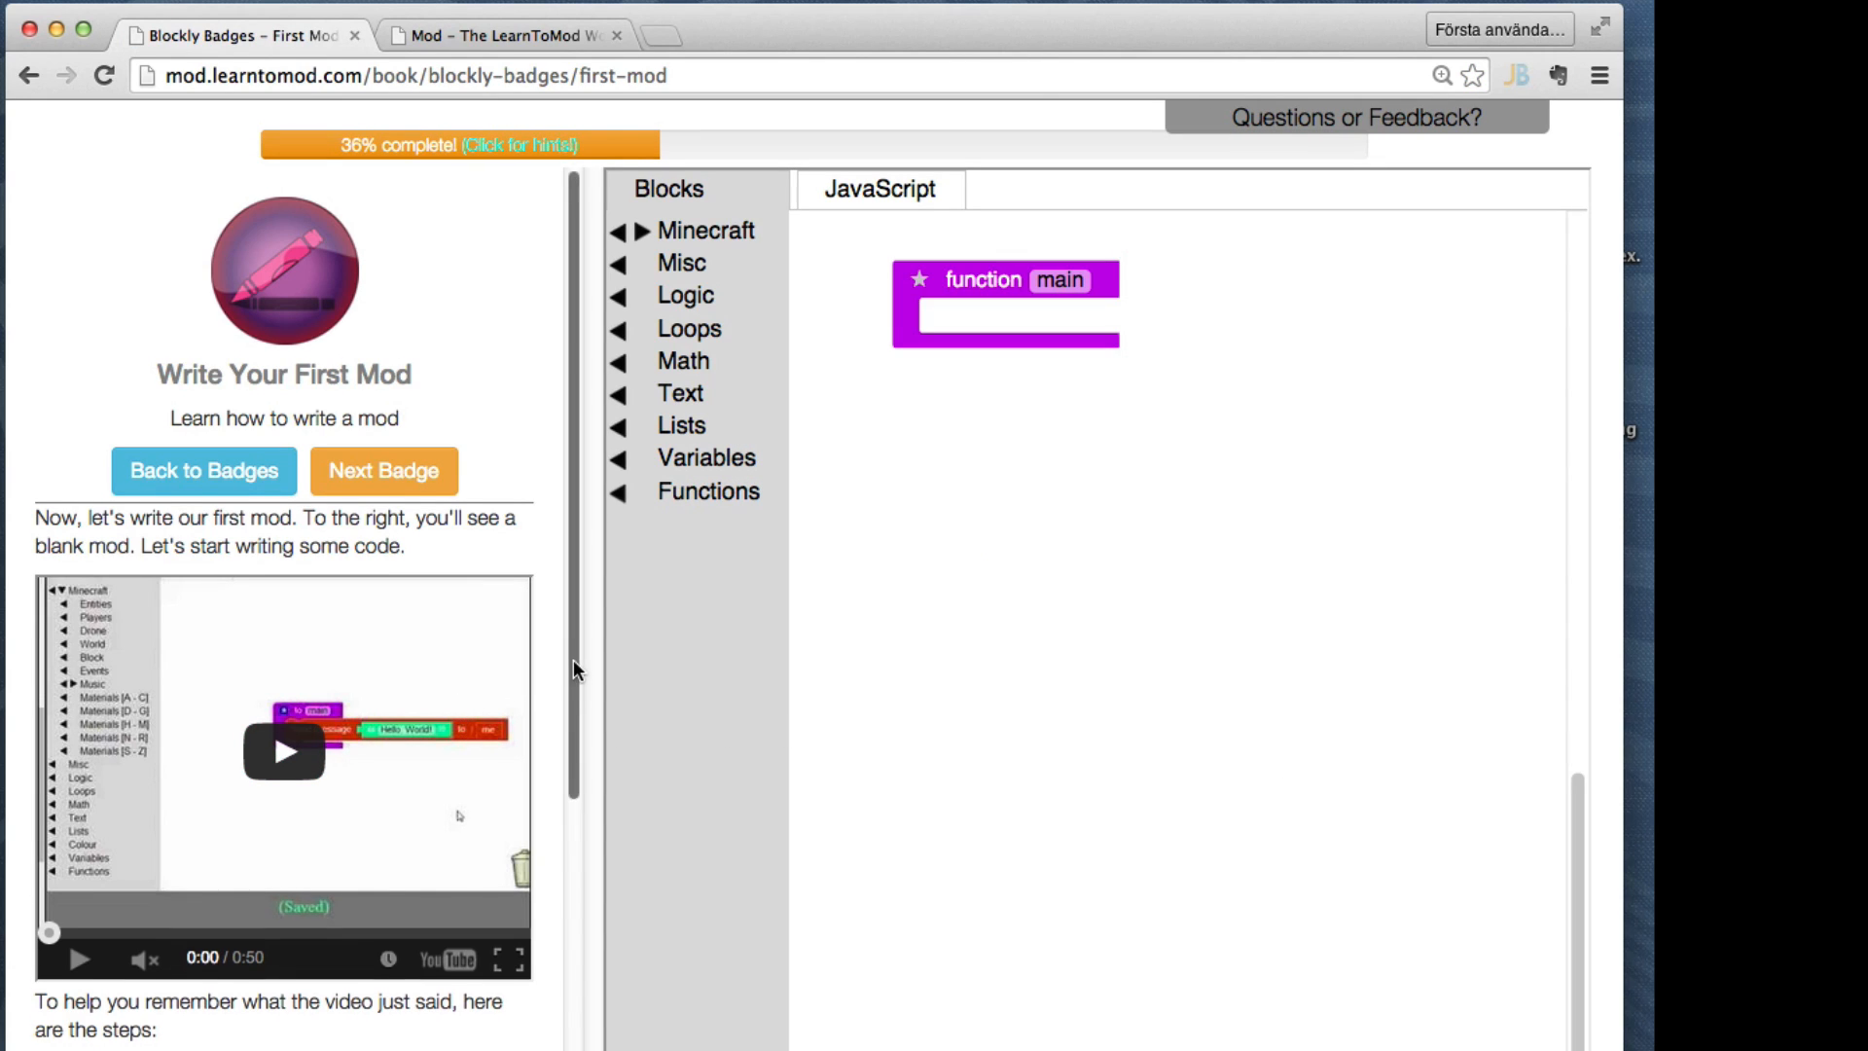
scroll("down", 3)
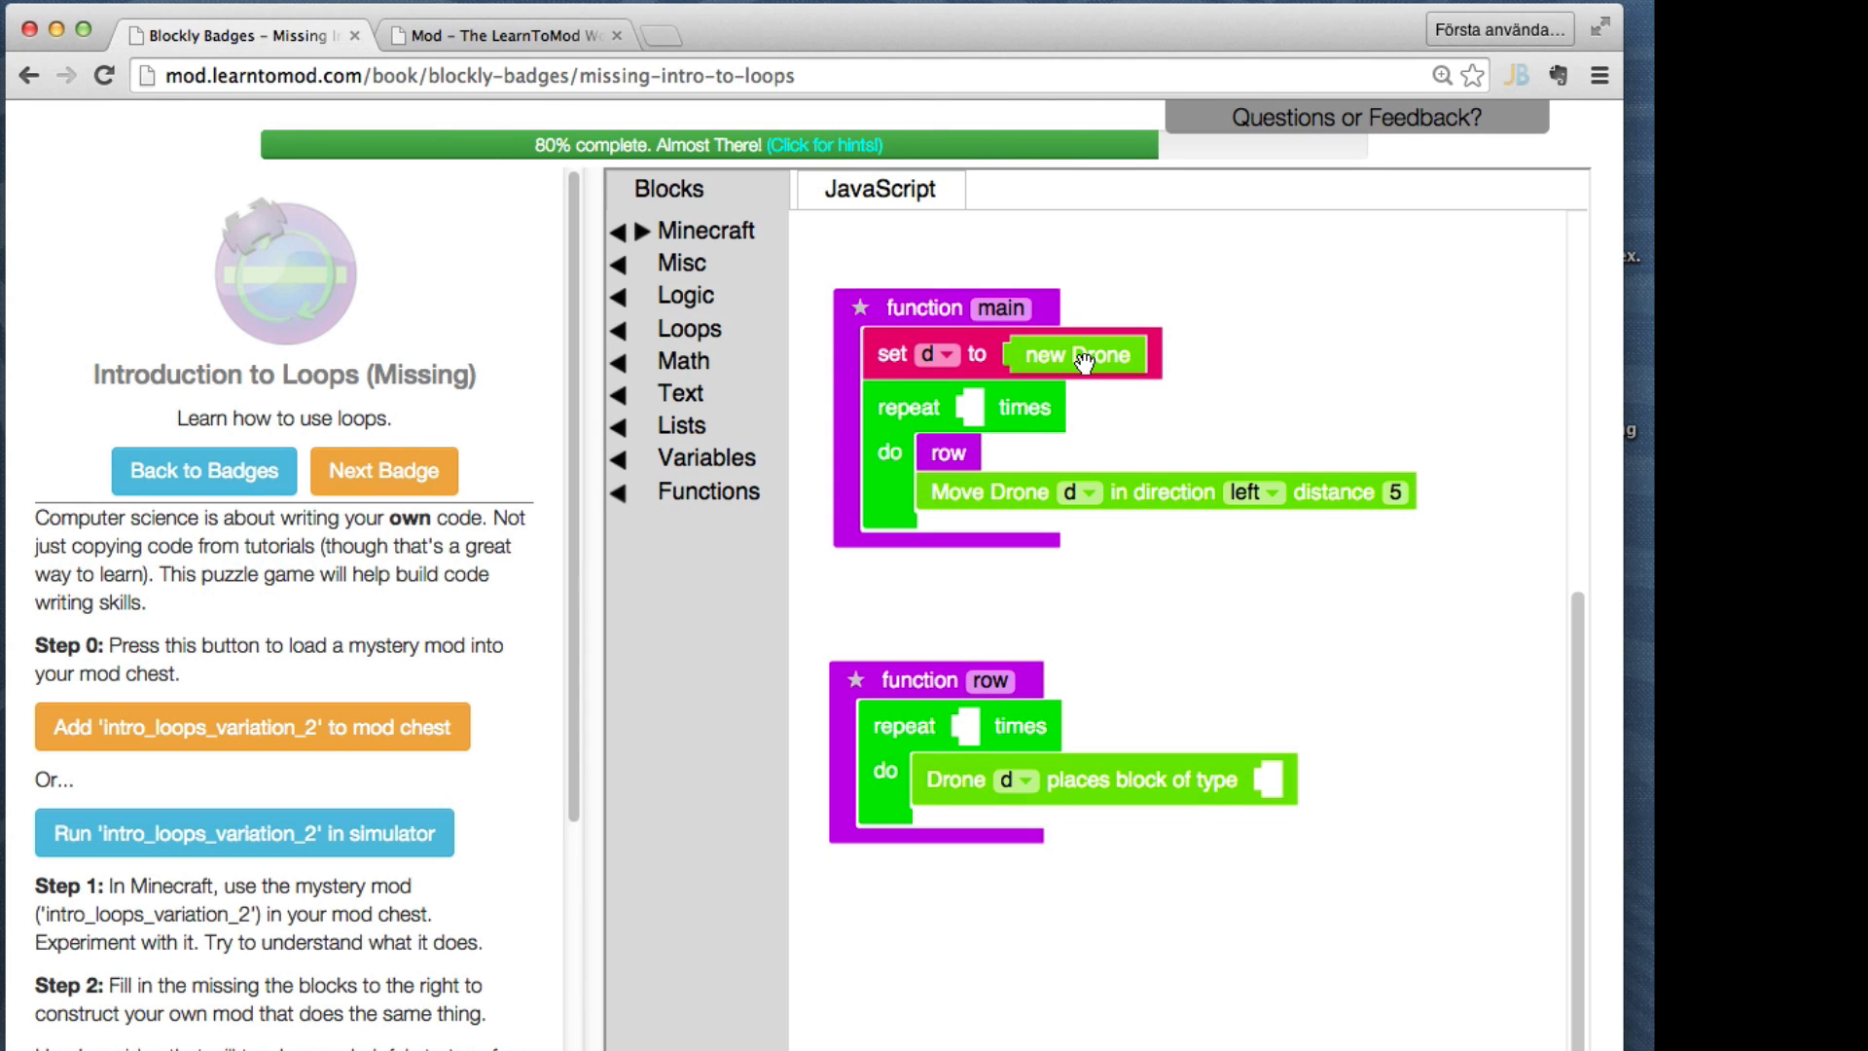
mouse_move(1010, 475)
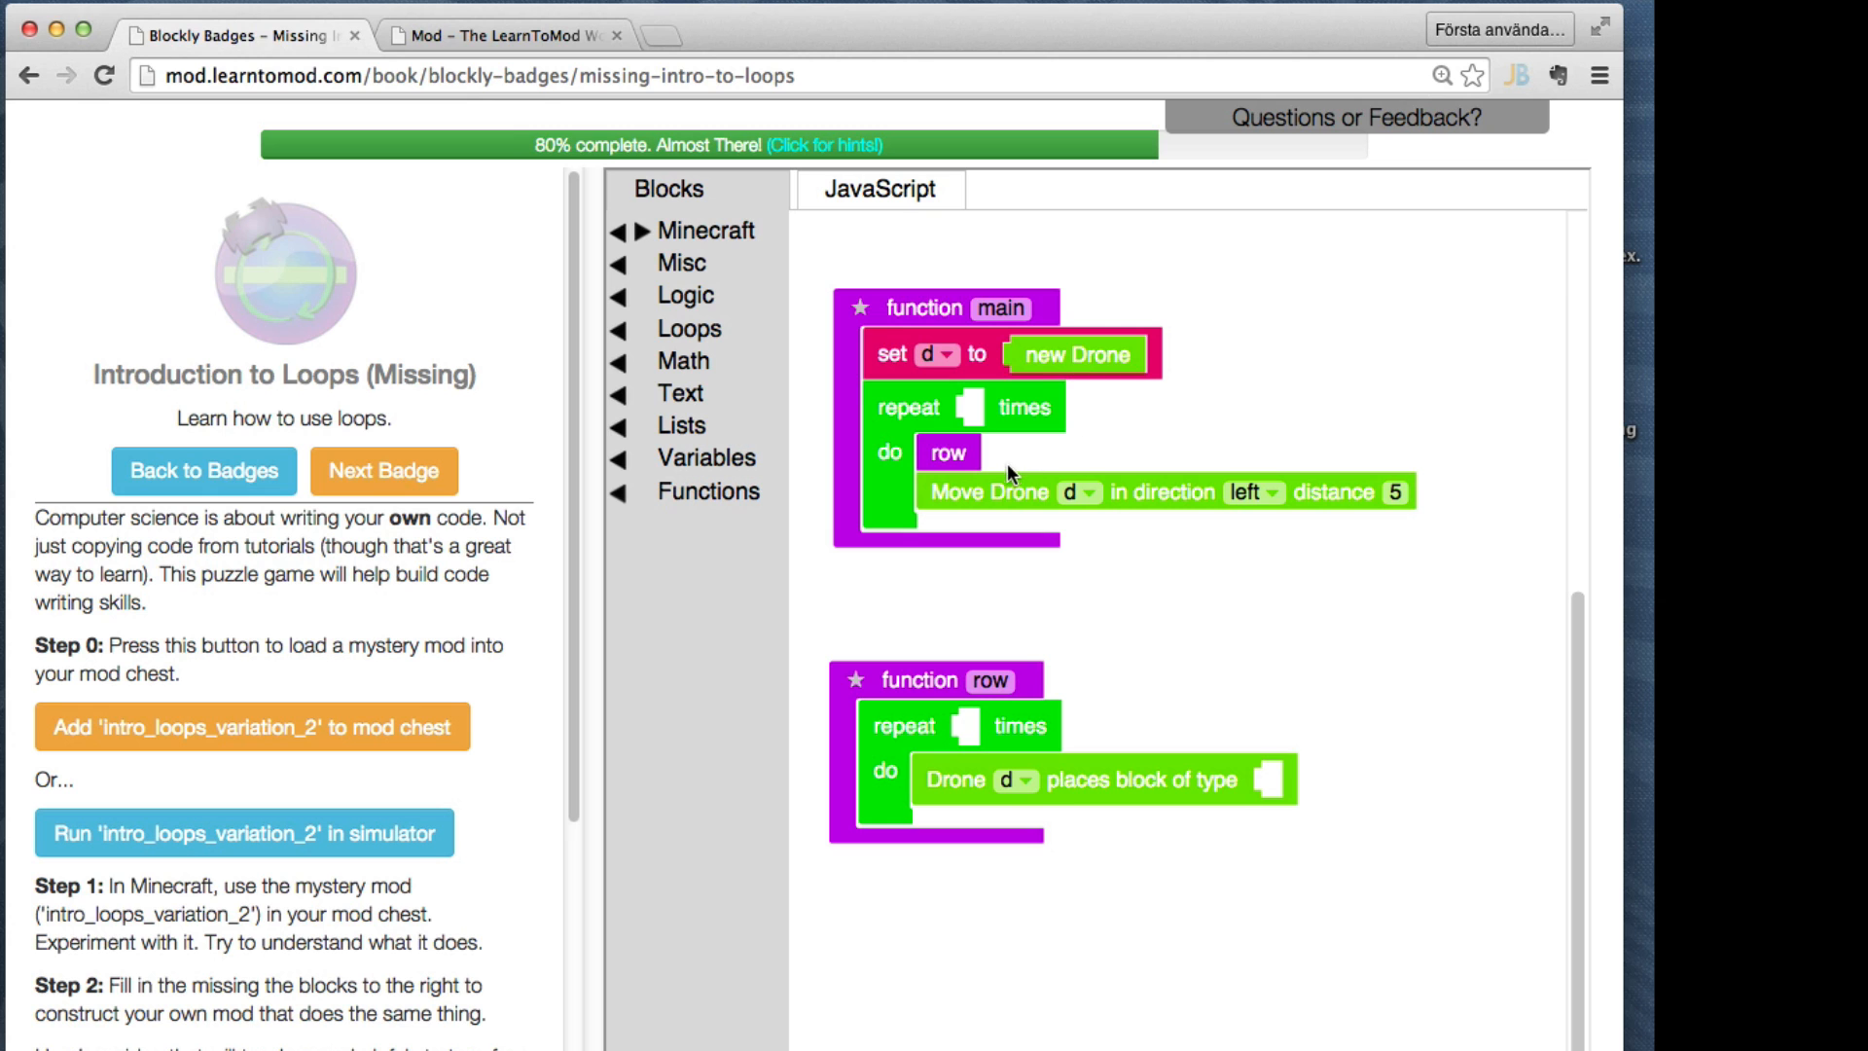
Answer the Player Inventory quiz and return to the badges page after unlocking it
scroll("down", 3)
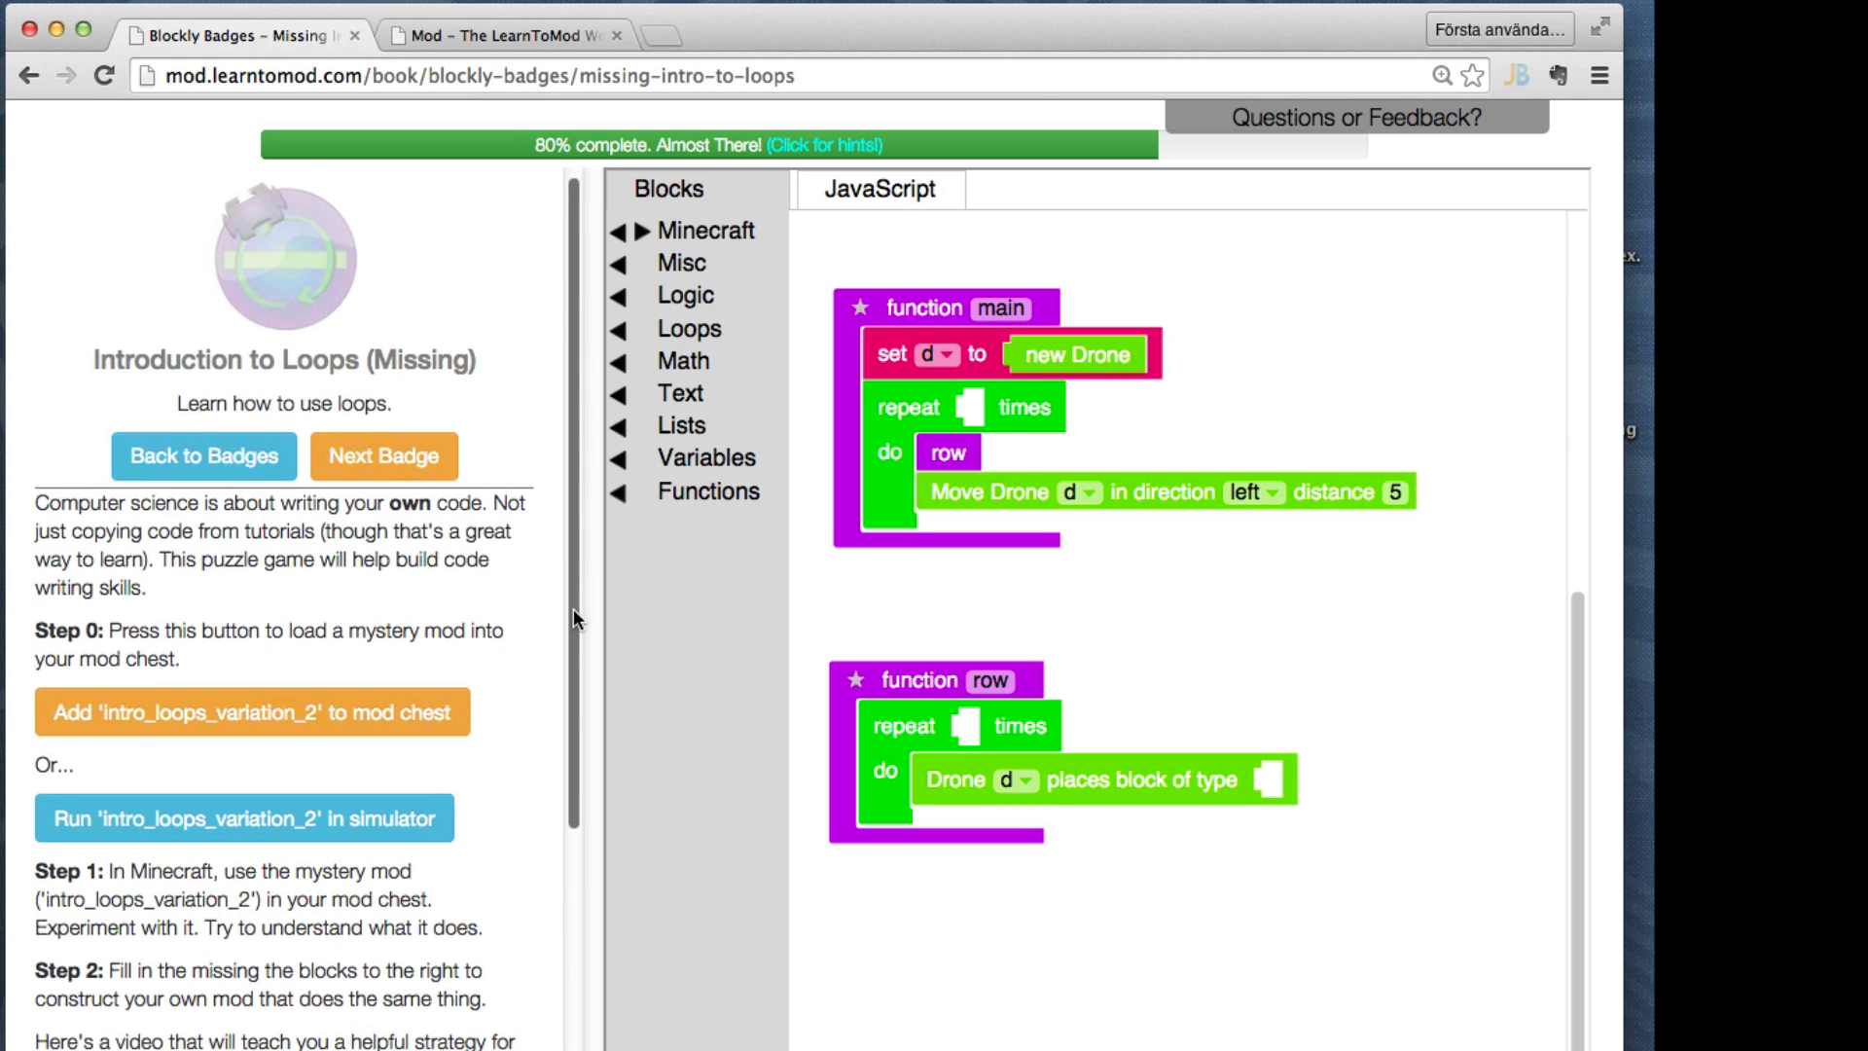
left_click(383, 455)
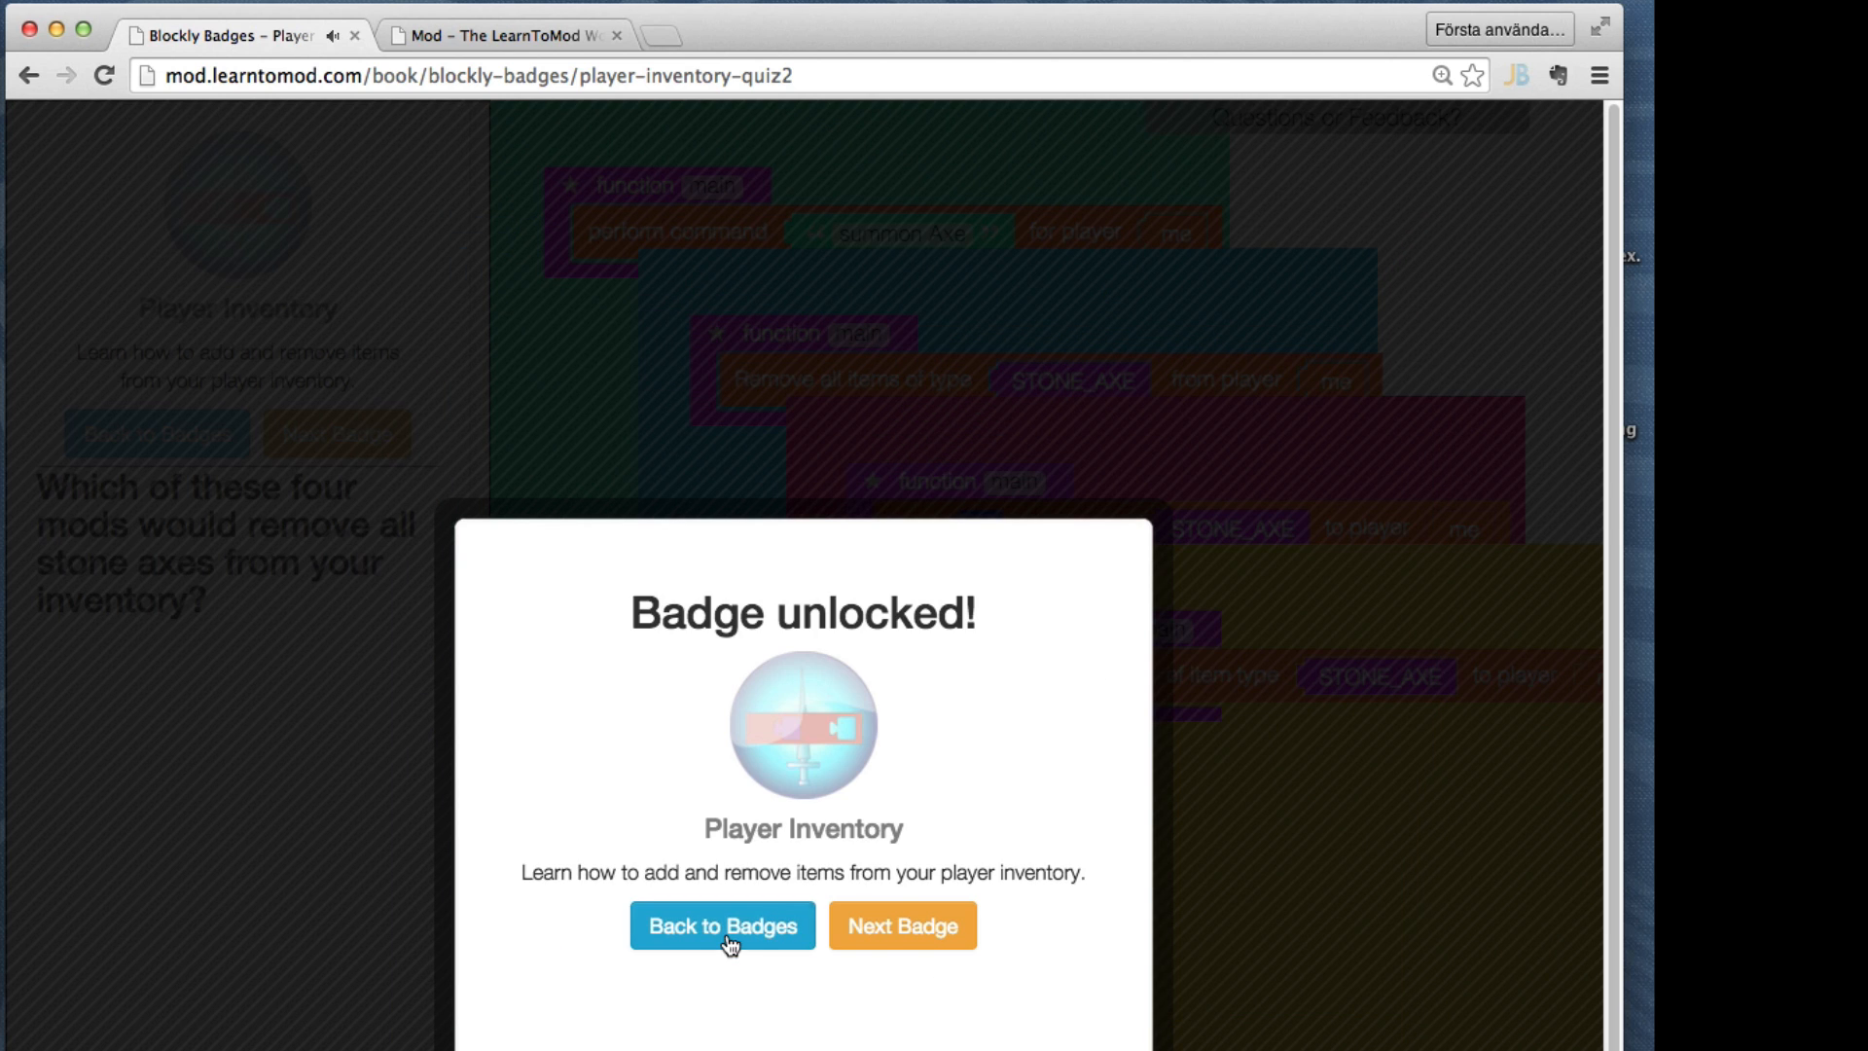
left_click(720, 927)
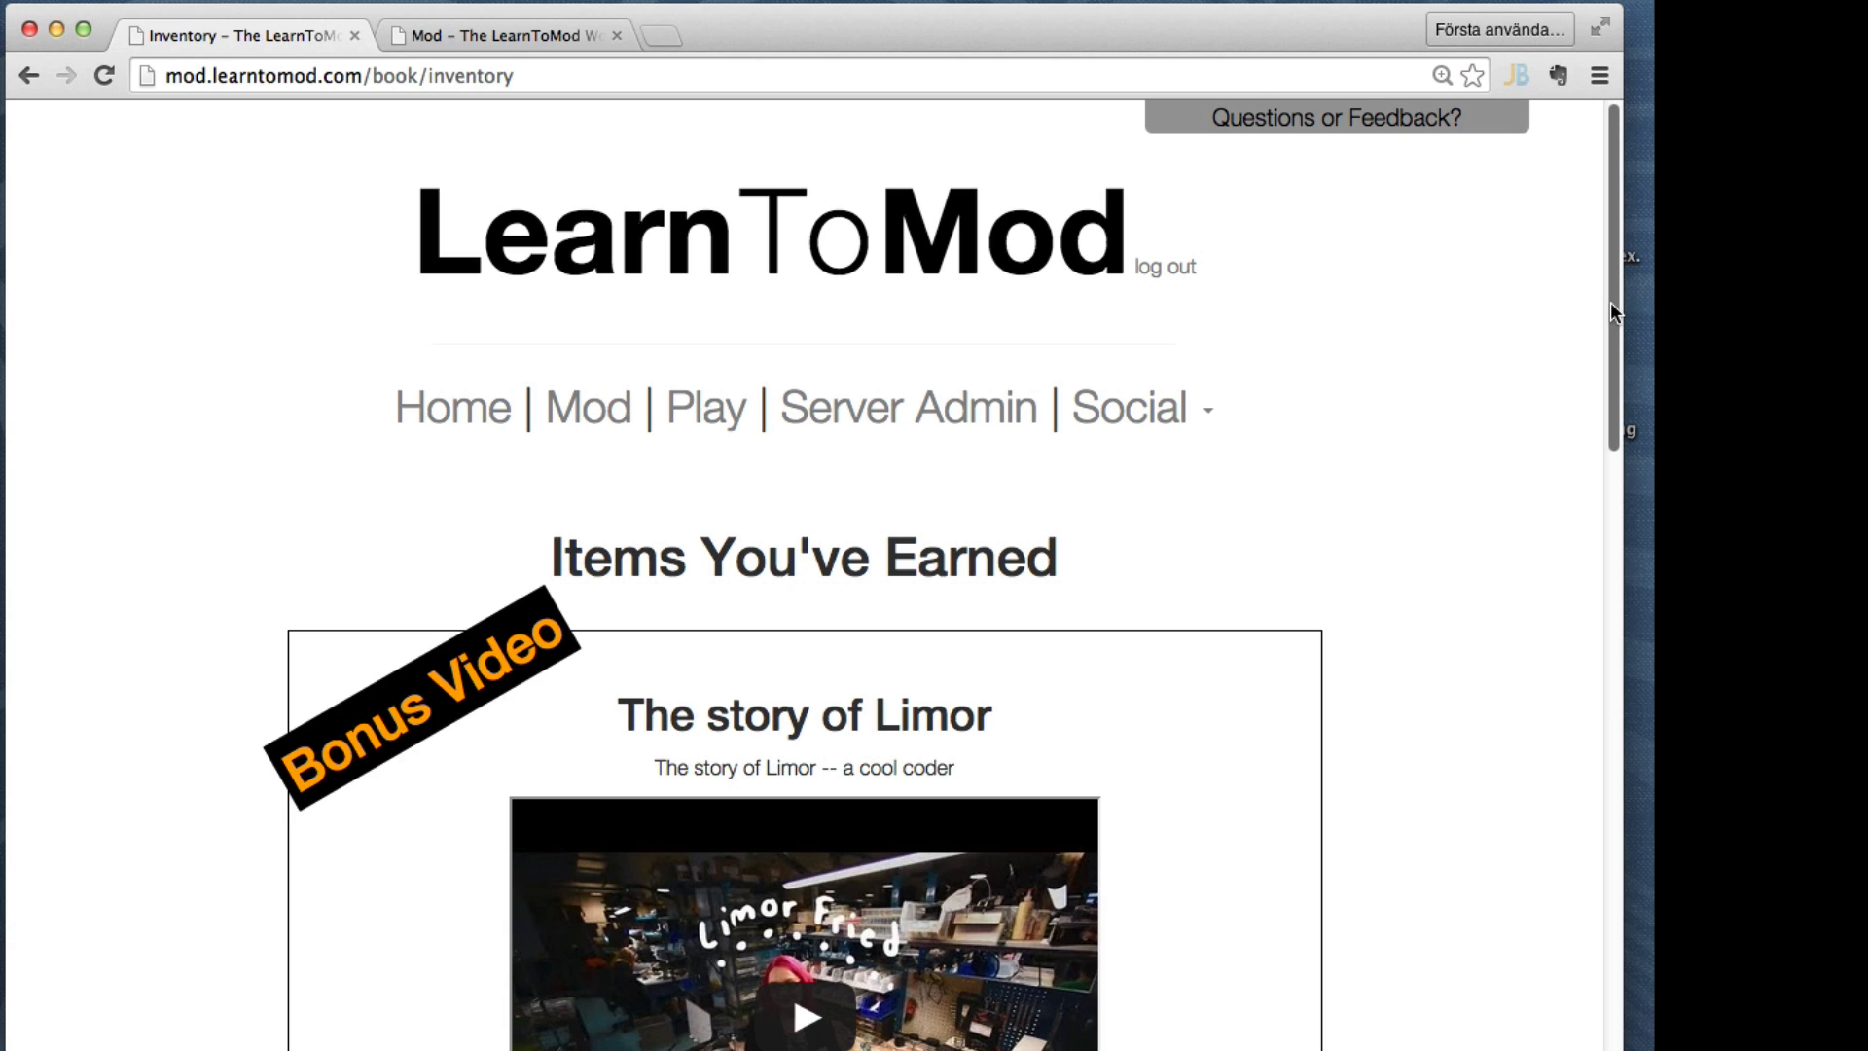
scroll("down", 3)
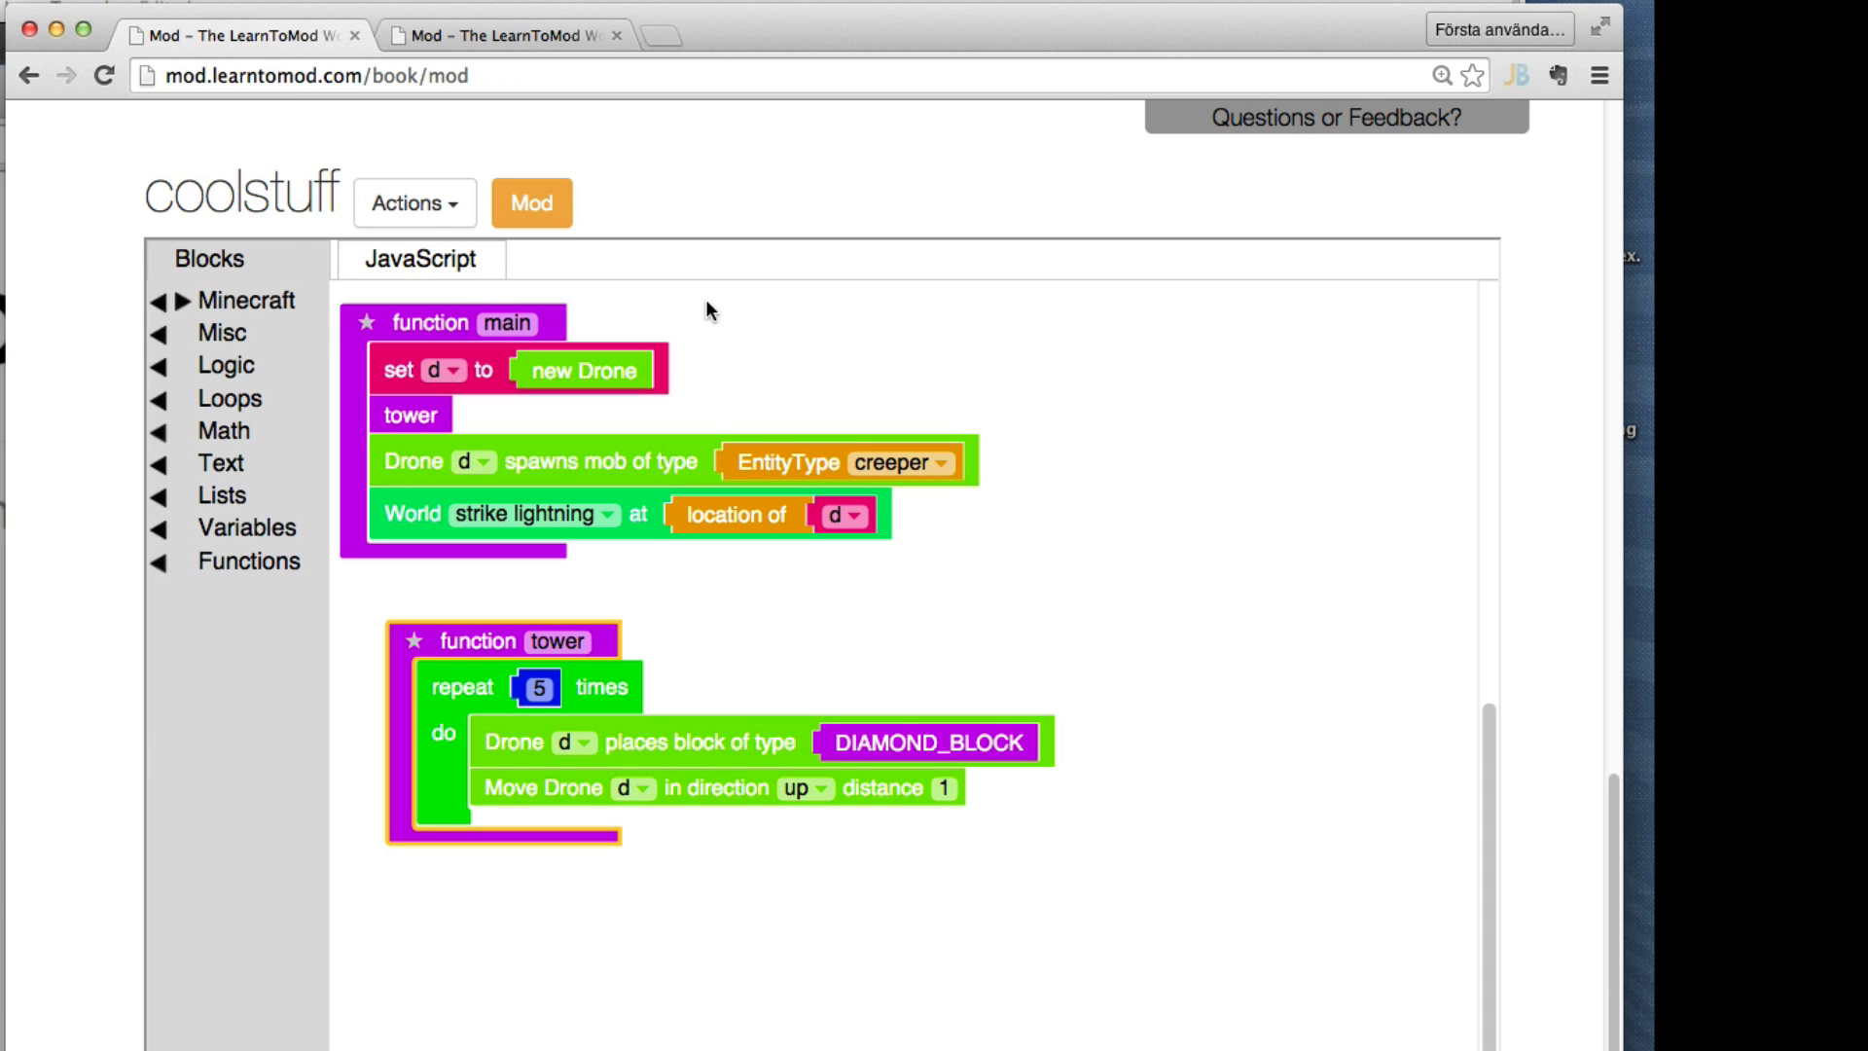
mouse_move(595, 294)
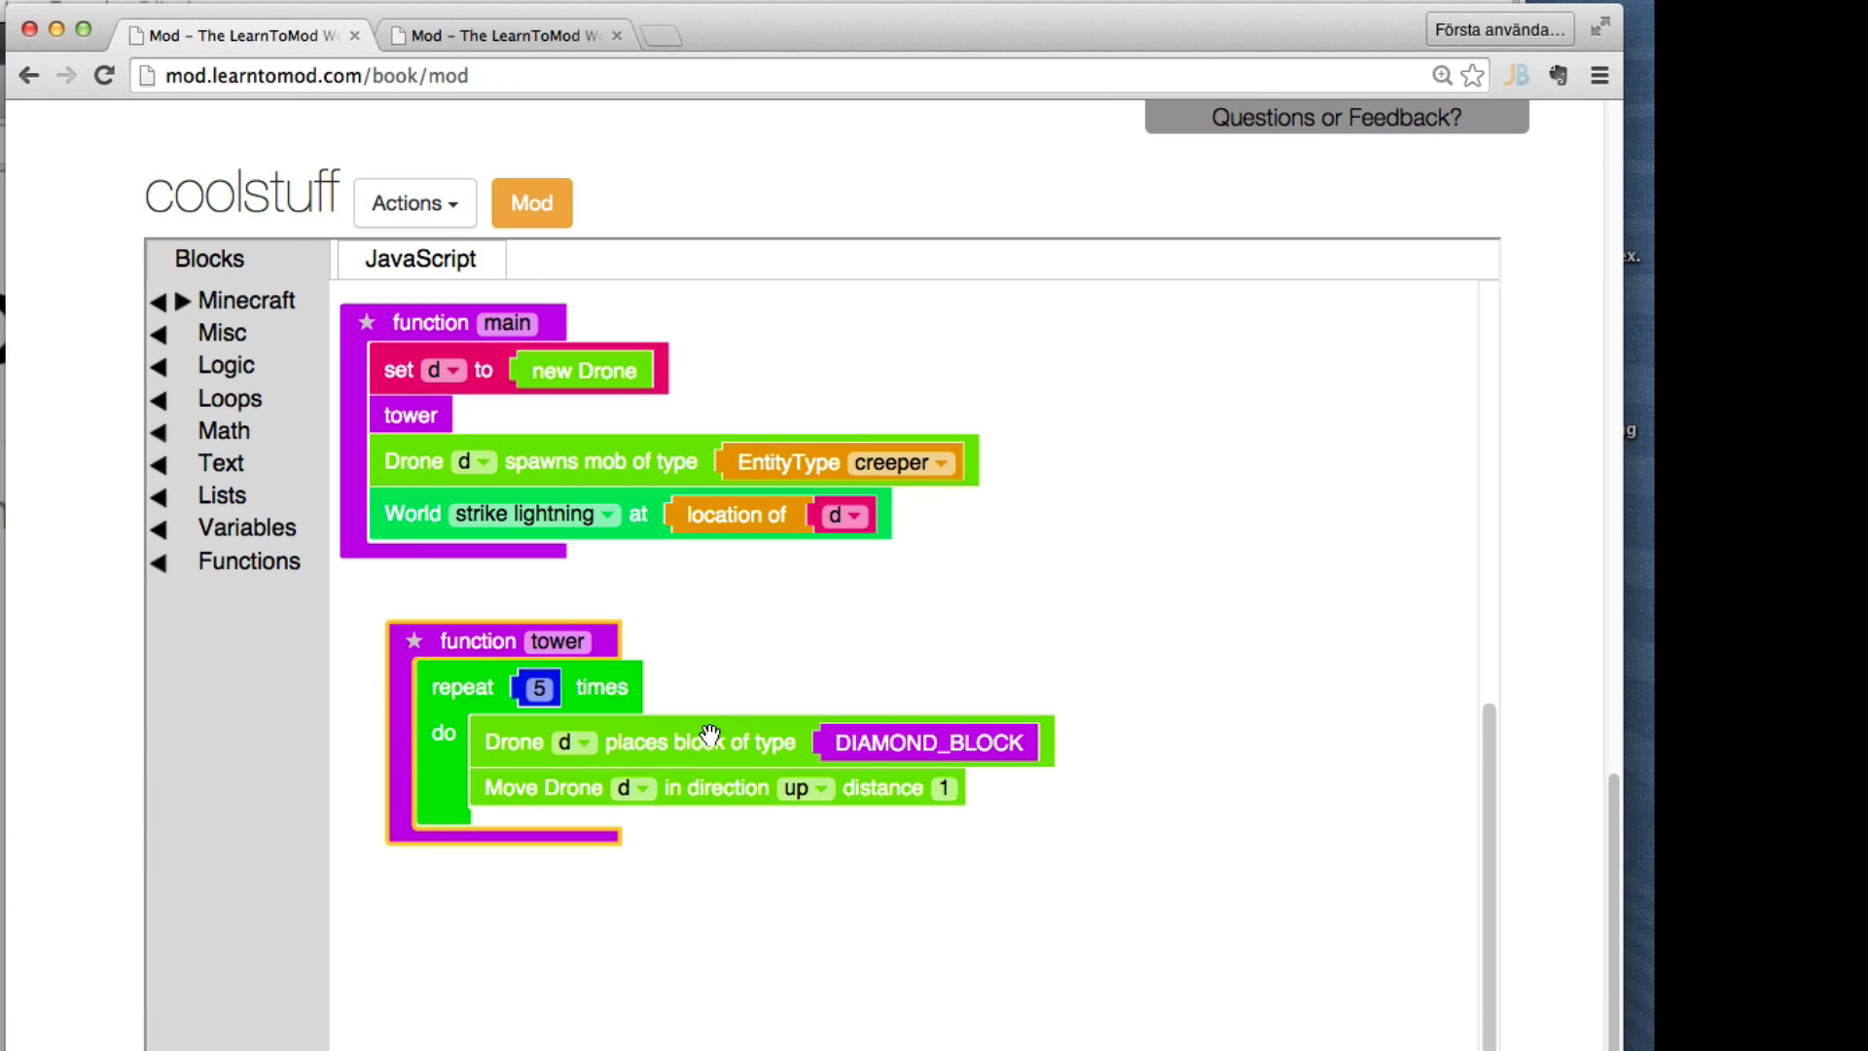
mouse_move(460, 321)
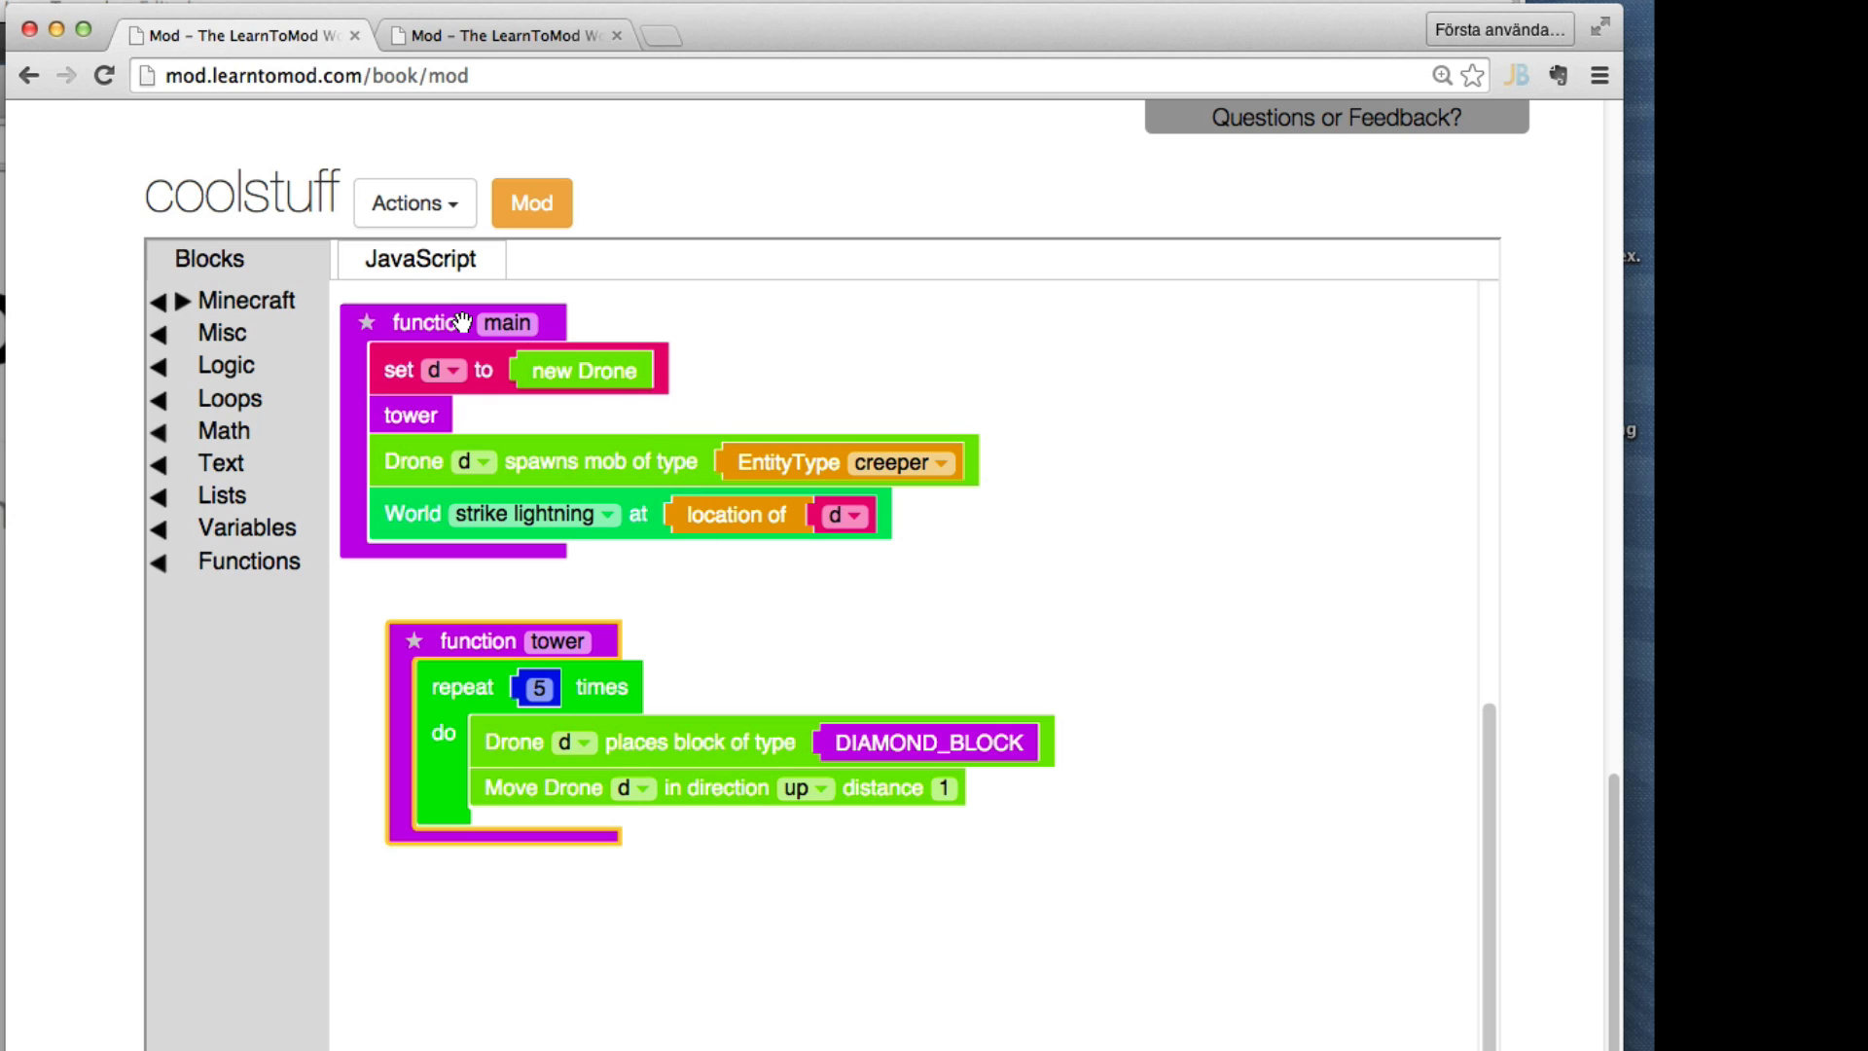
Show the coolstuff mod's generated JavaScript with main calling tower
left_click(420, 259)
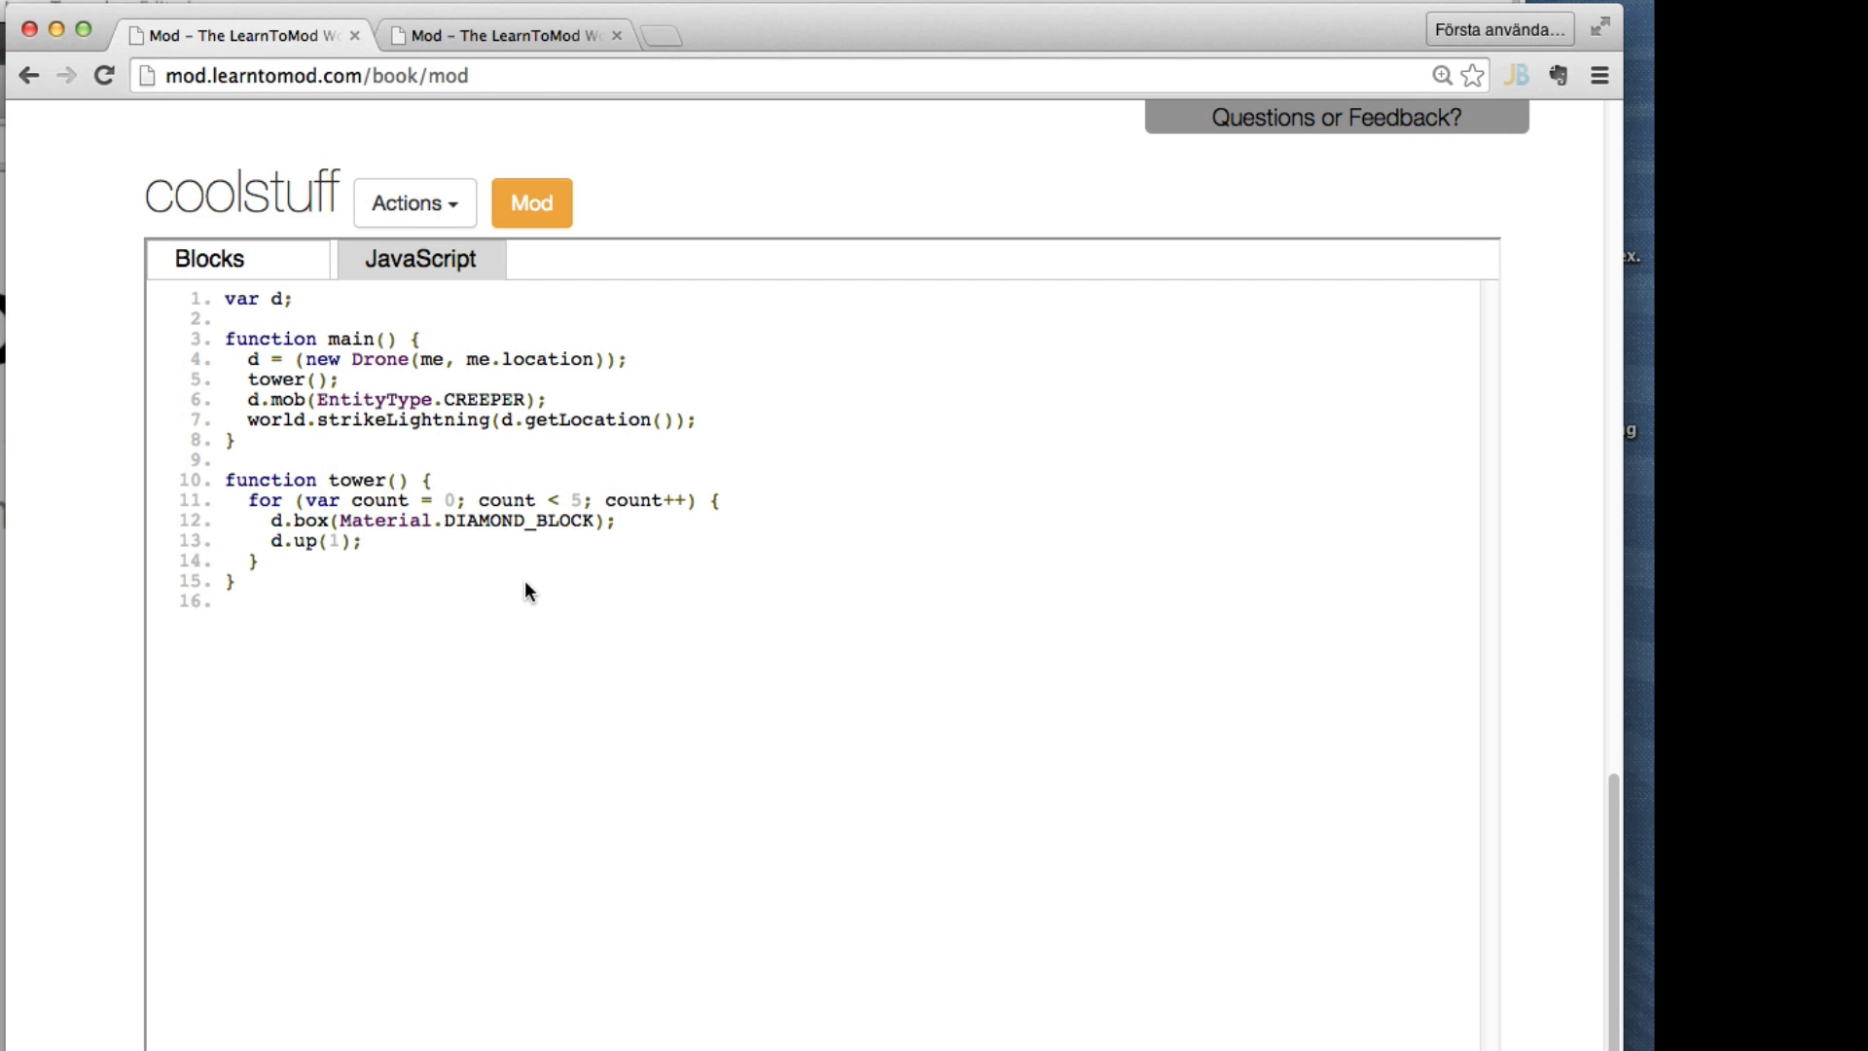
mouse_move(495, 582)
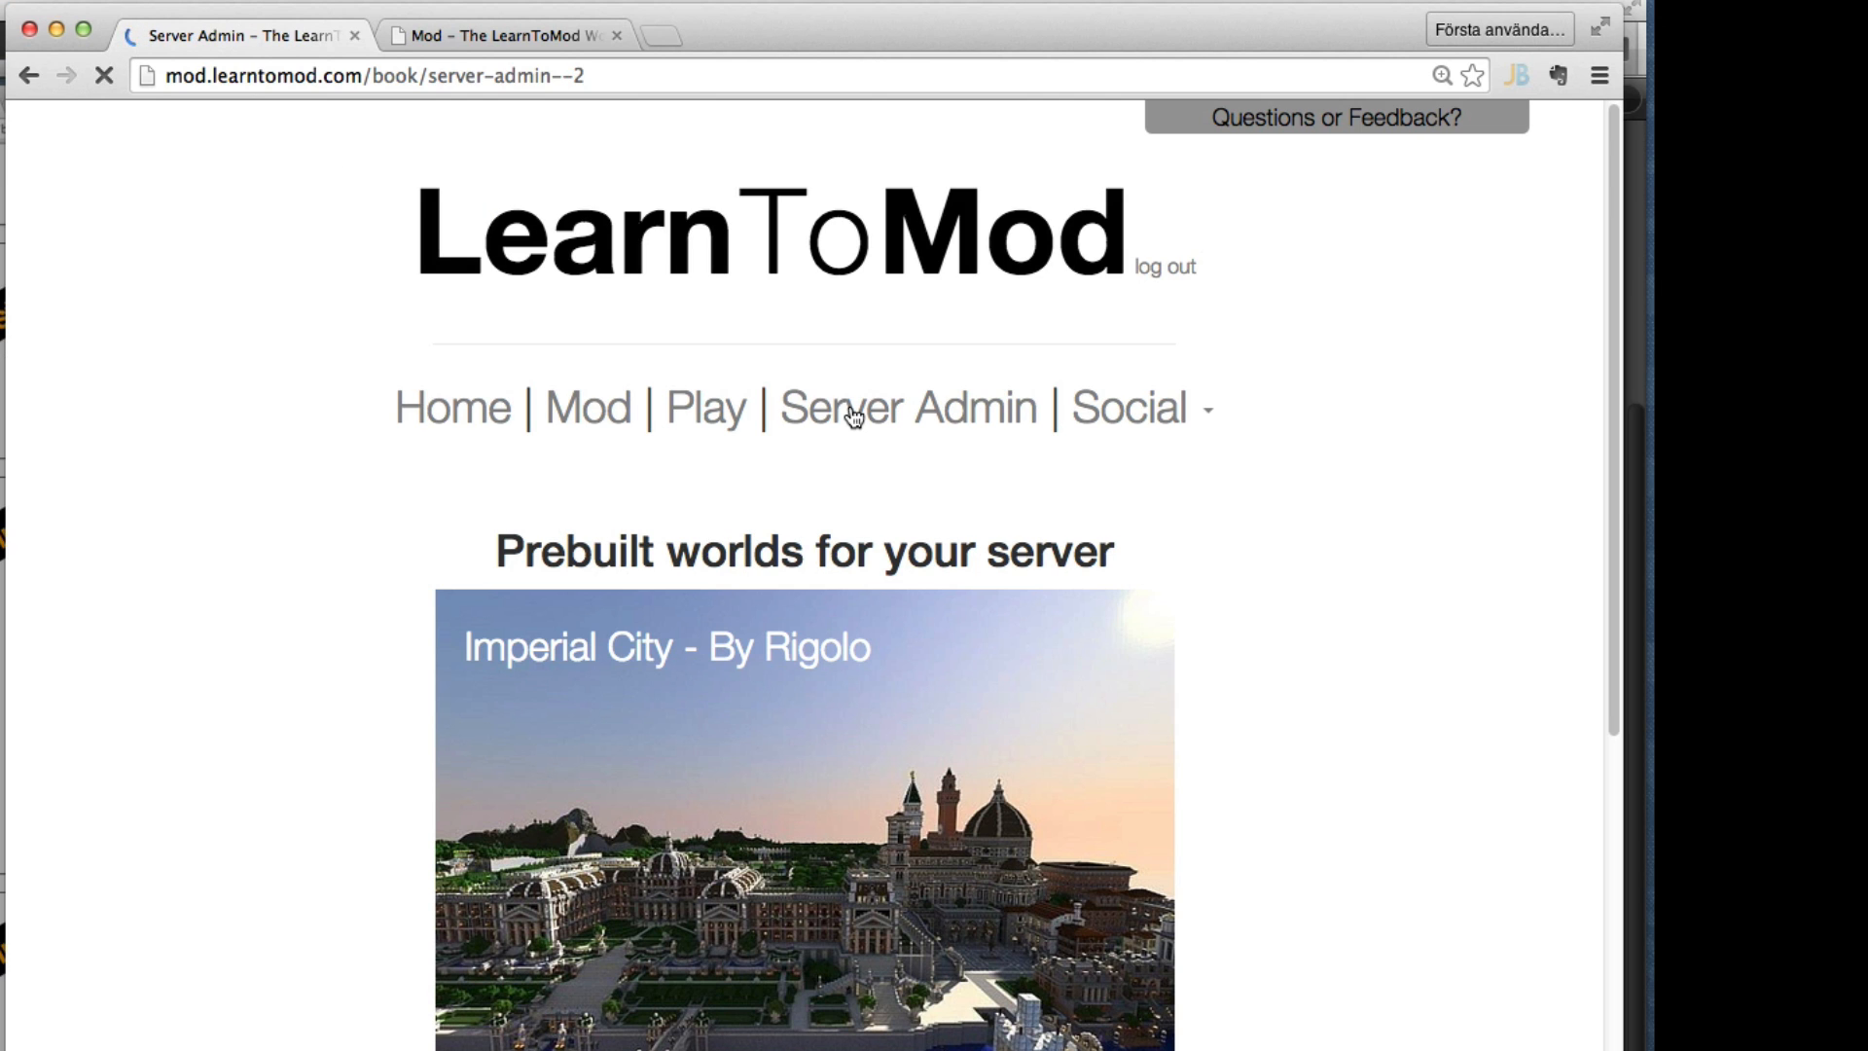
Replace the server world with the prebuilt Imperial City and confirm
scroll("down", 3)
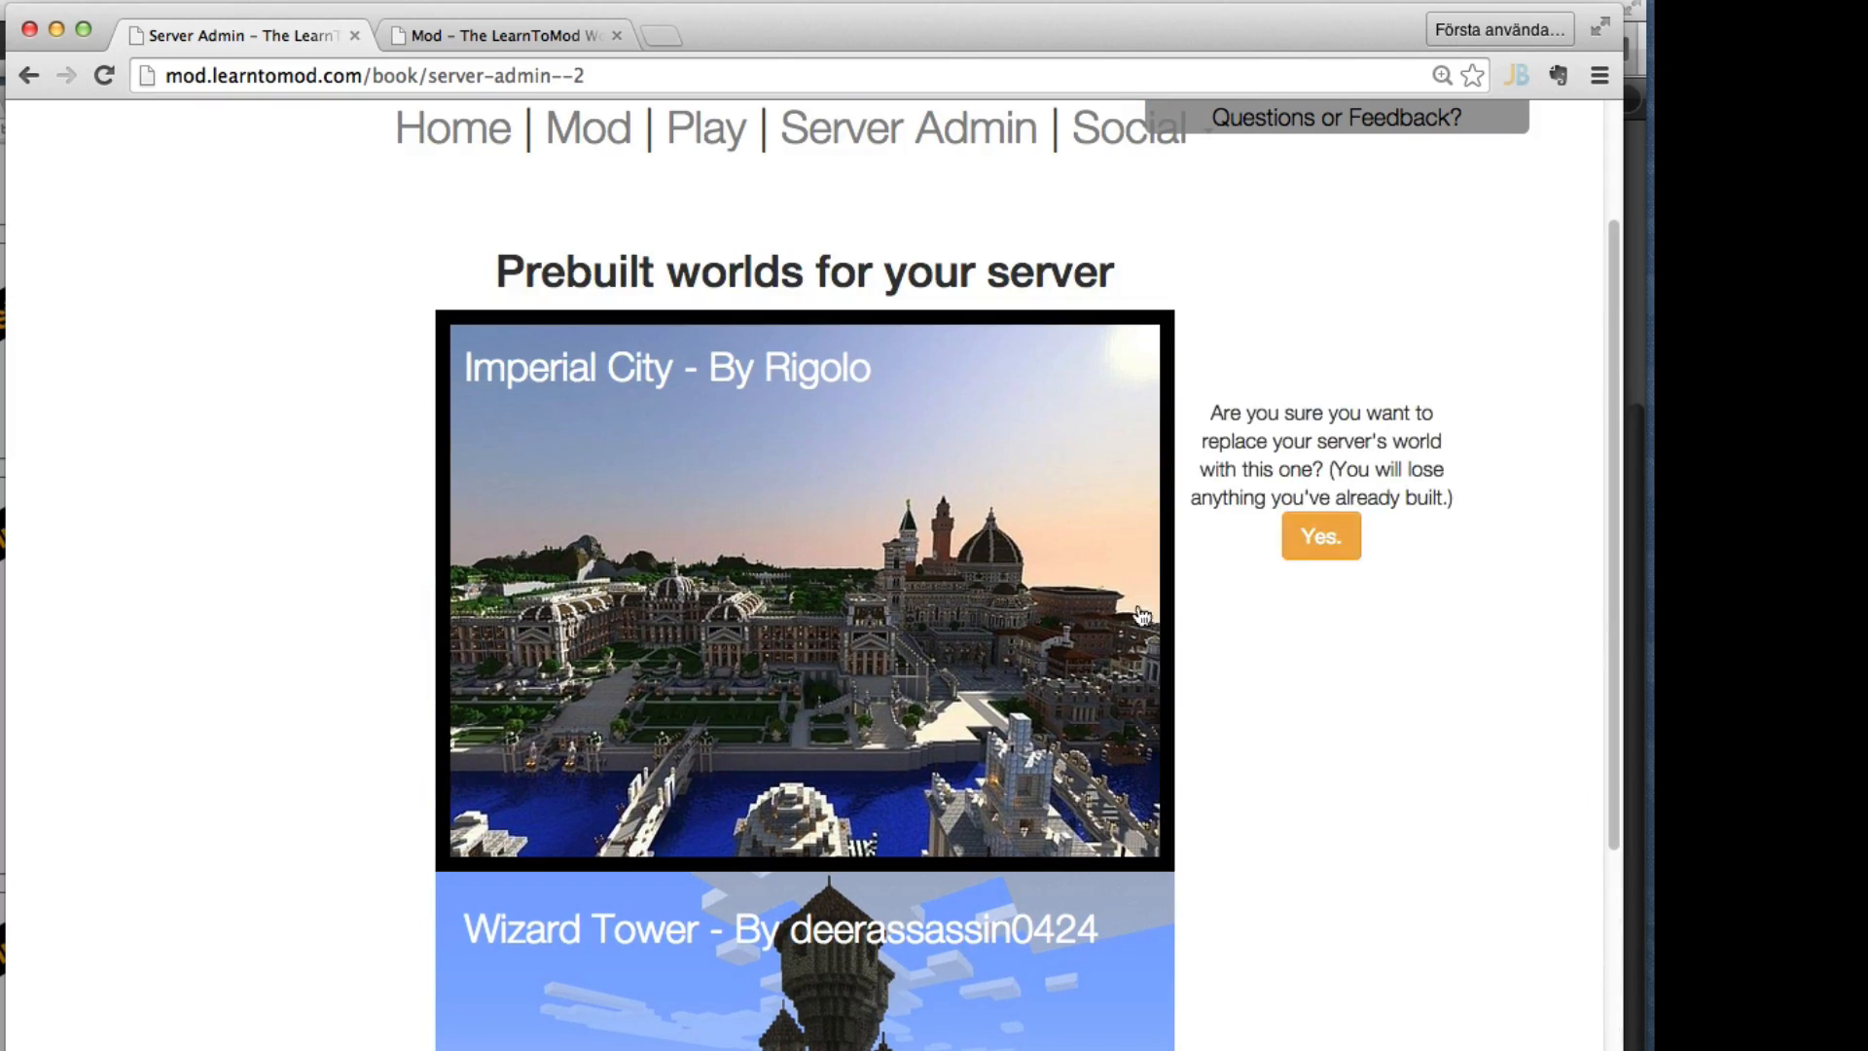
left_click(1317, 537)
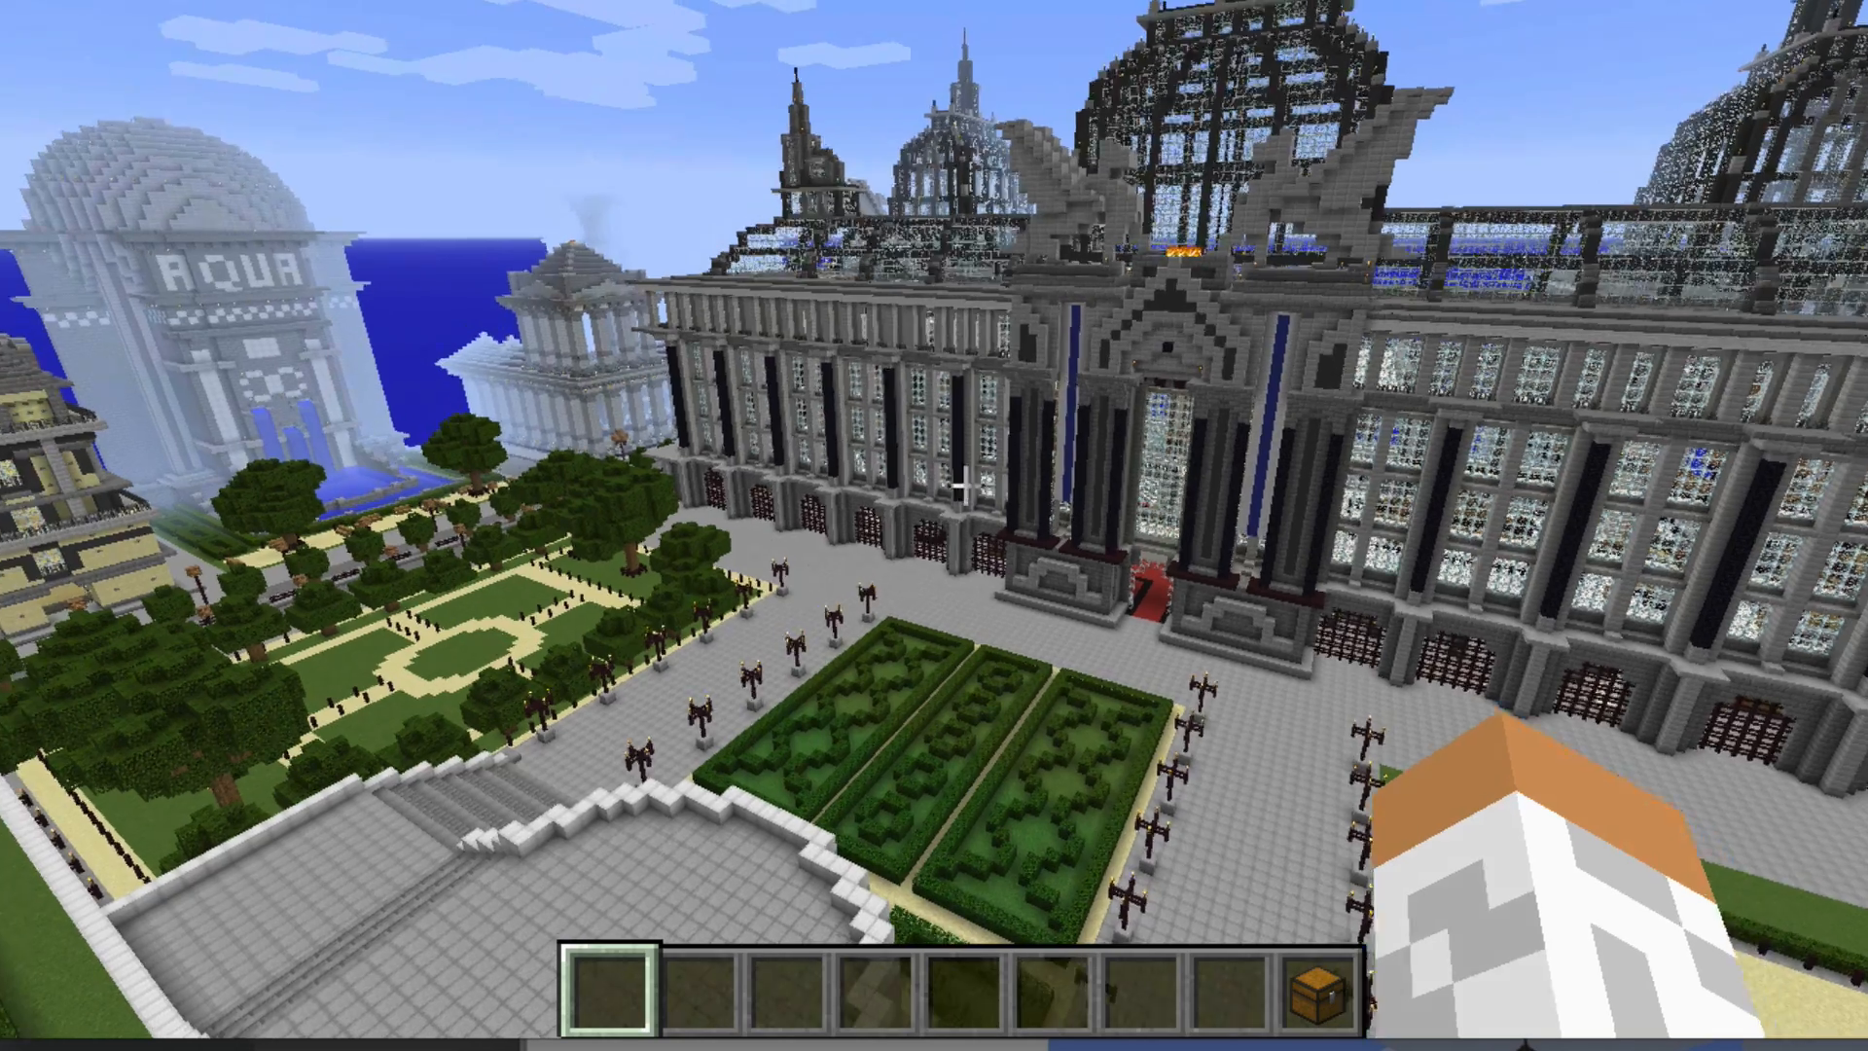
mouse_move(934, 526)
type("/js")
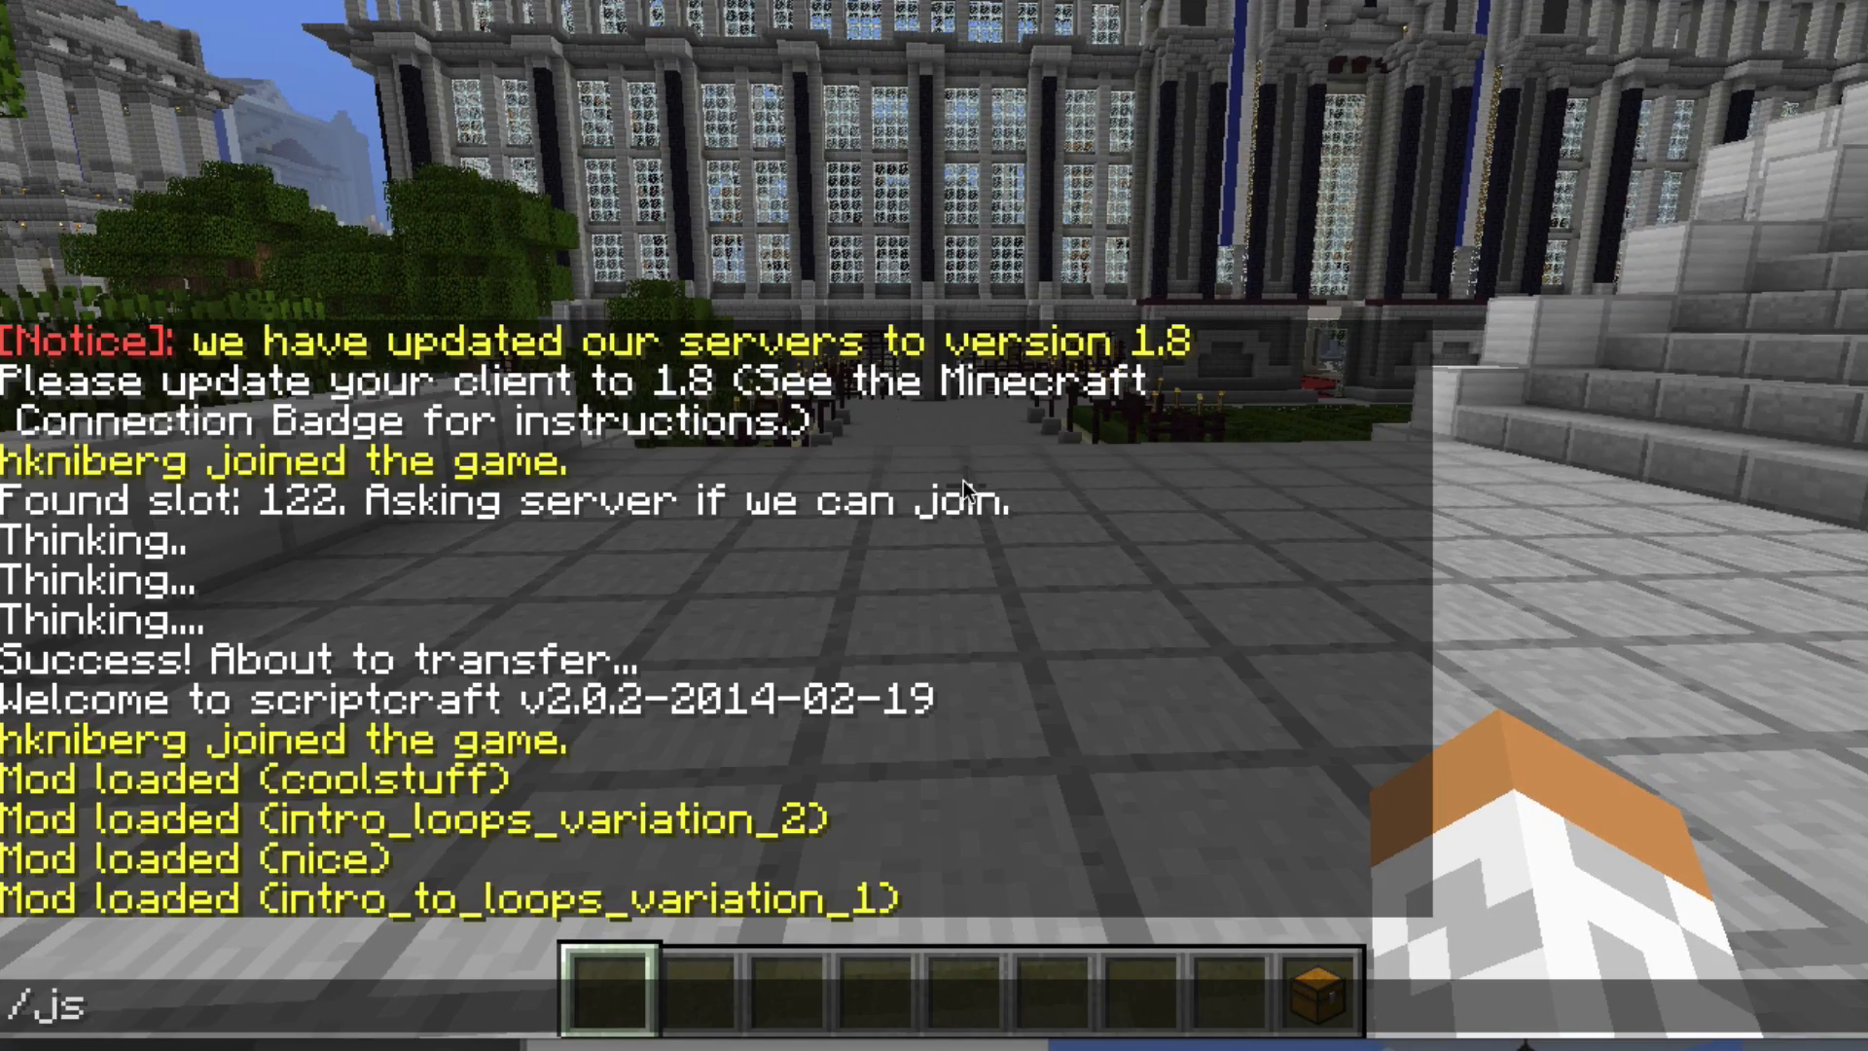
Enter the chat command /js rainbow to run the rainbow script in the city world
type("rainbow")
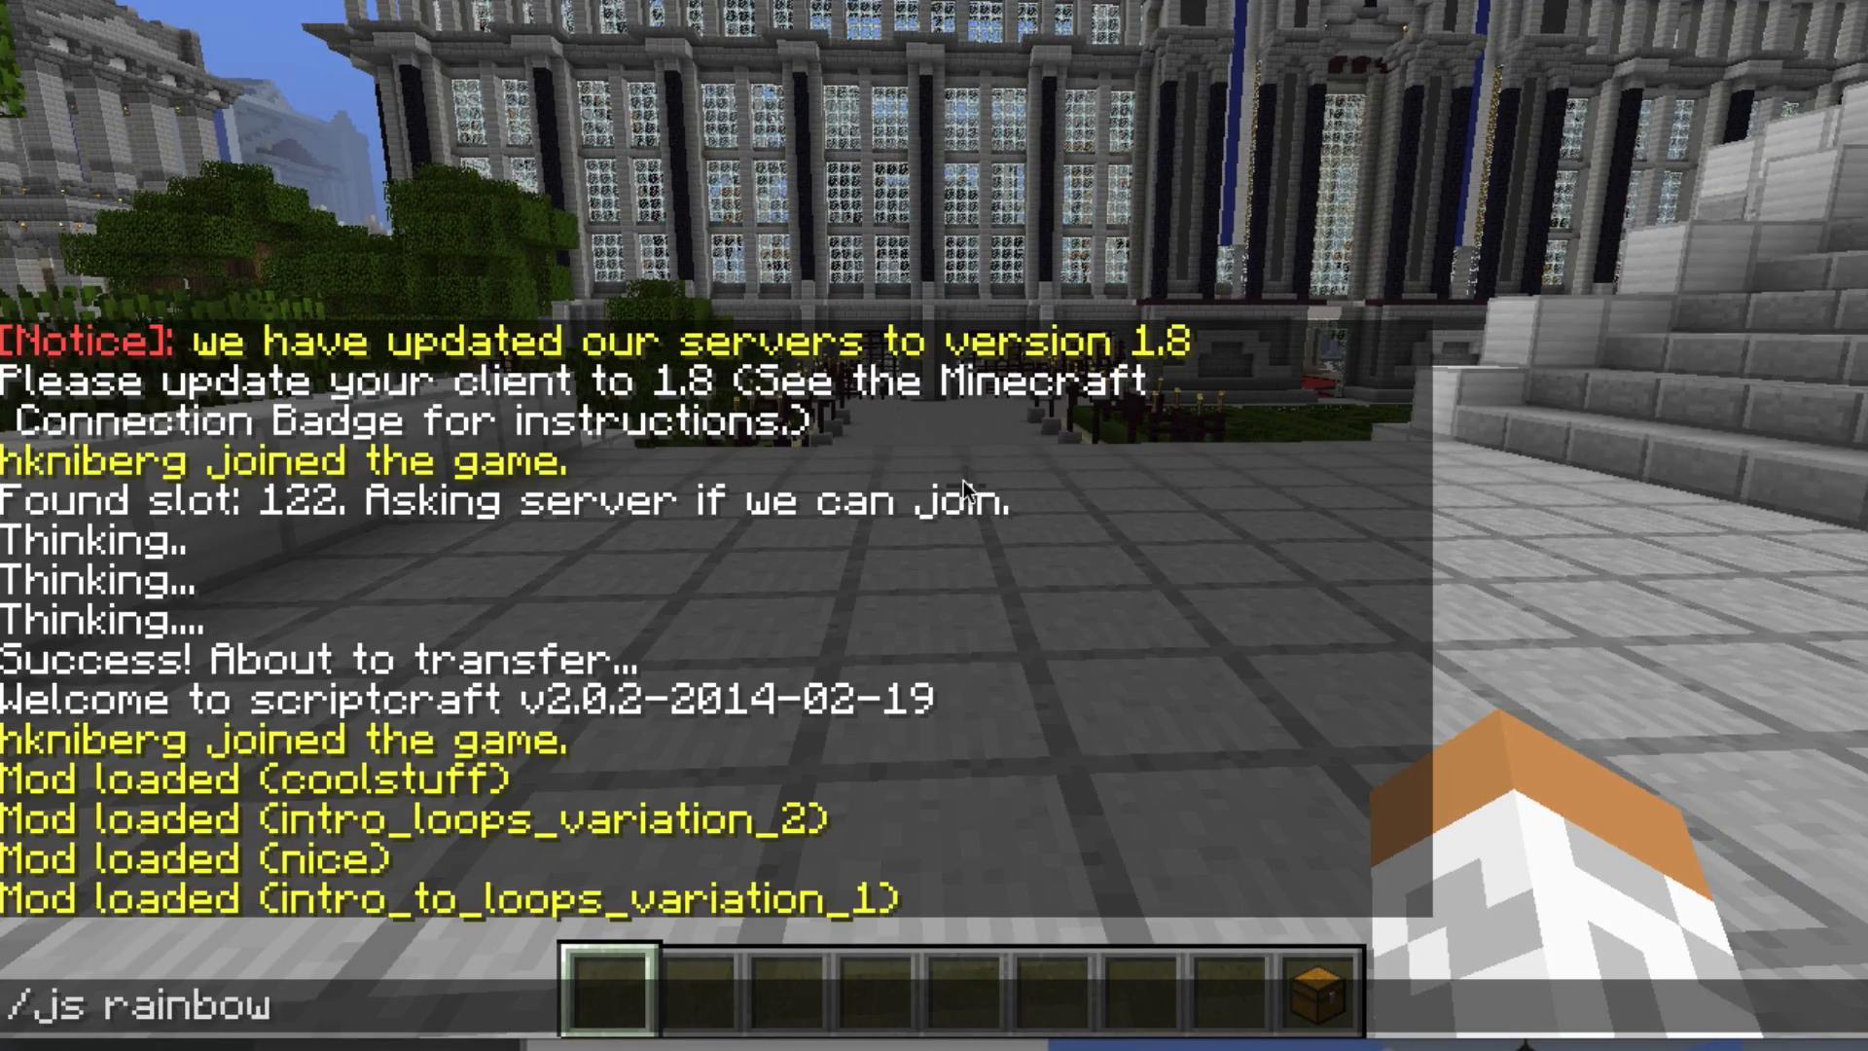